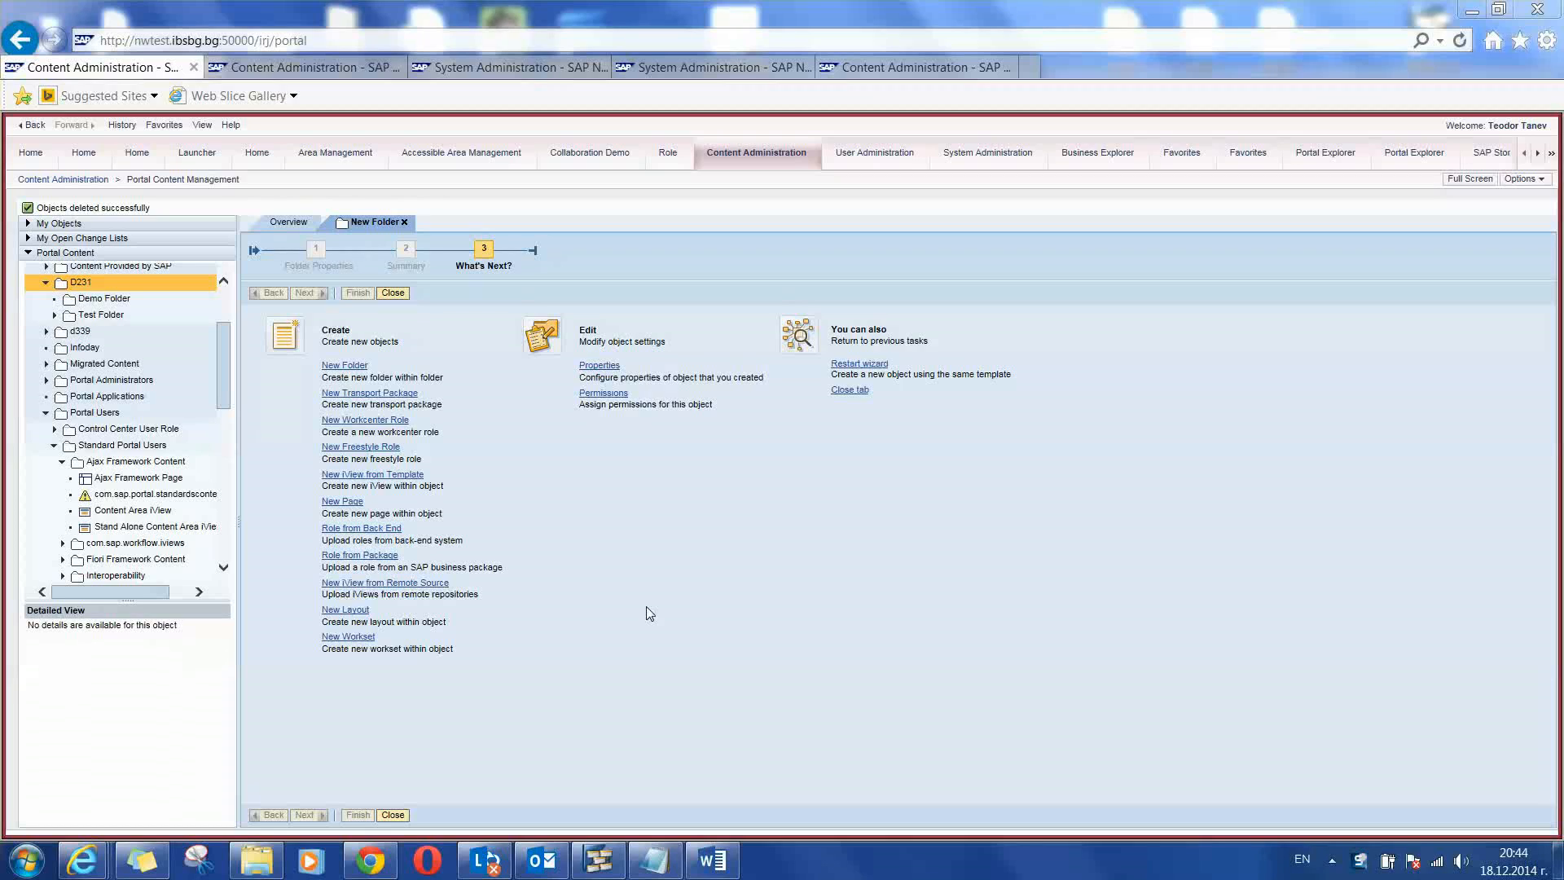
mouse_move(724, 580)
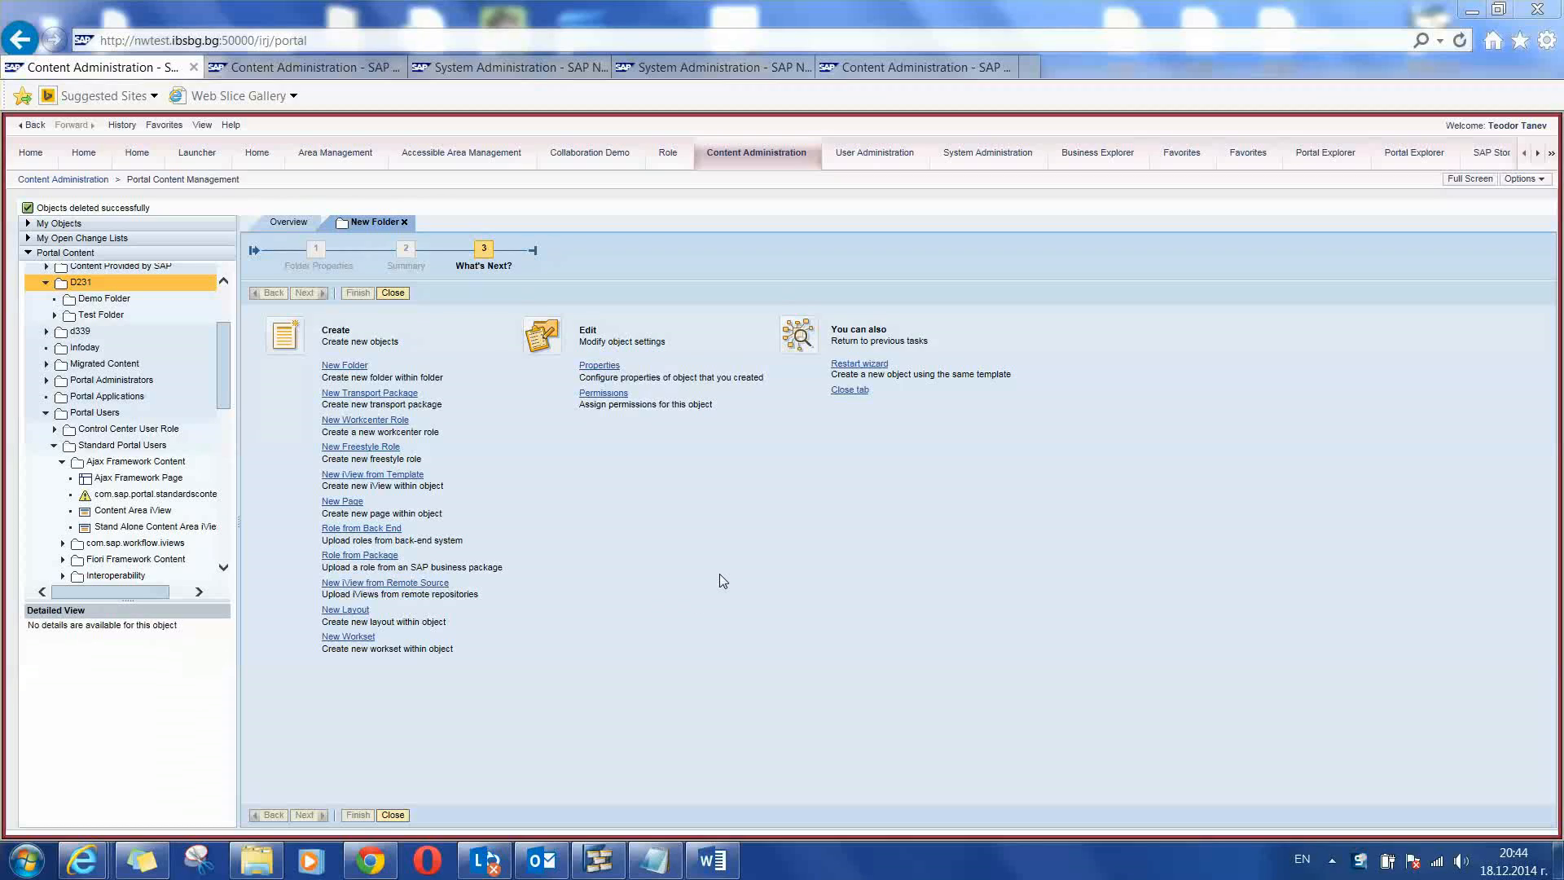
mouse_move(714, 629)
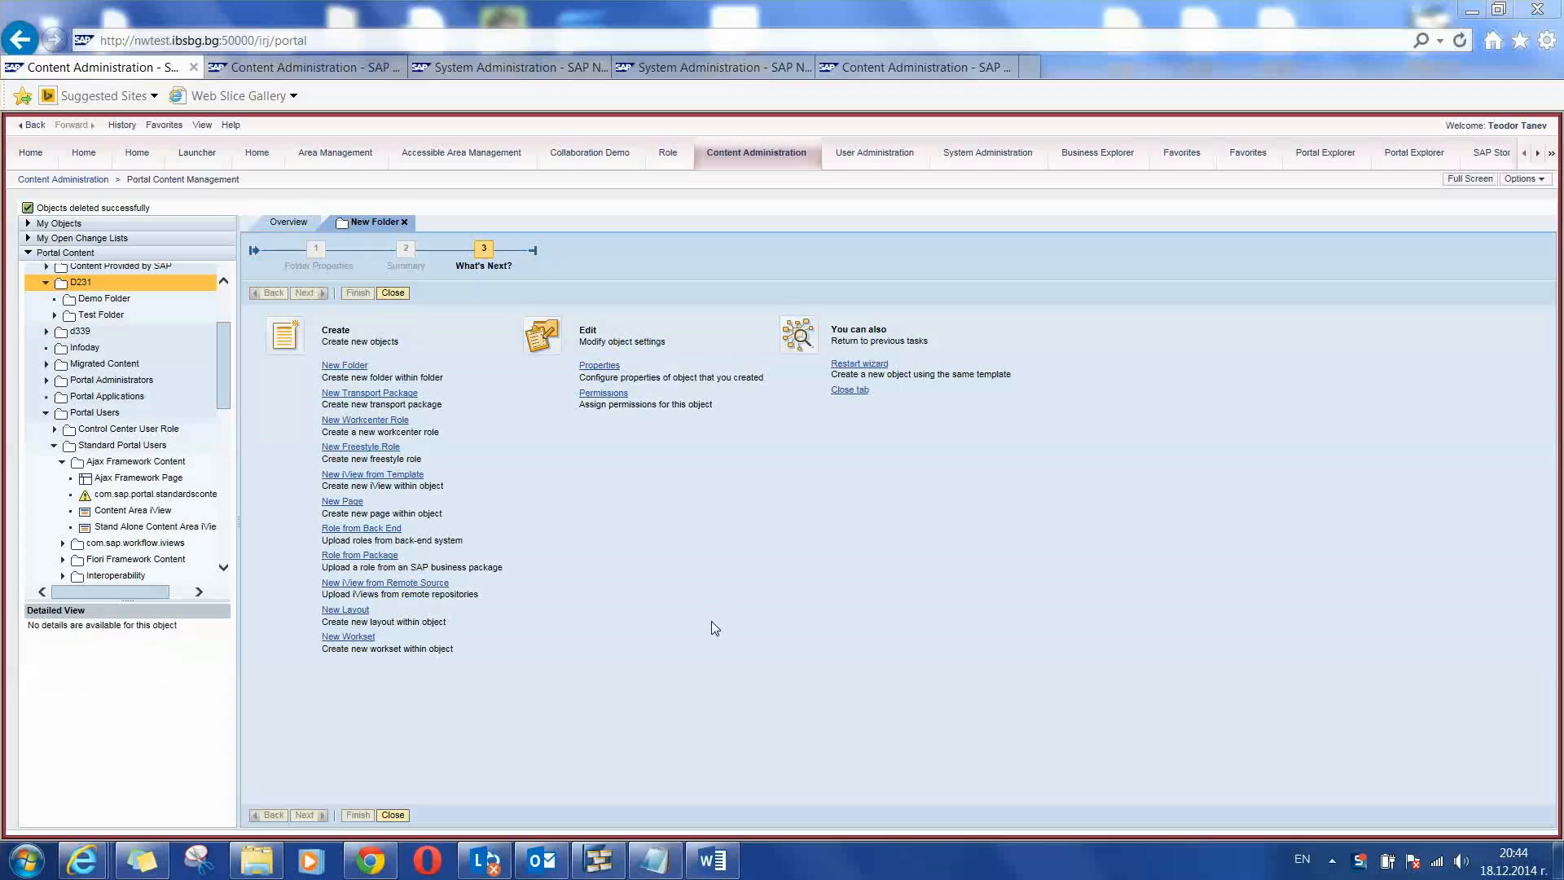
mouse_move(145, 521)
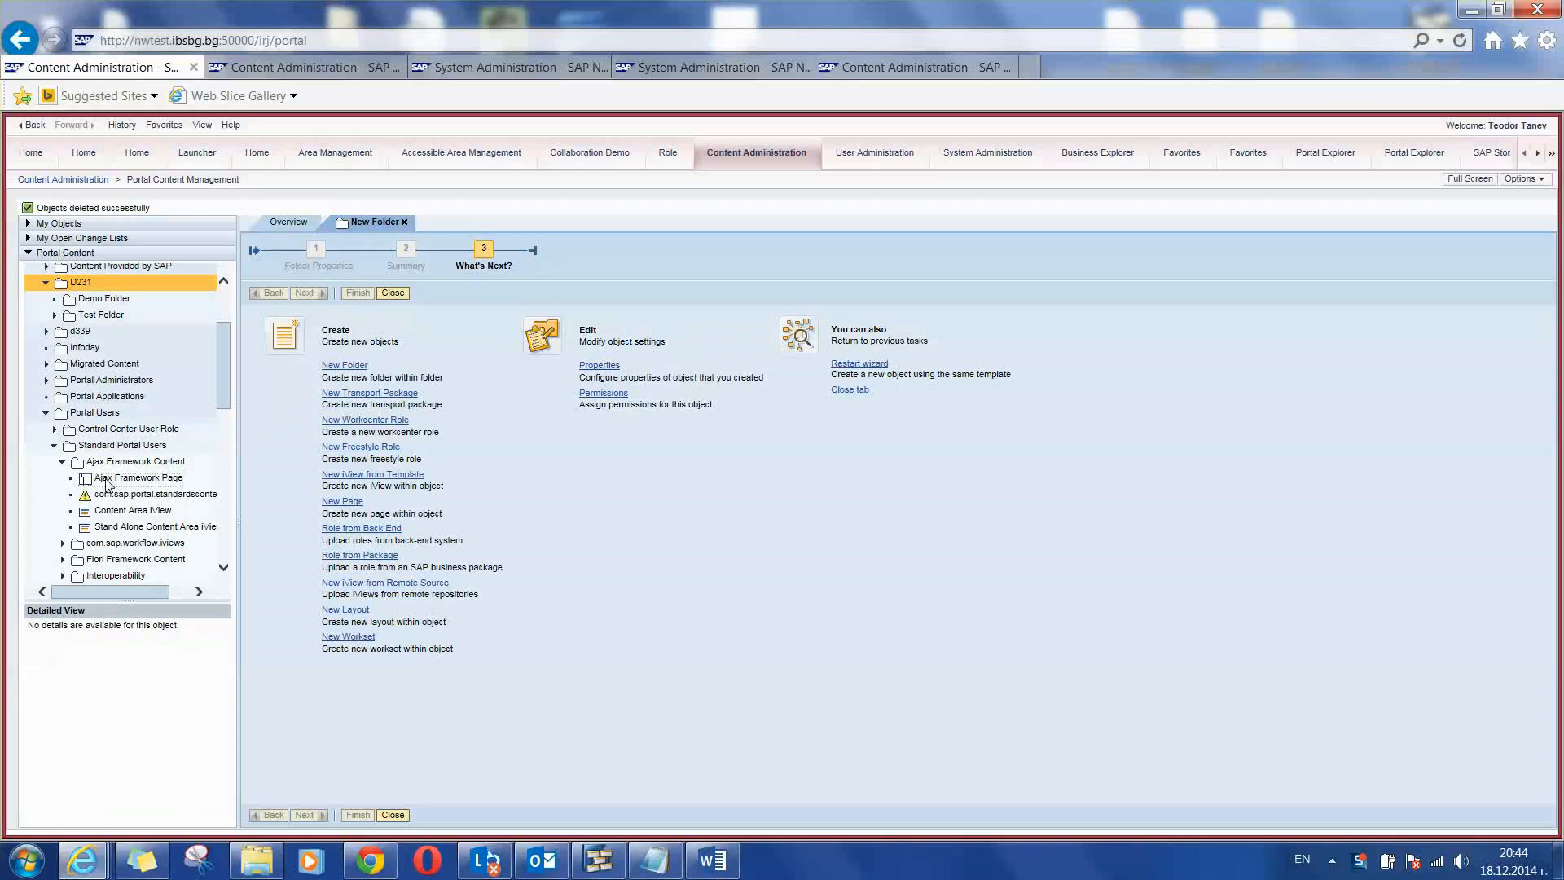
- Copy the standard Ajax Framework Page from the Portal Content tree
right_click(137, 477)
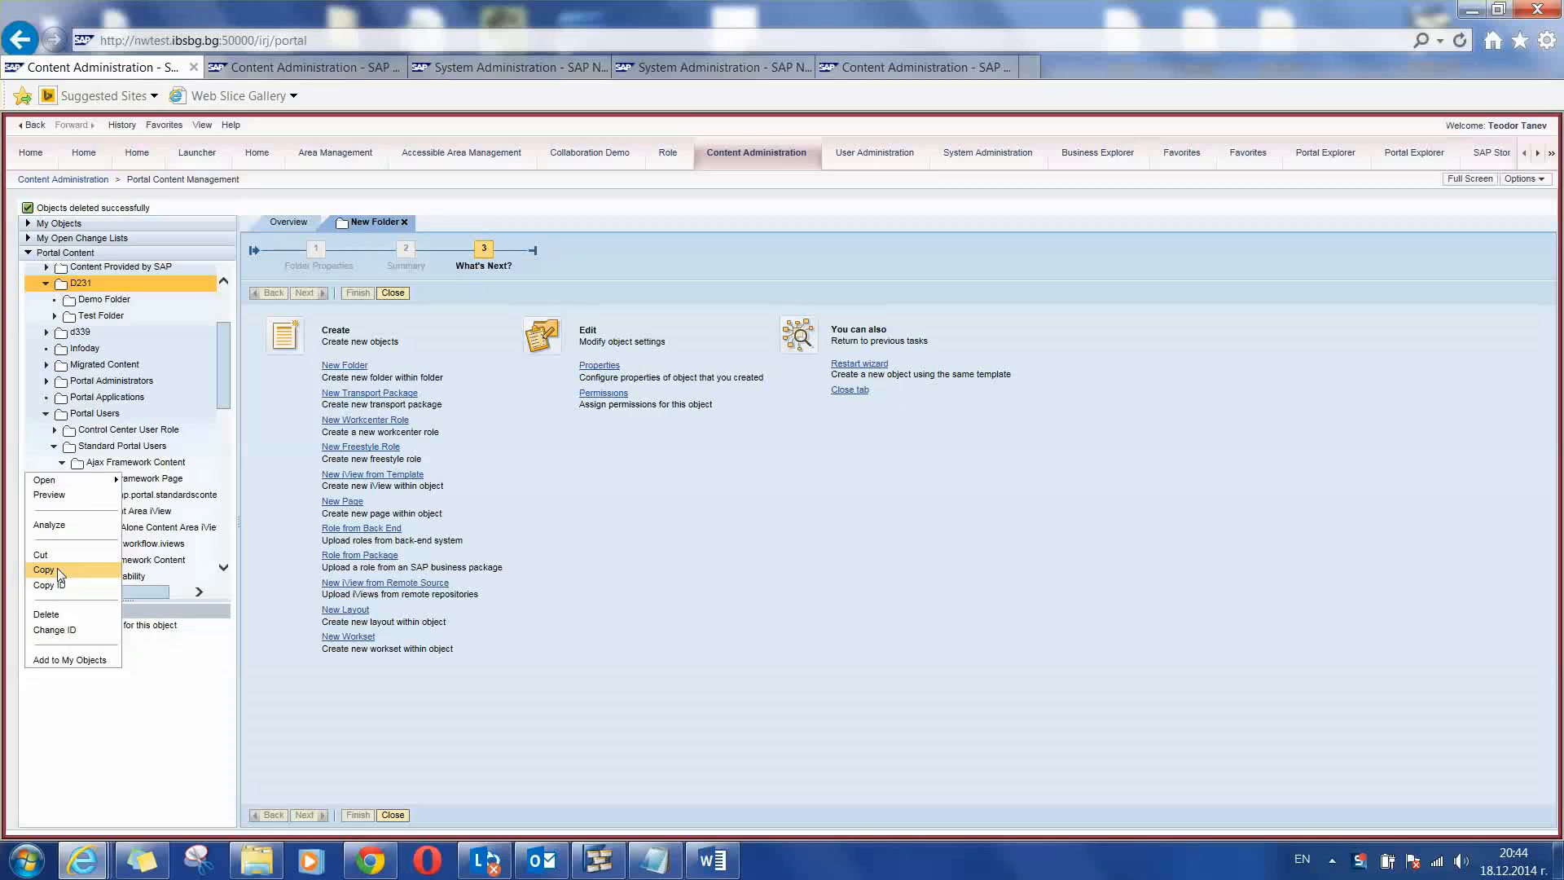
mouse_move(84, 496)
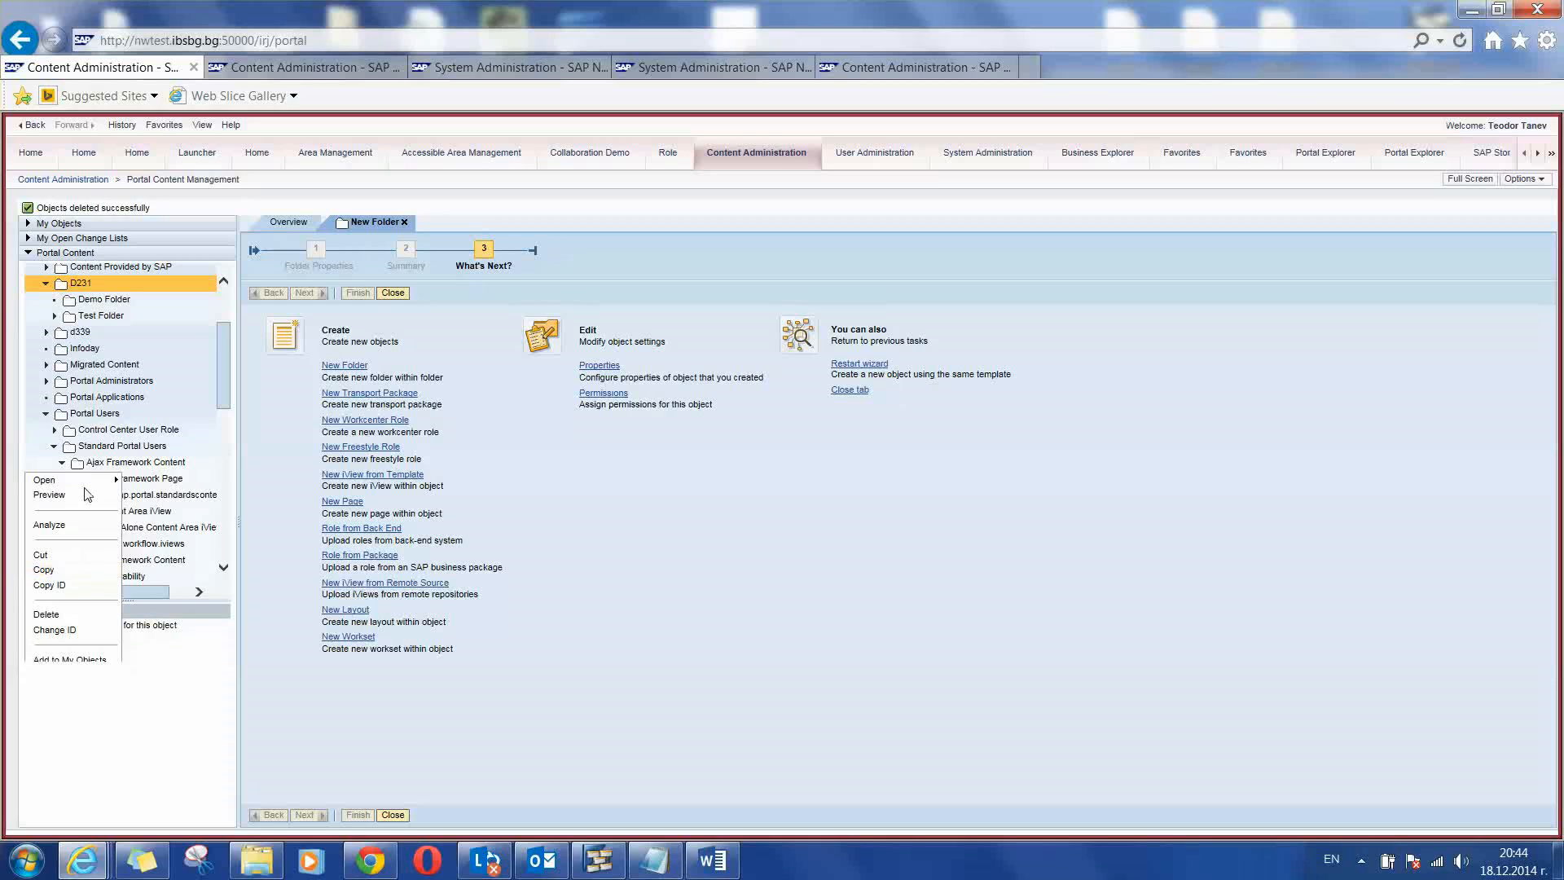
mouse_move(107, 324)
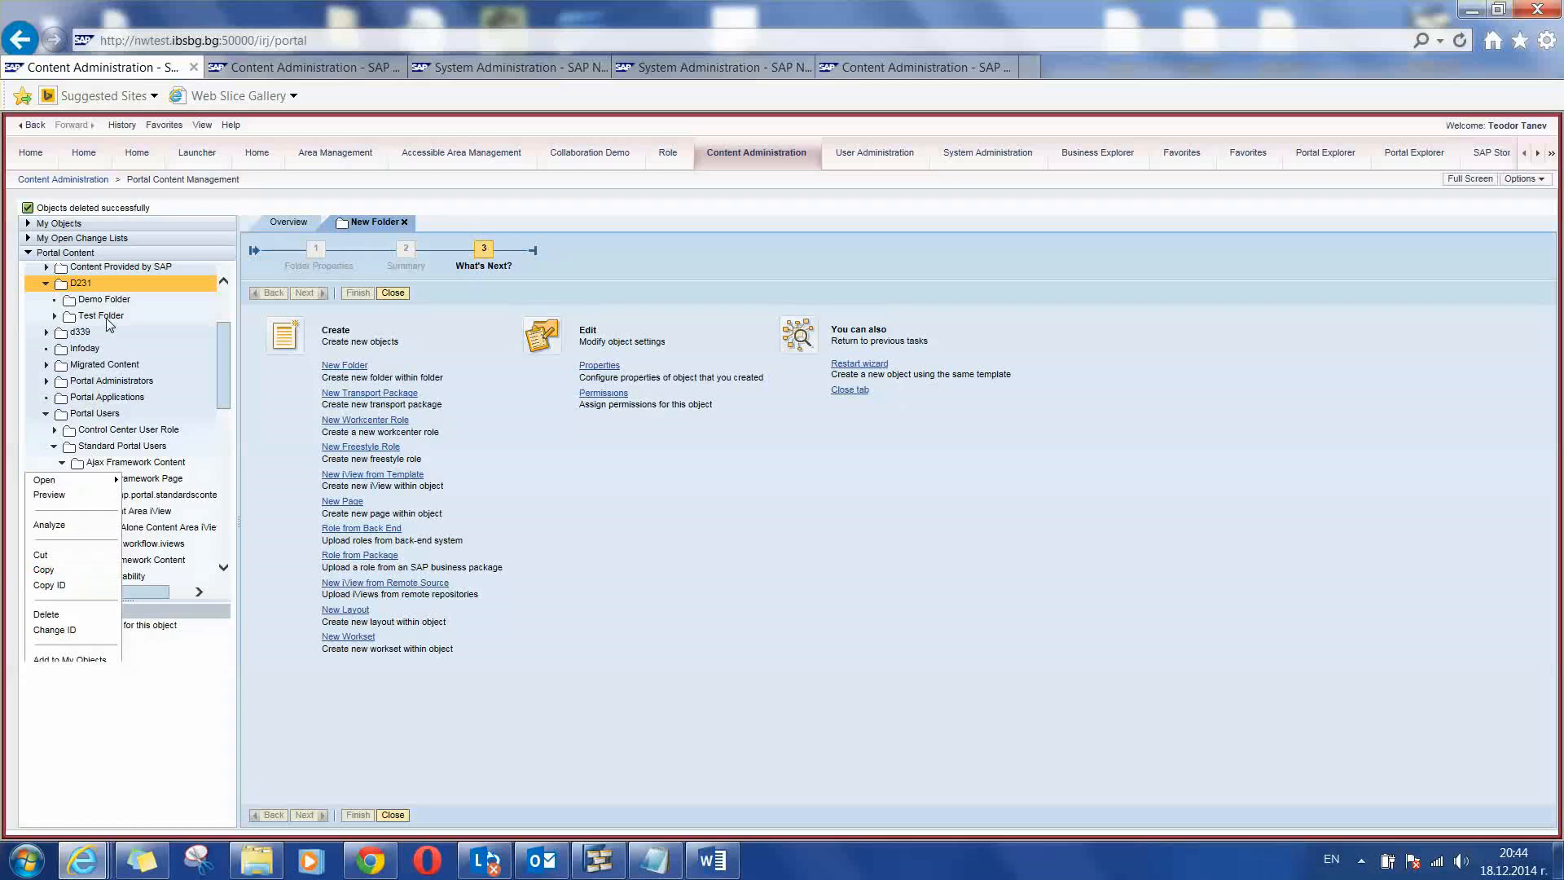
mouse_move(107, 326)
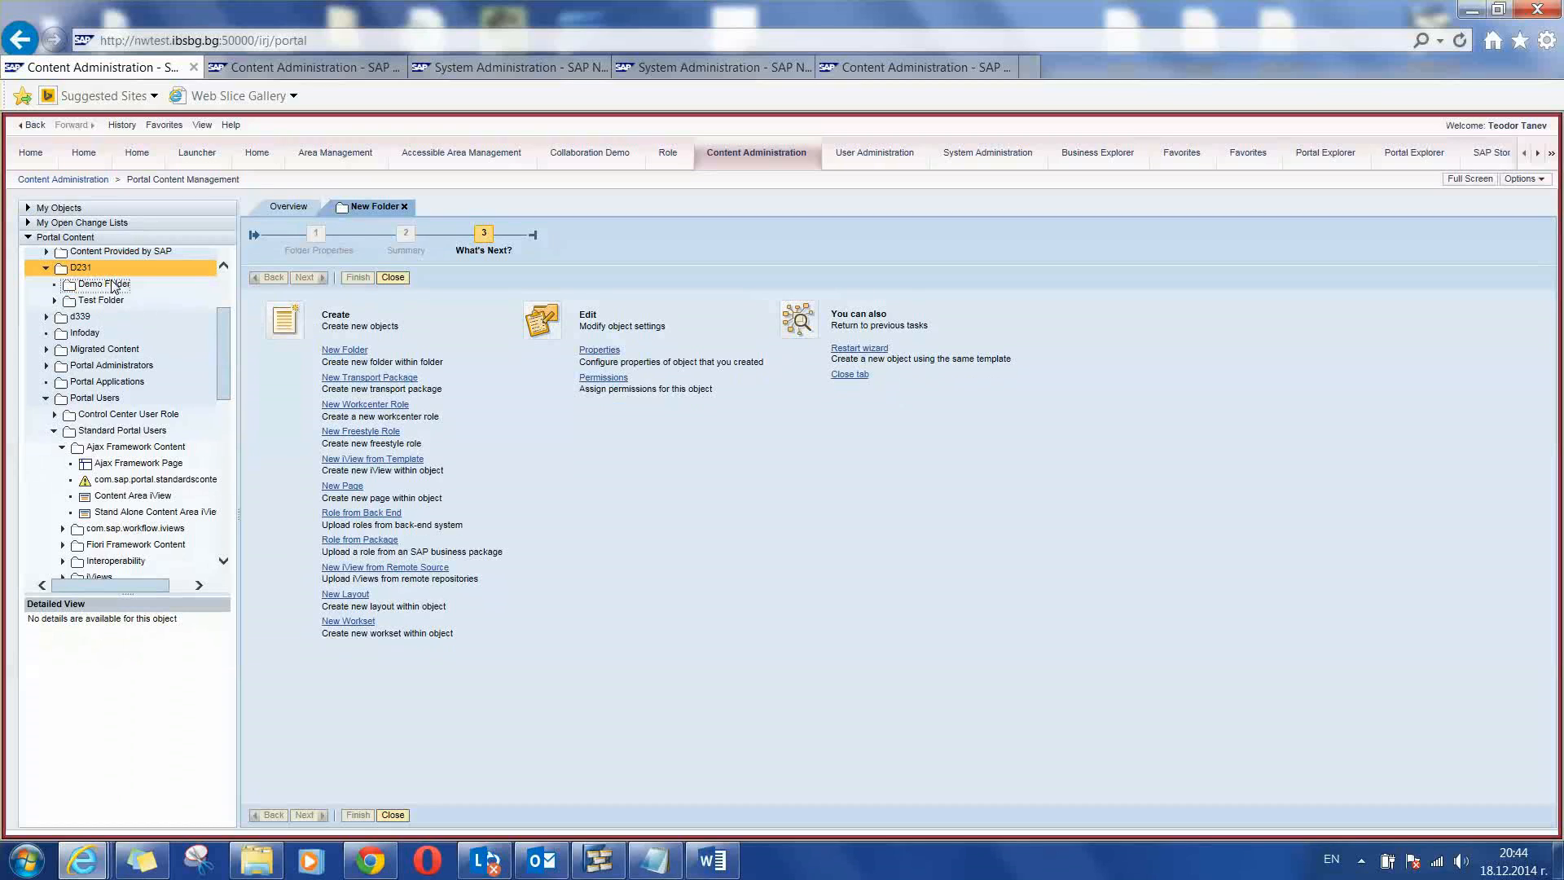
- Paste the Ajax Framework Page into Demo Folder as a plain copy and finish
right_click(99, 283)
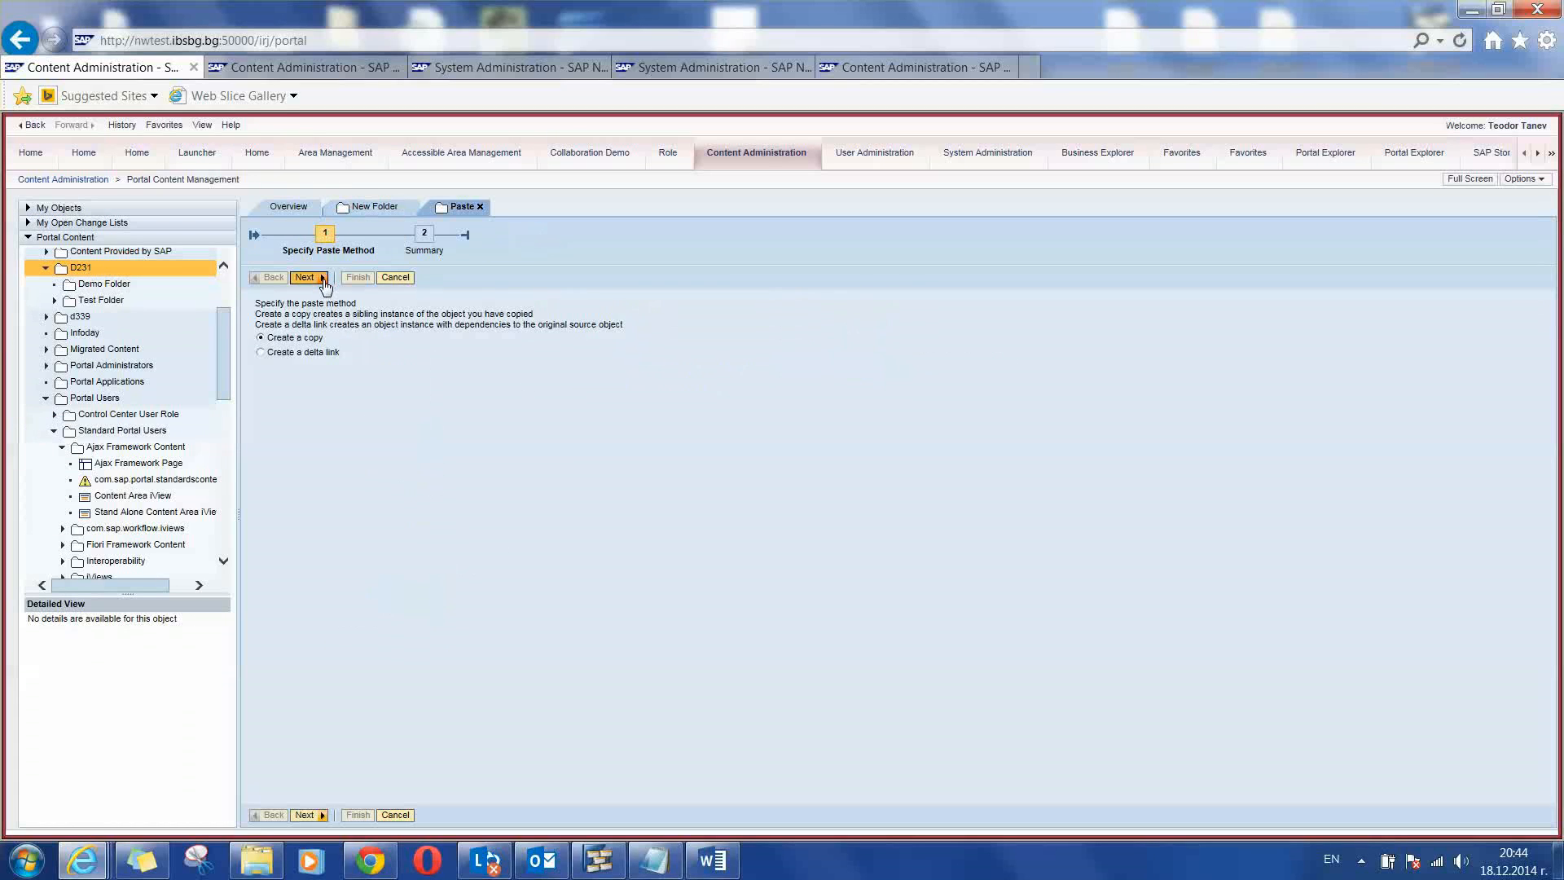
left_click(304, 277)
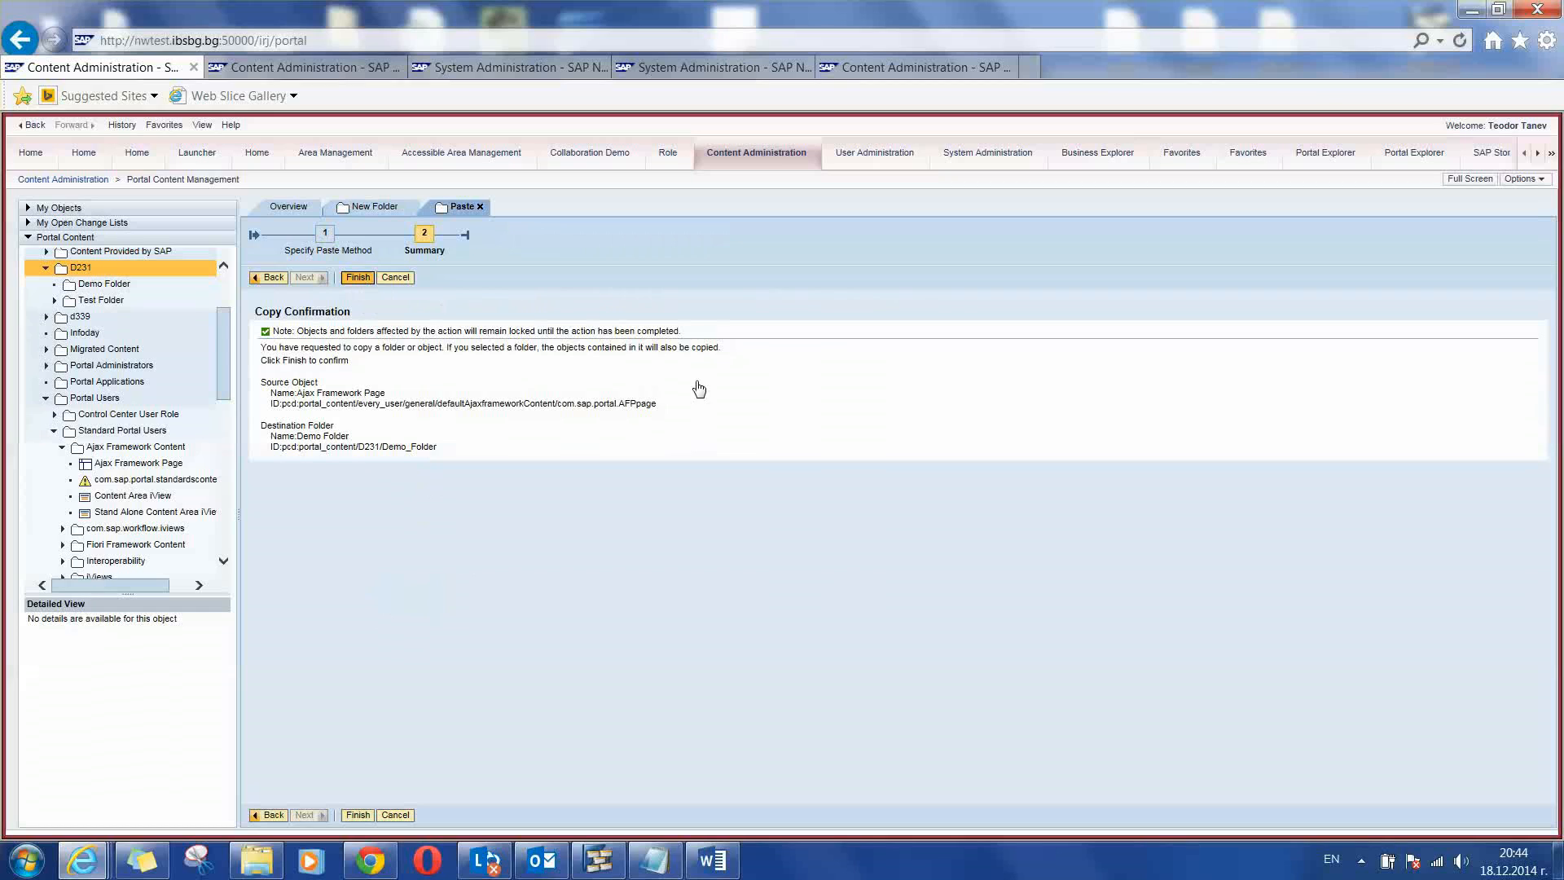
mouse_move(718, 400)
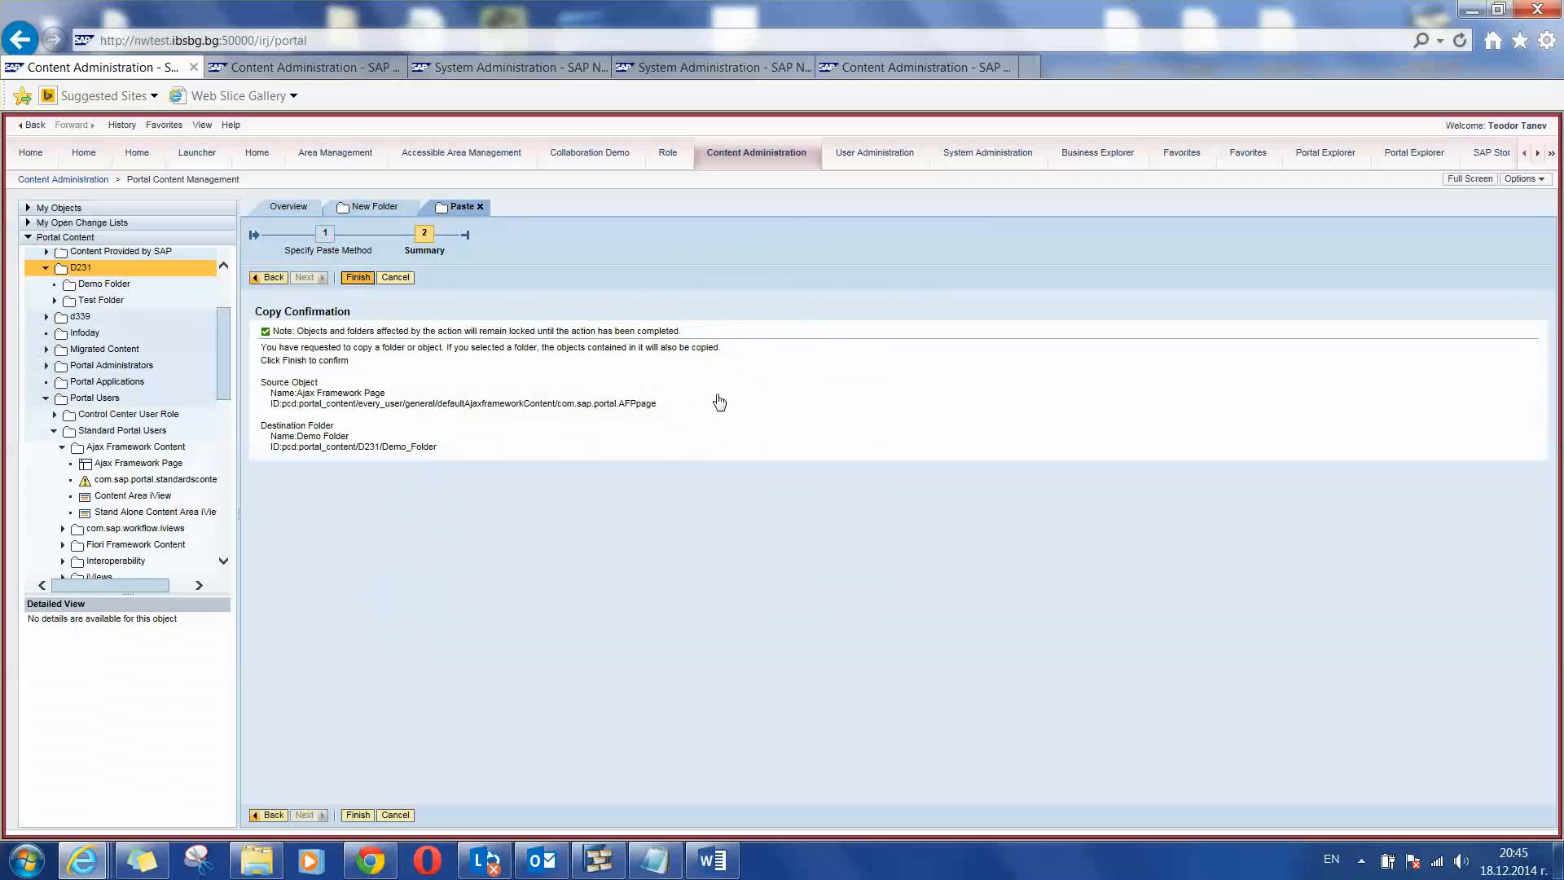
mouse_move(717, 401)
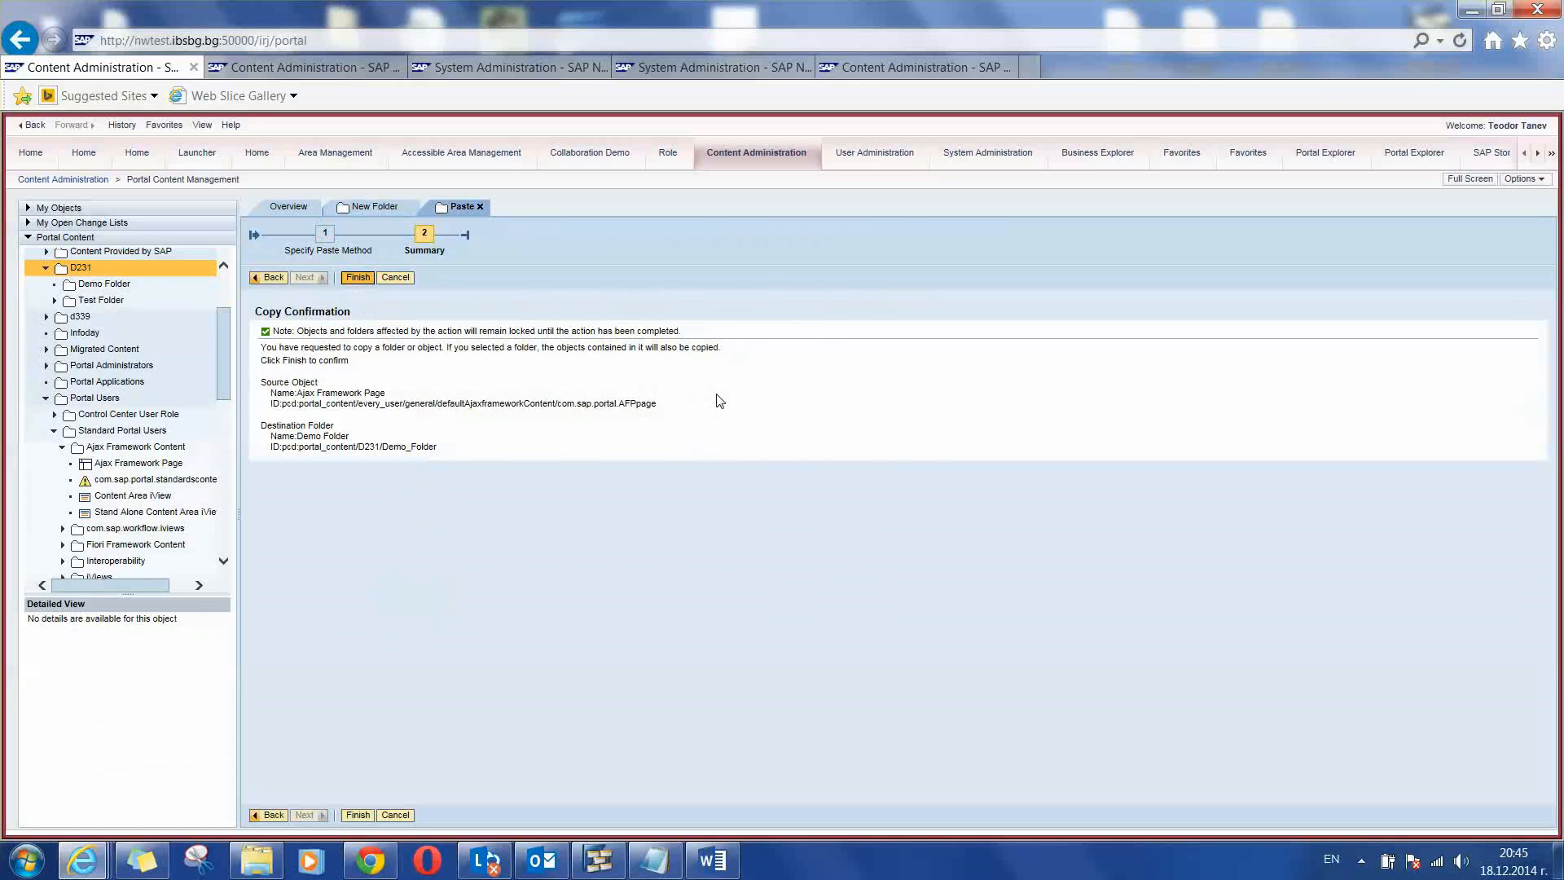
left_click(357, 277)
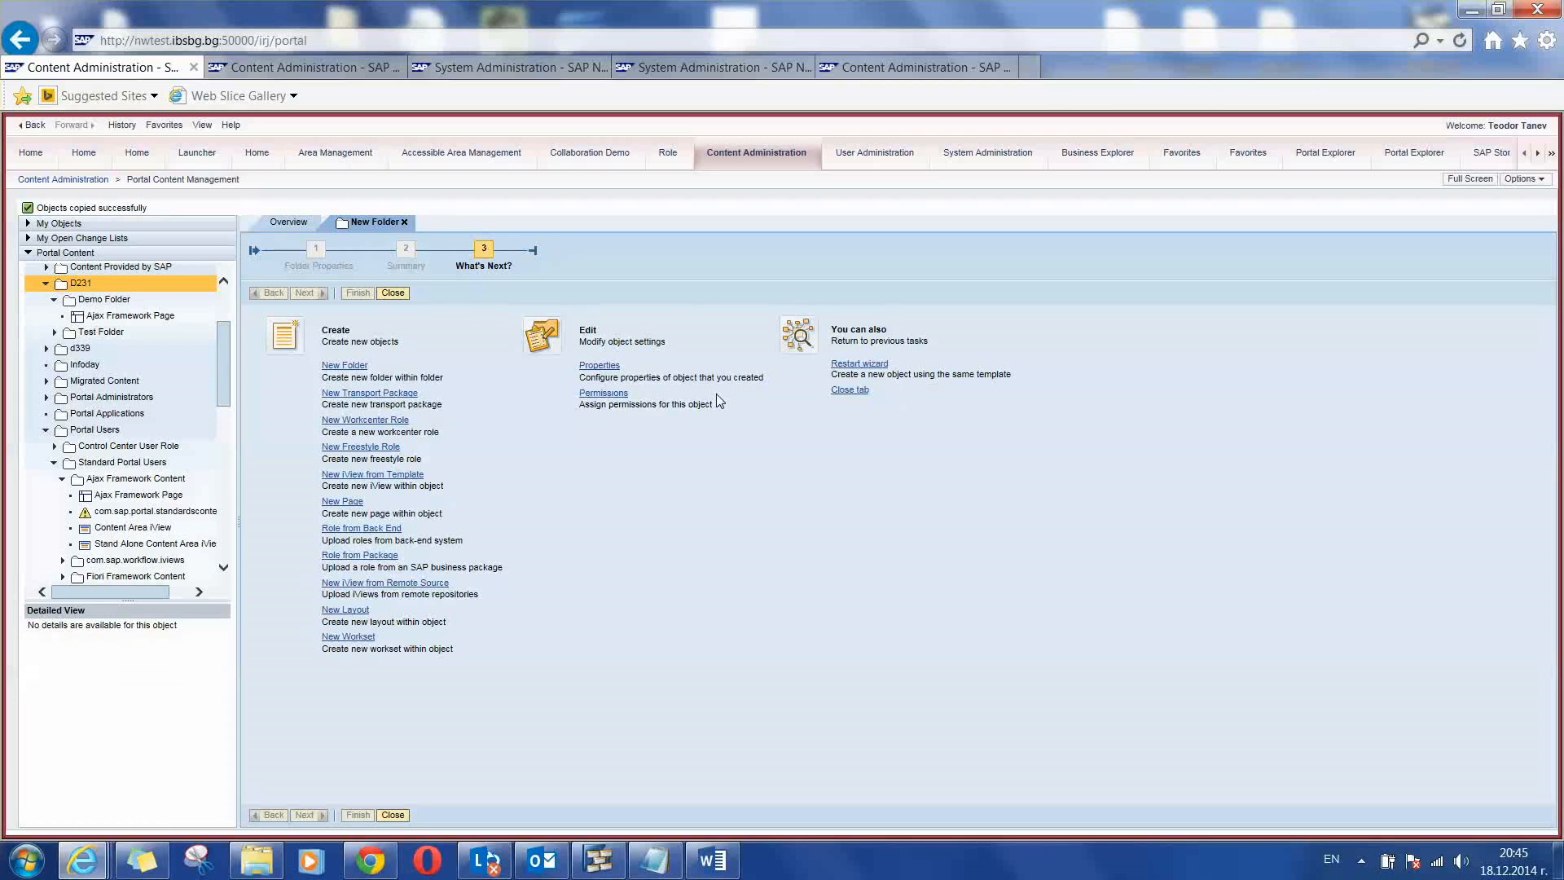
mouse_move(759, 315)
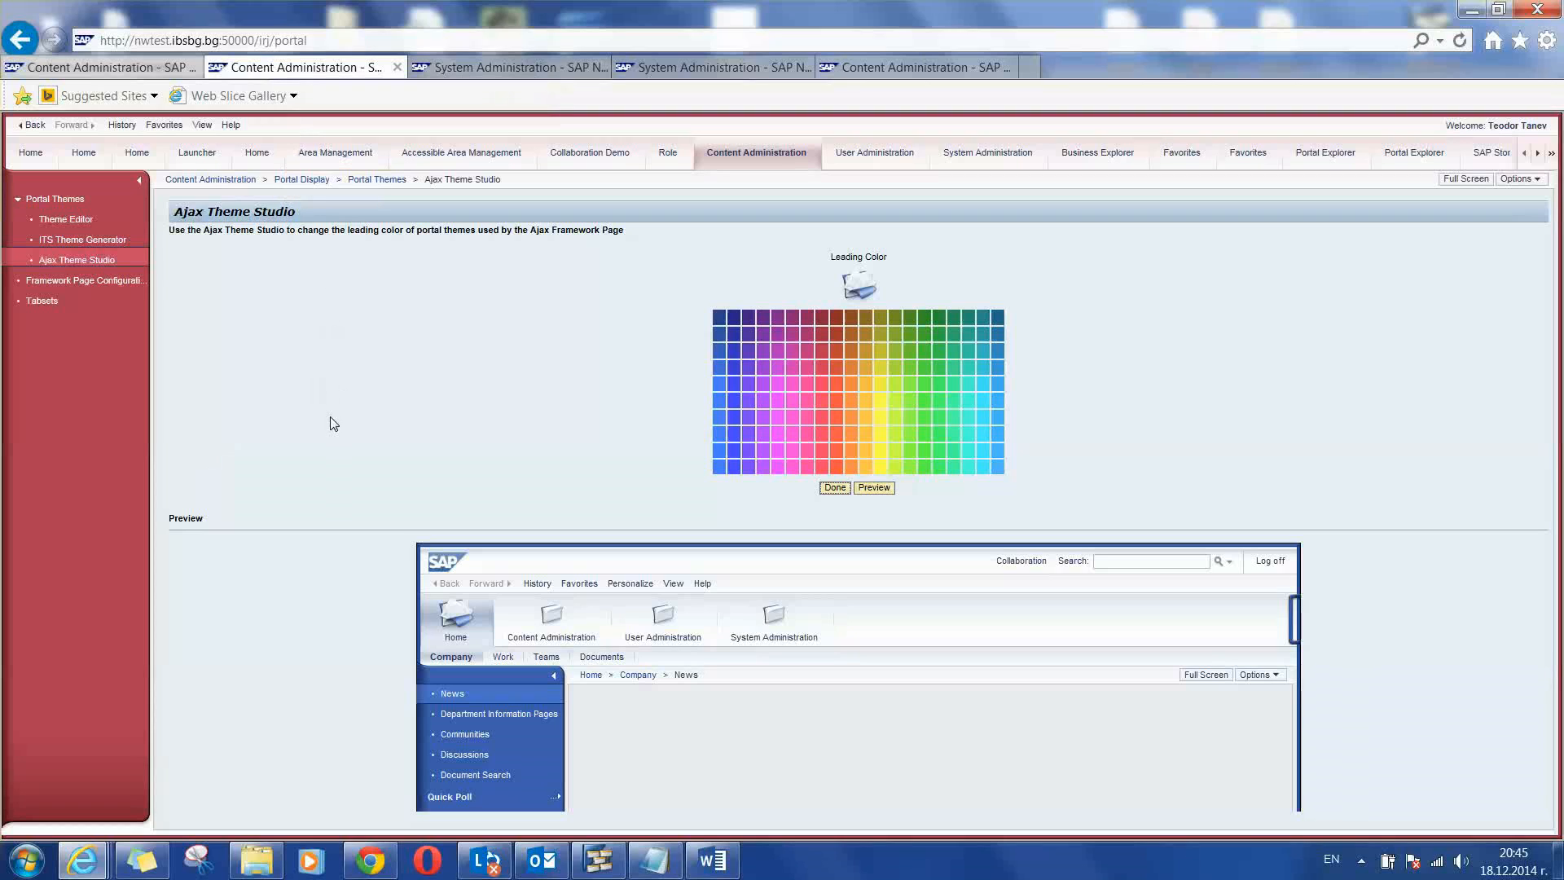
mouse_move(337, 405)
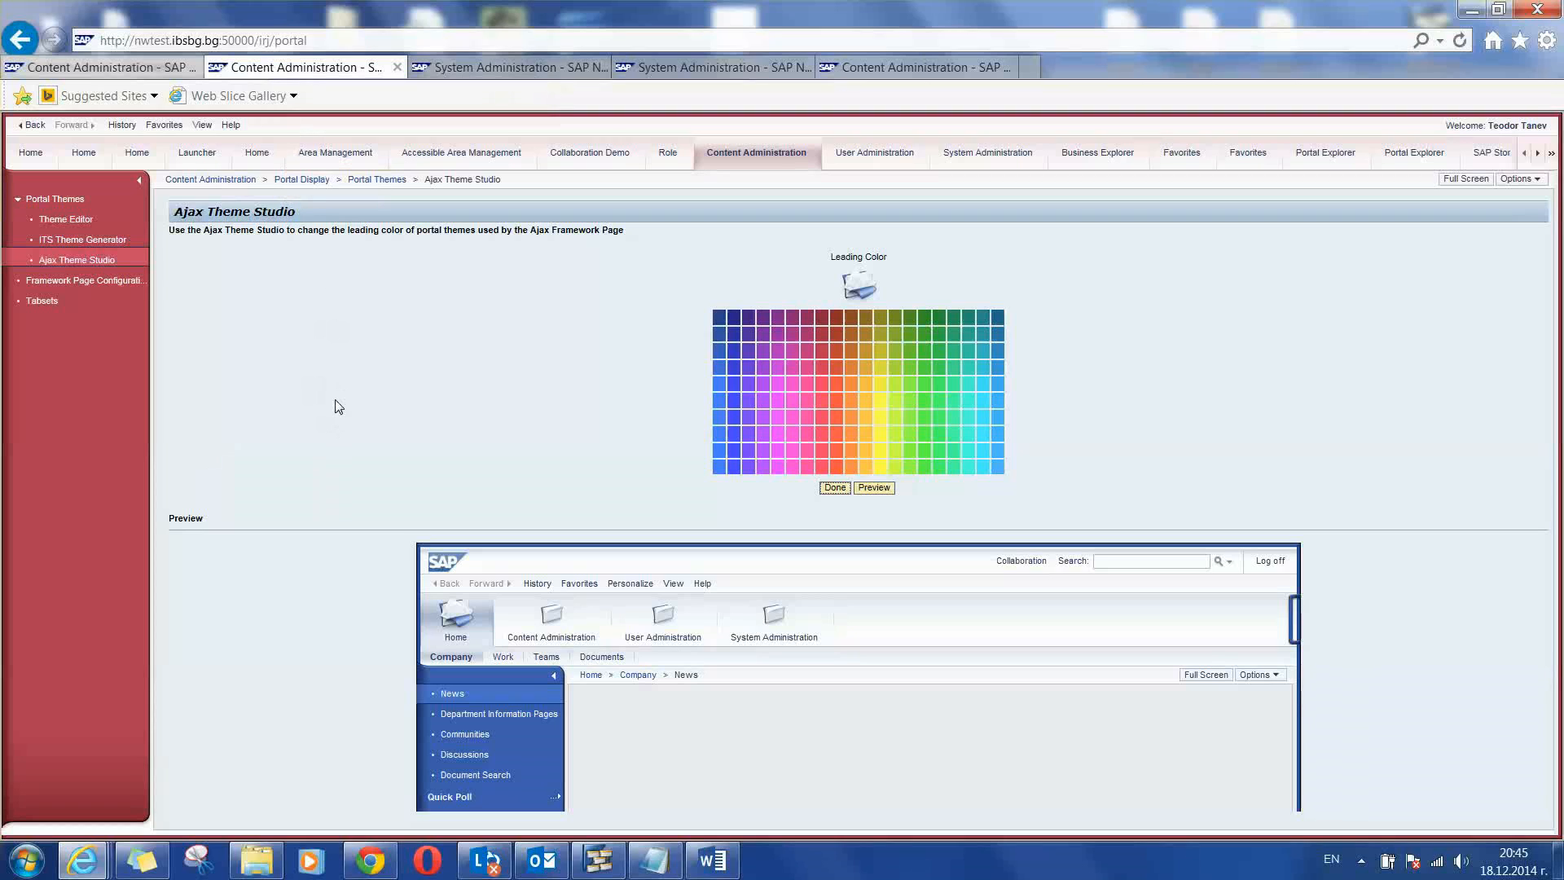
mouse_move(825, 326)
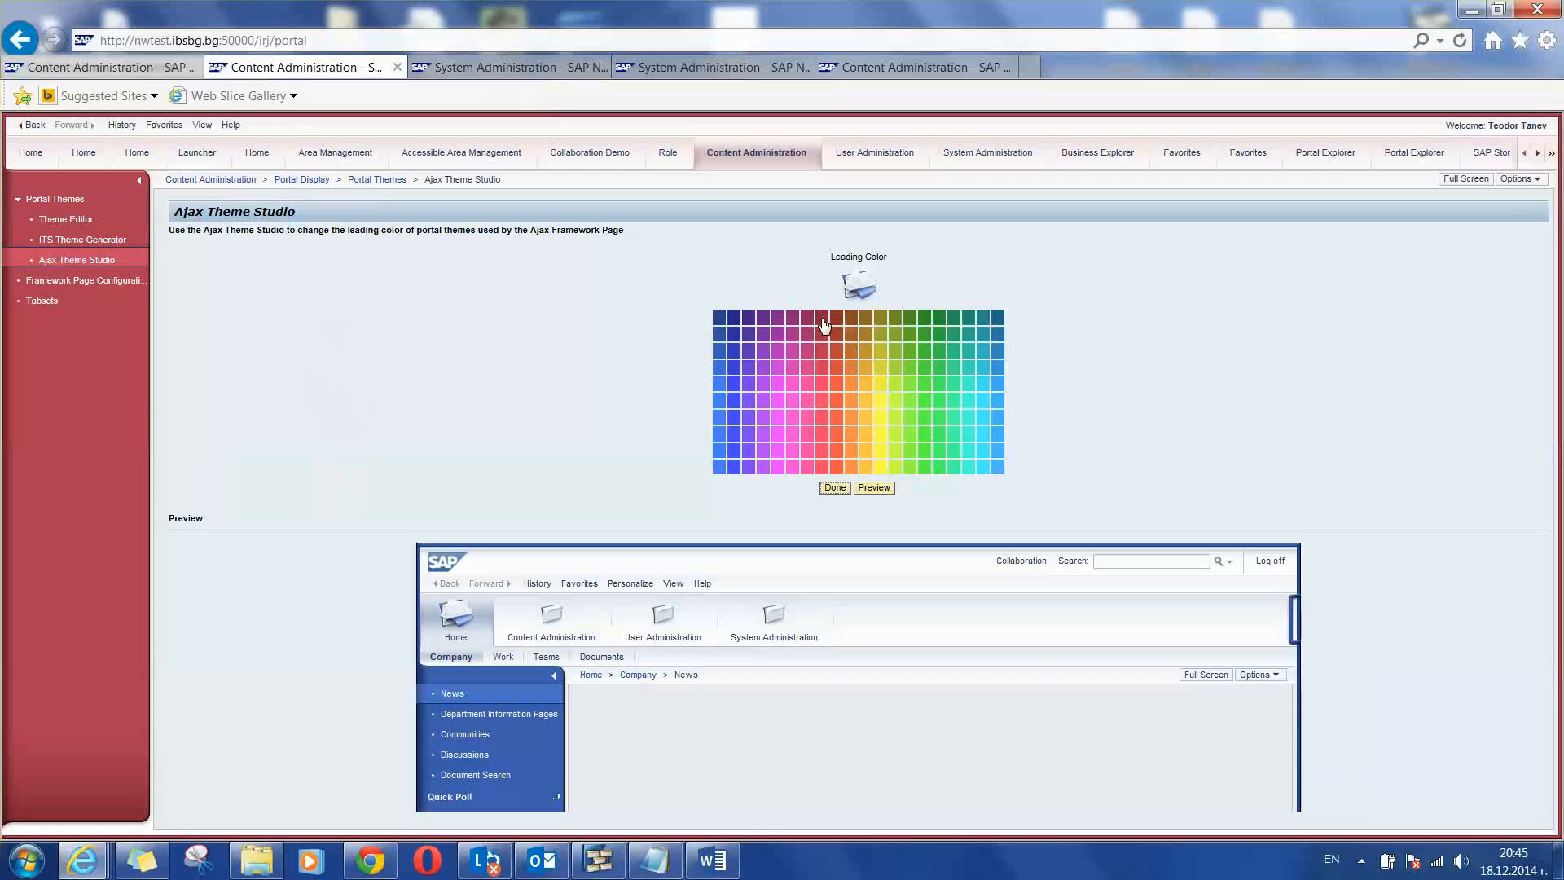
- Pick a dark red Leading Color in Ajax Theme Studio and preview the theme
left_click(824, 318)
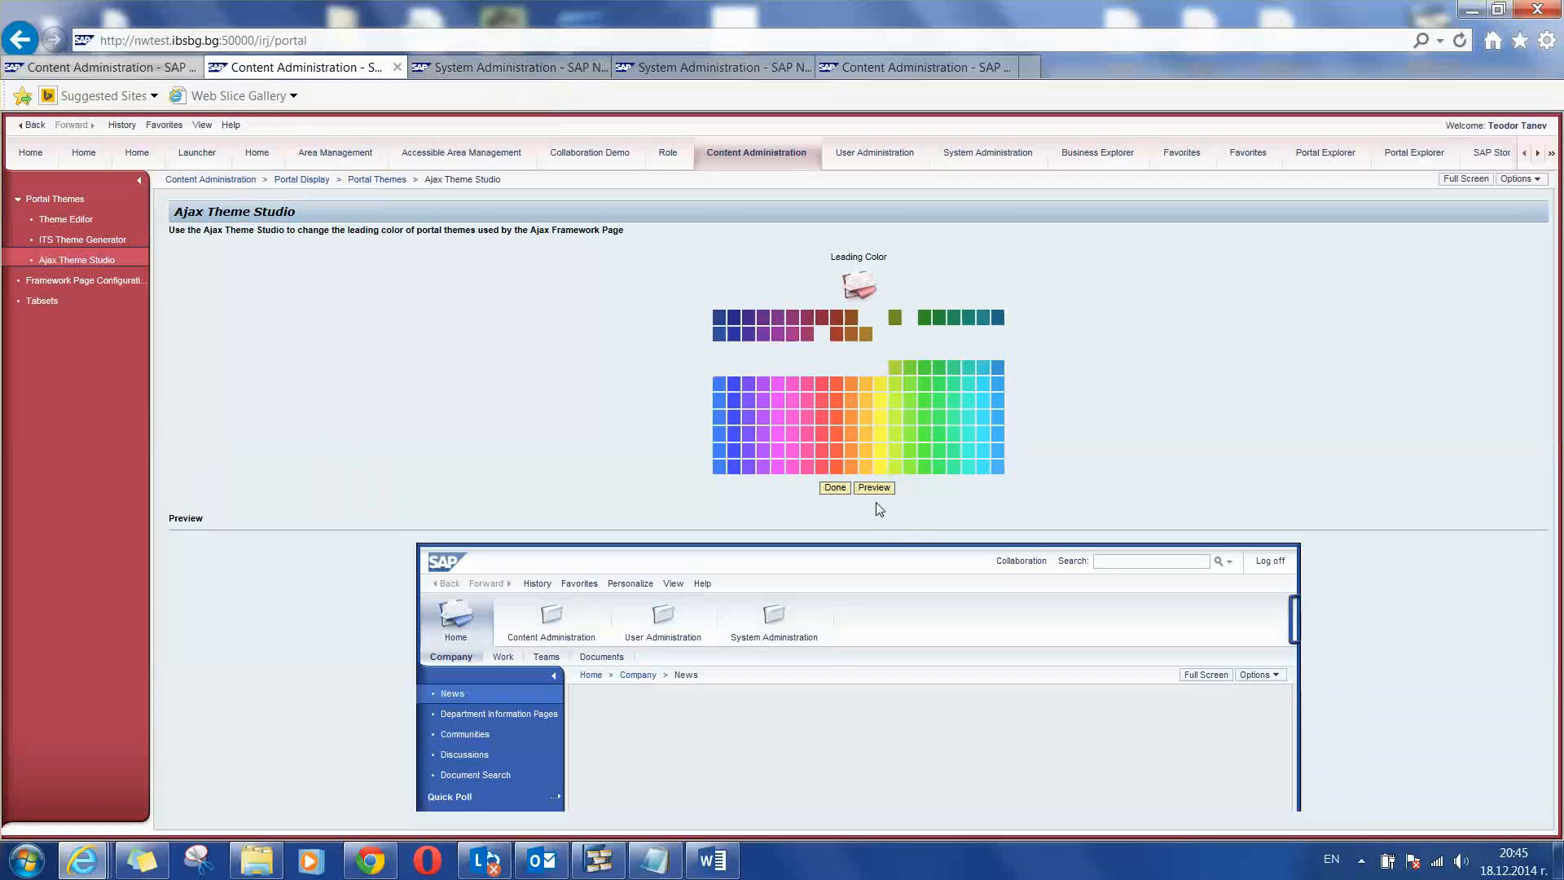
left_click(873, 487)
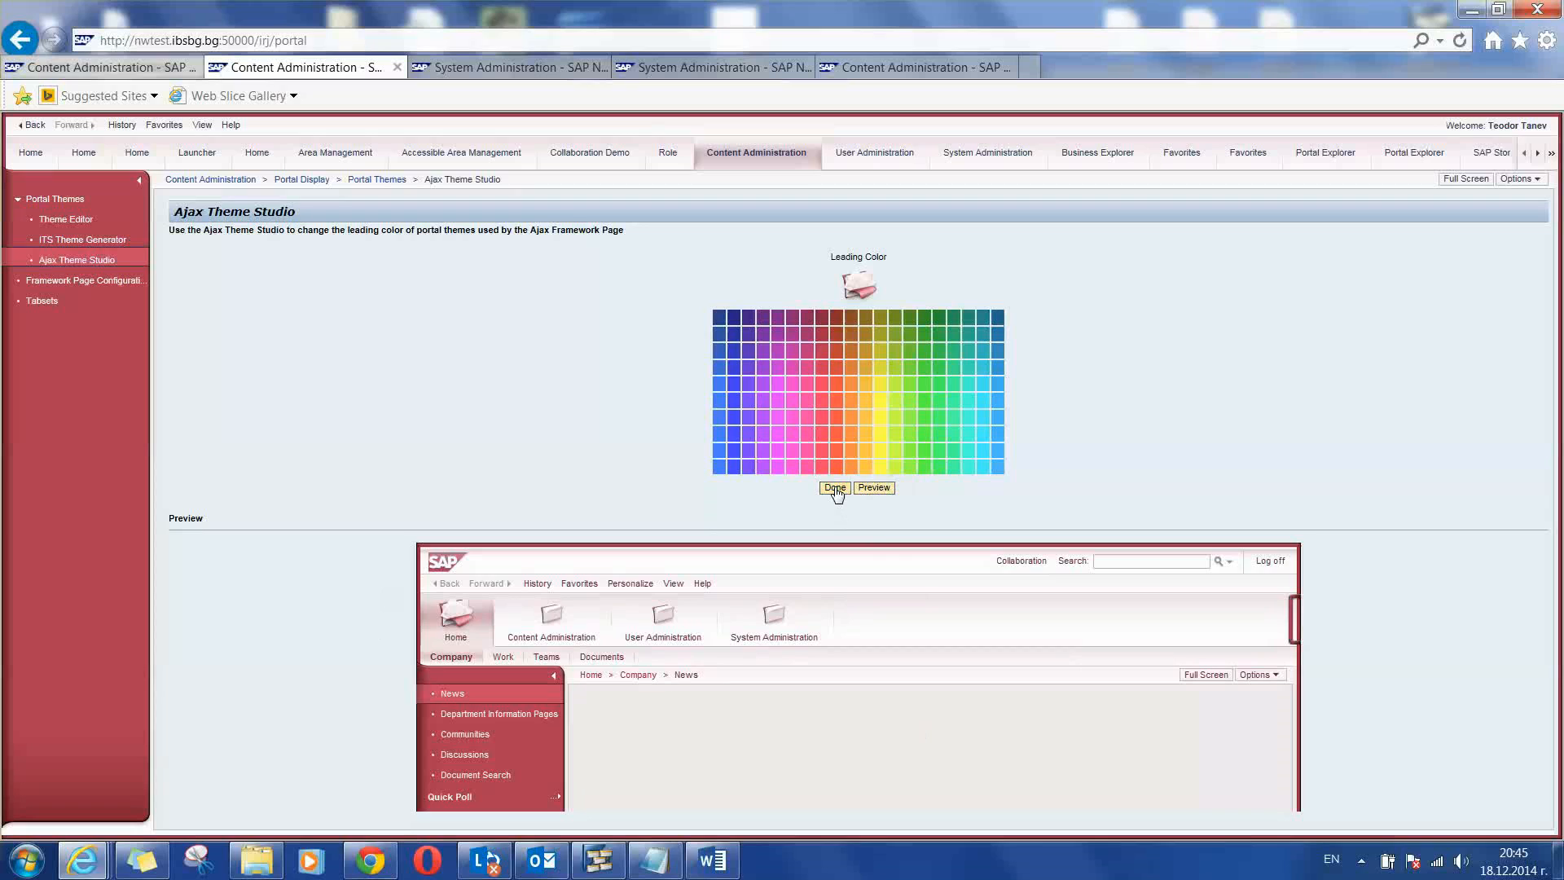
- Name the finished theme 'Red', export it and save the Red.zip download
left_click(834, 487)
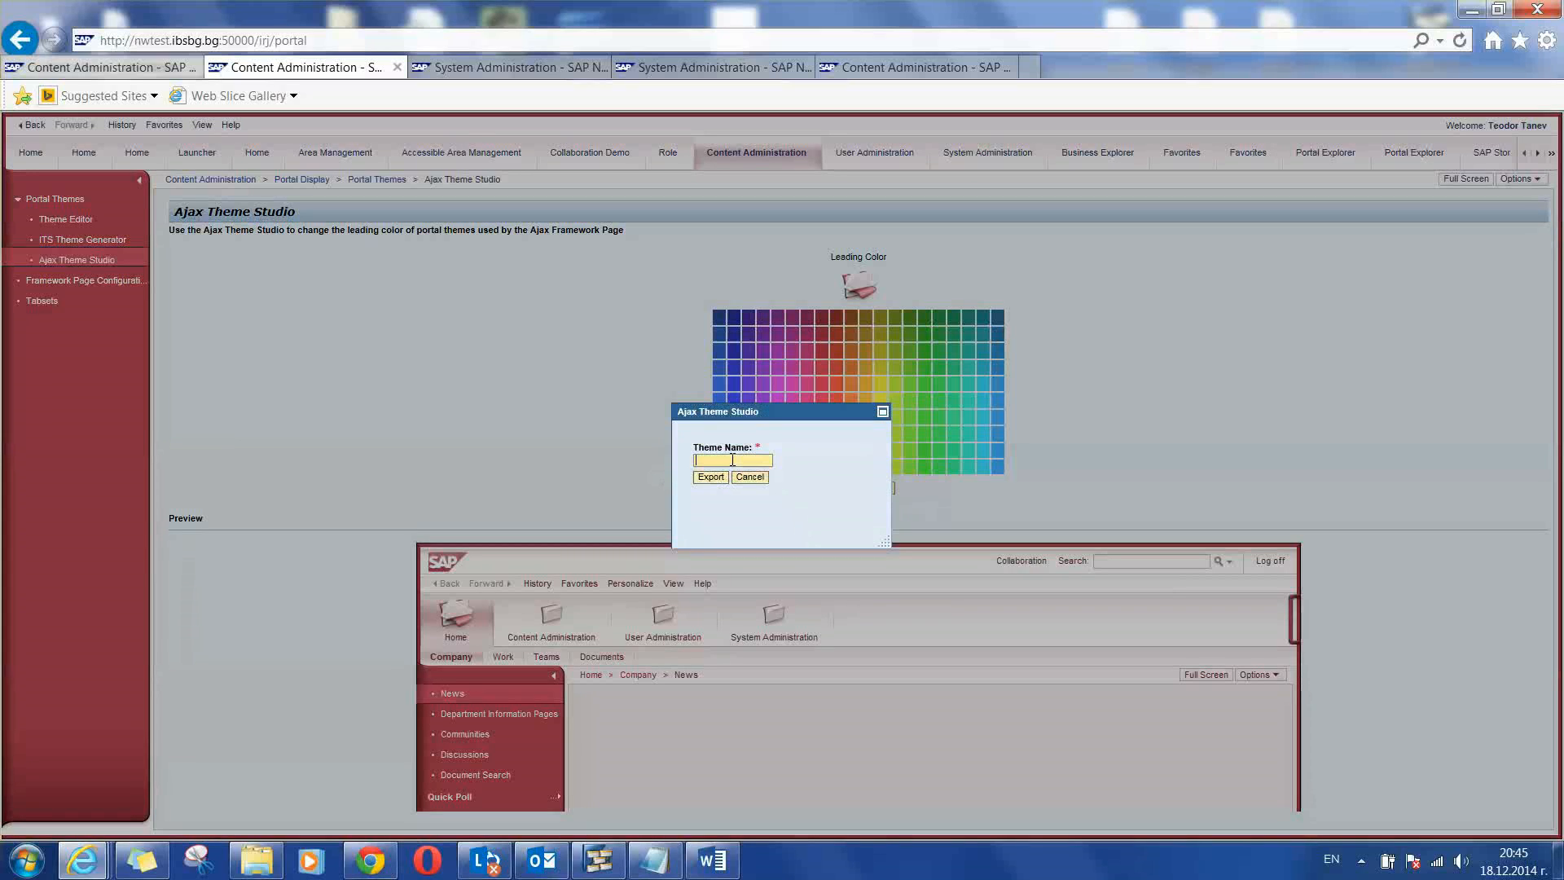
type("Red")
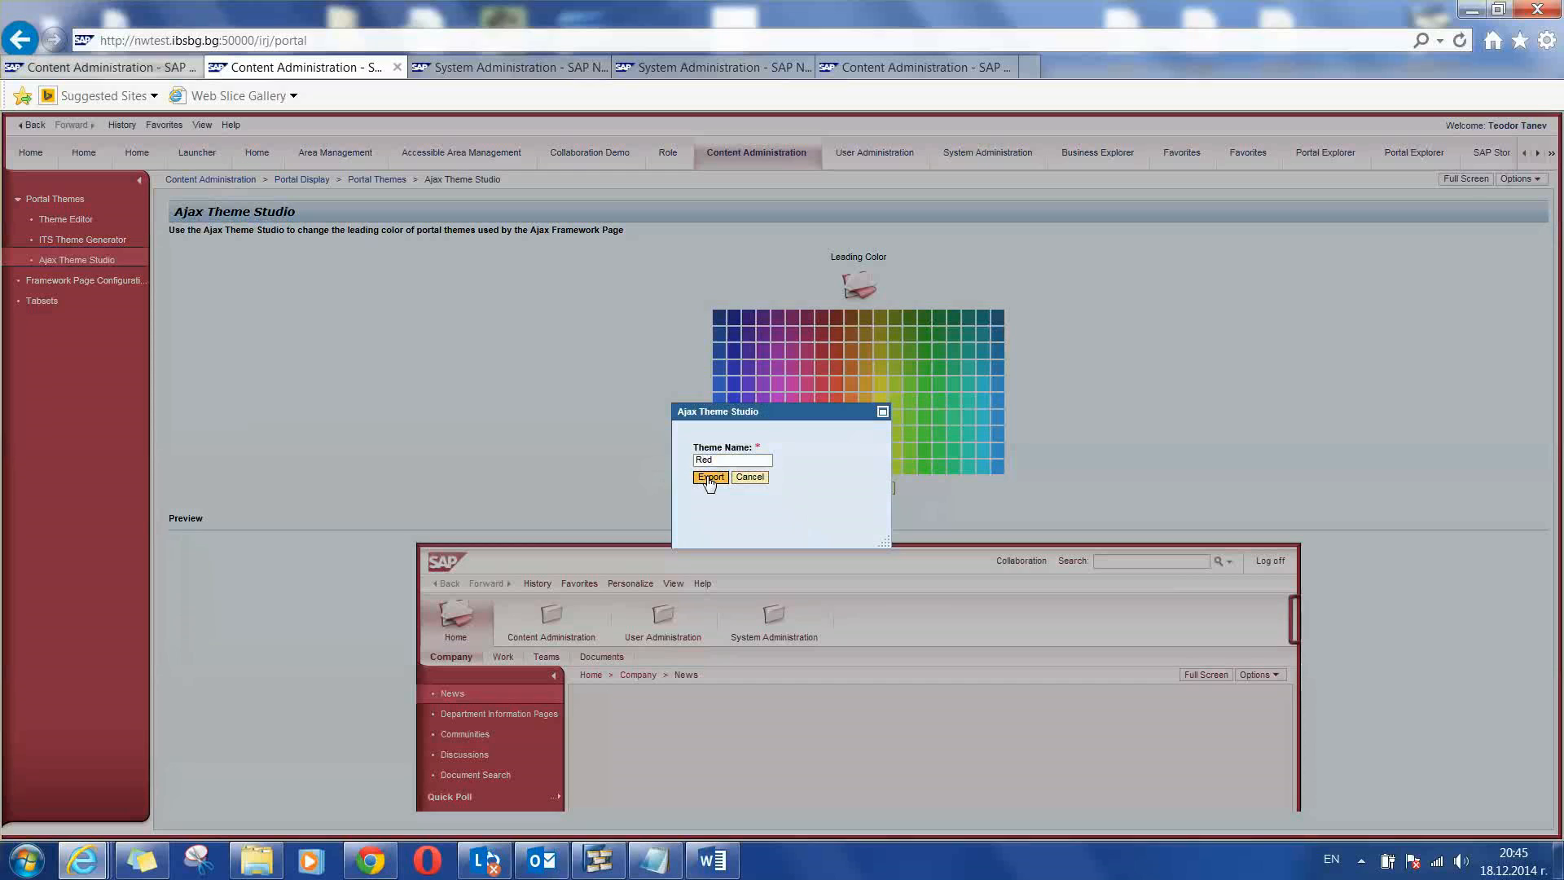
left_click(710, 477)
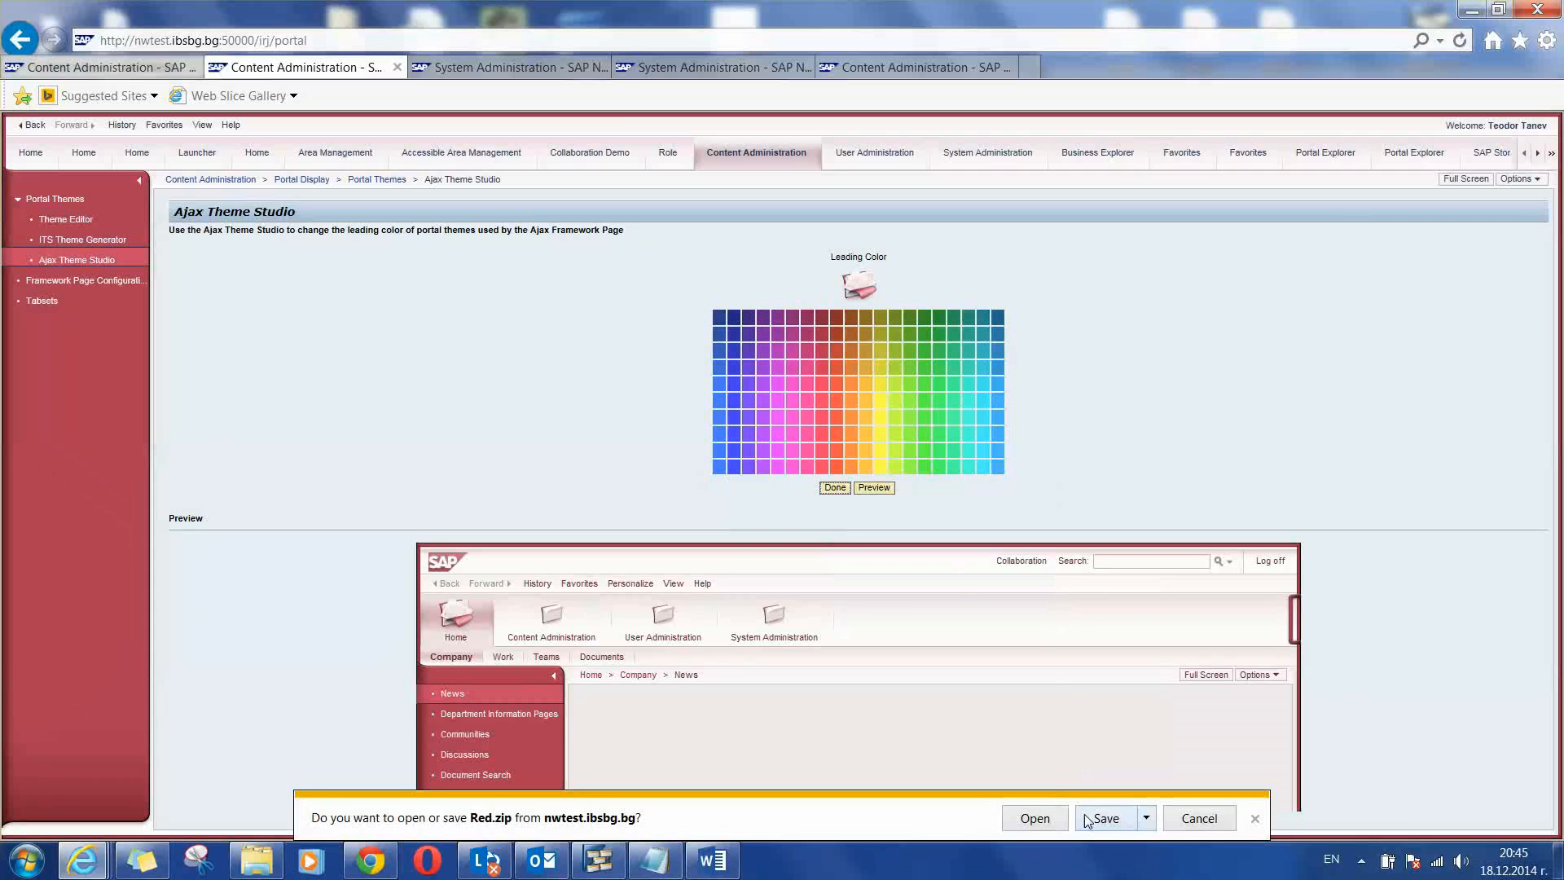
left_click(1105, 818)
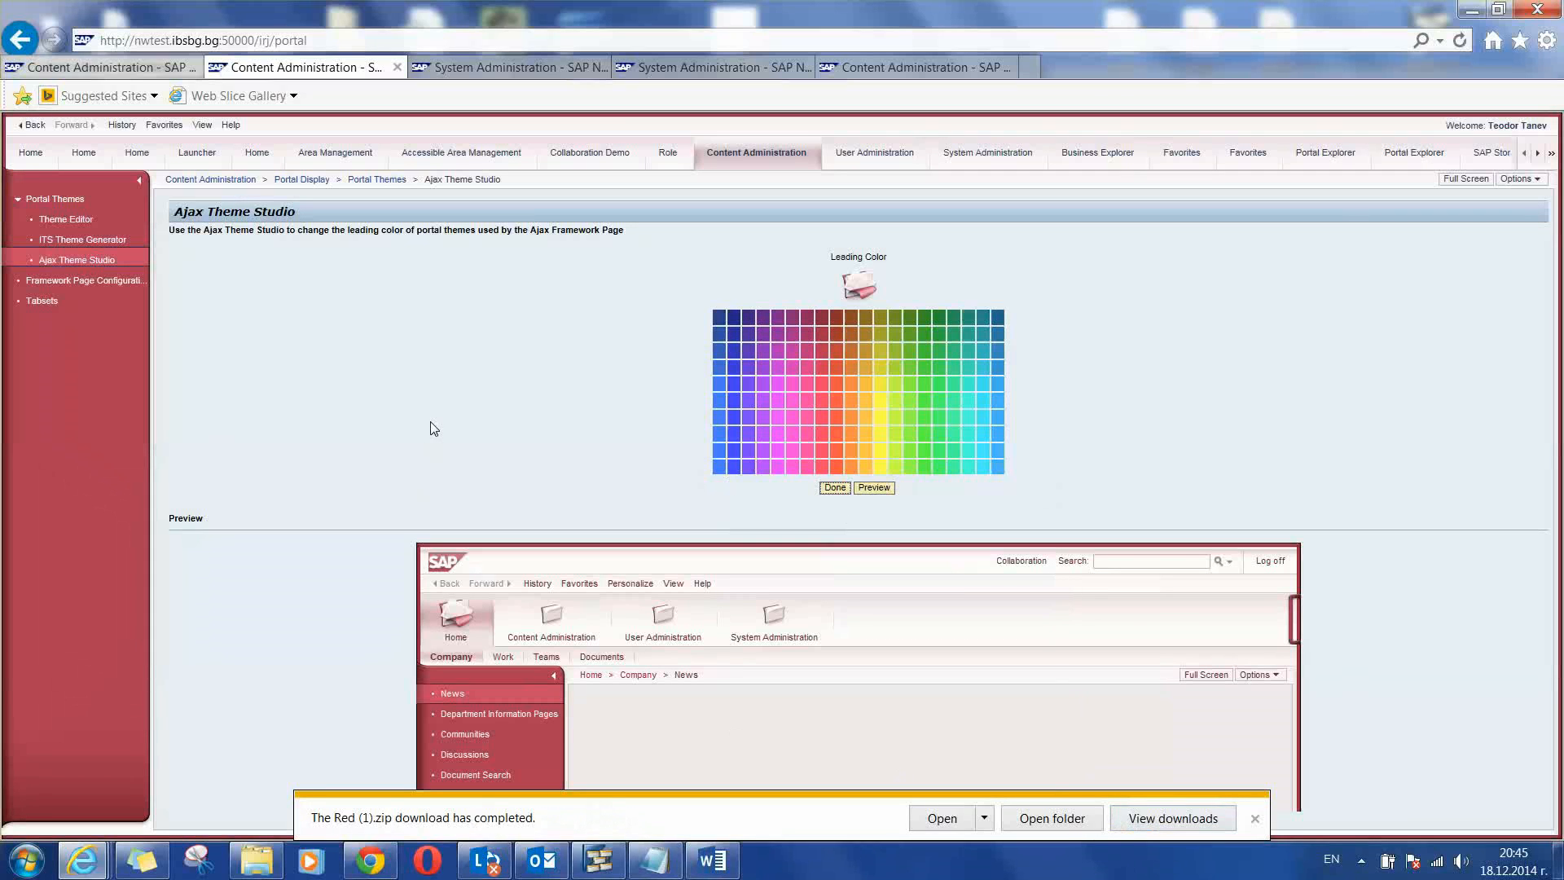
mouse_move(429, 422)
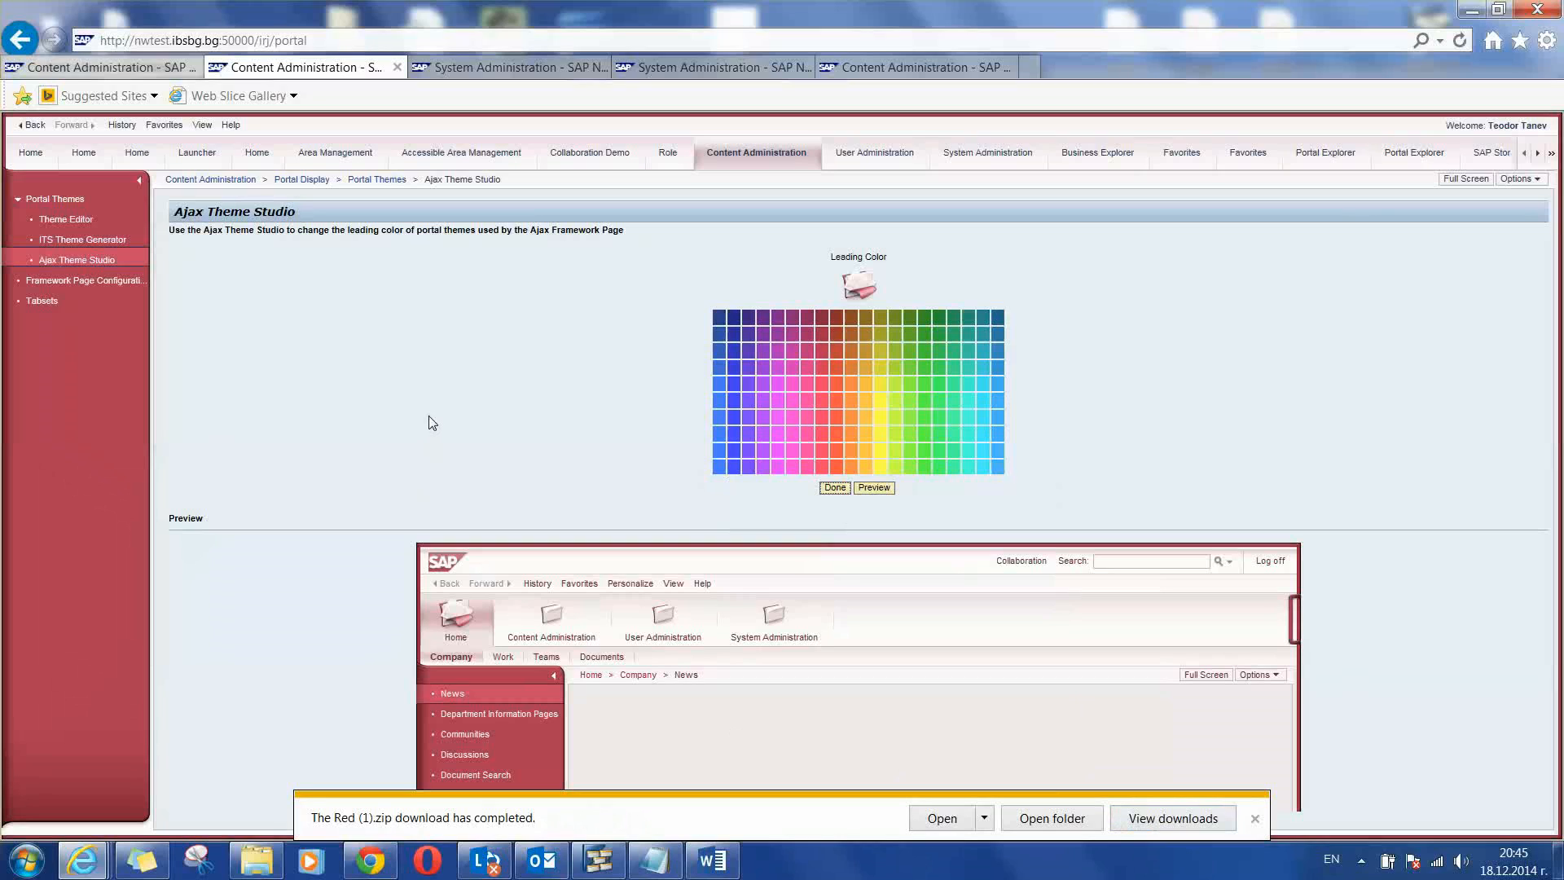
mouse_move(788, 321)
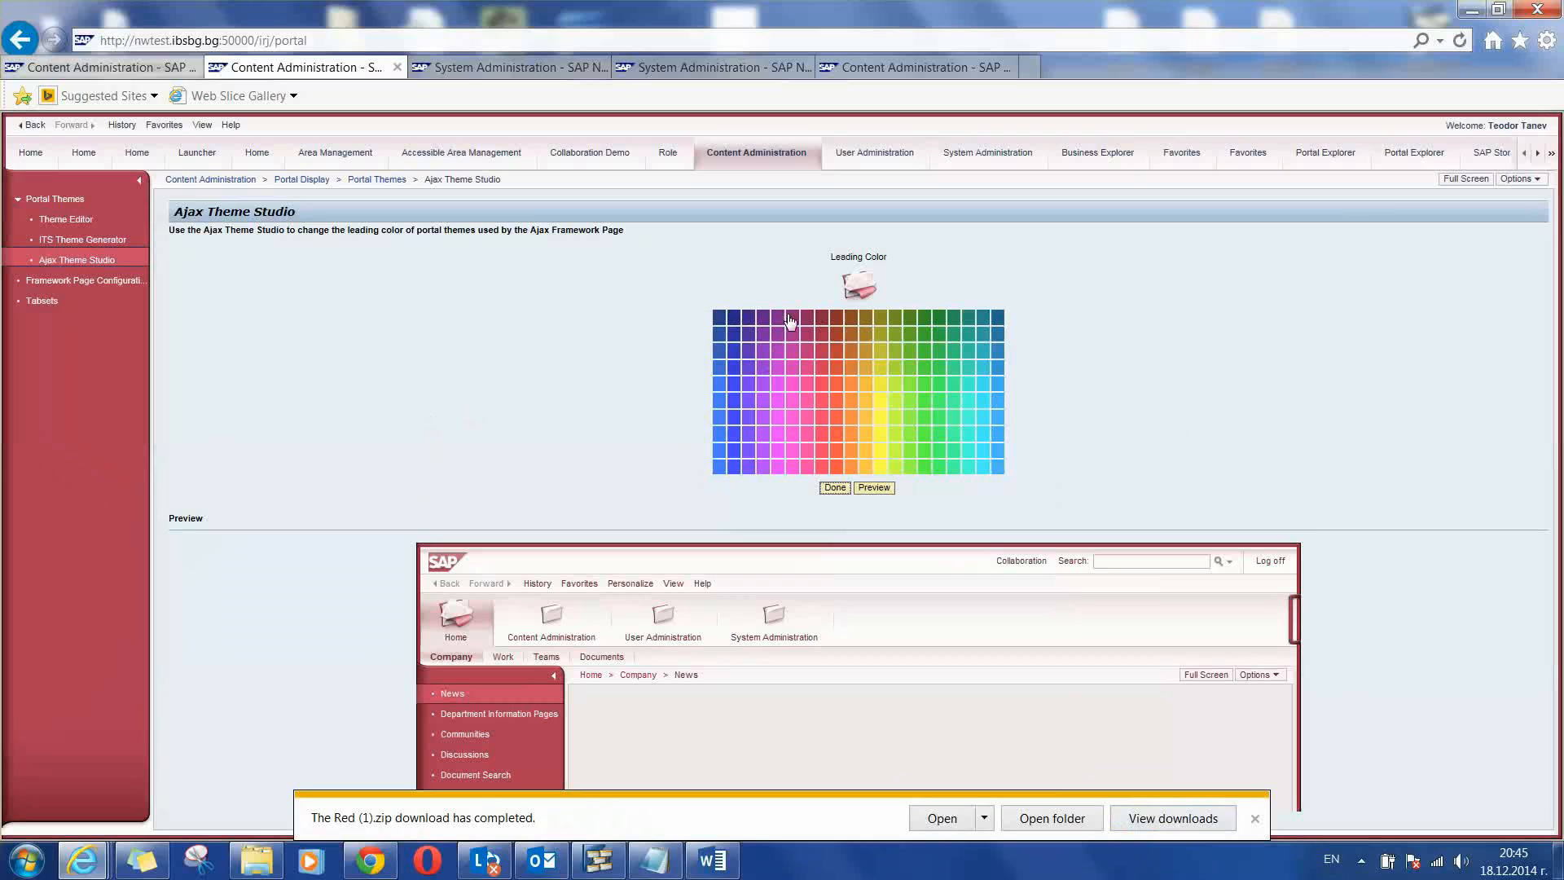
mouse_move(666, 360)
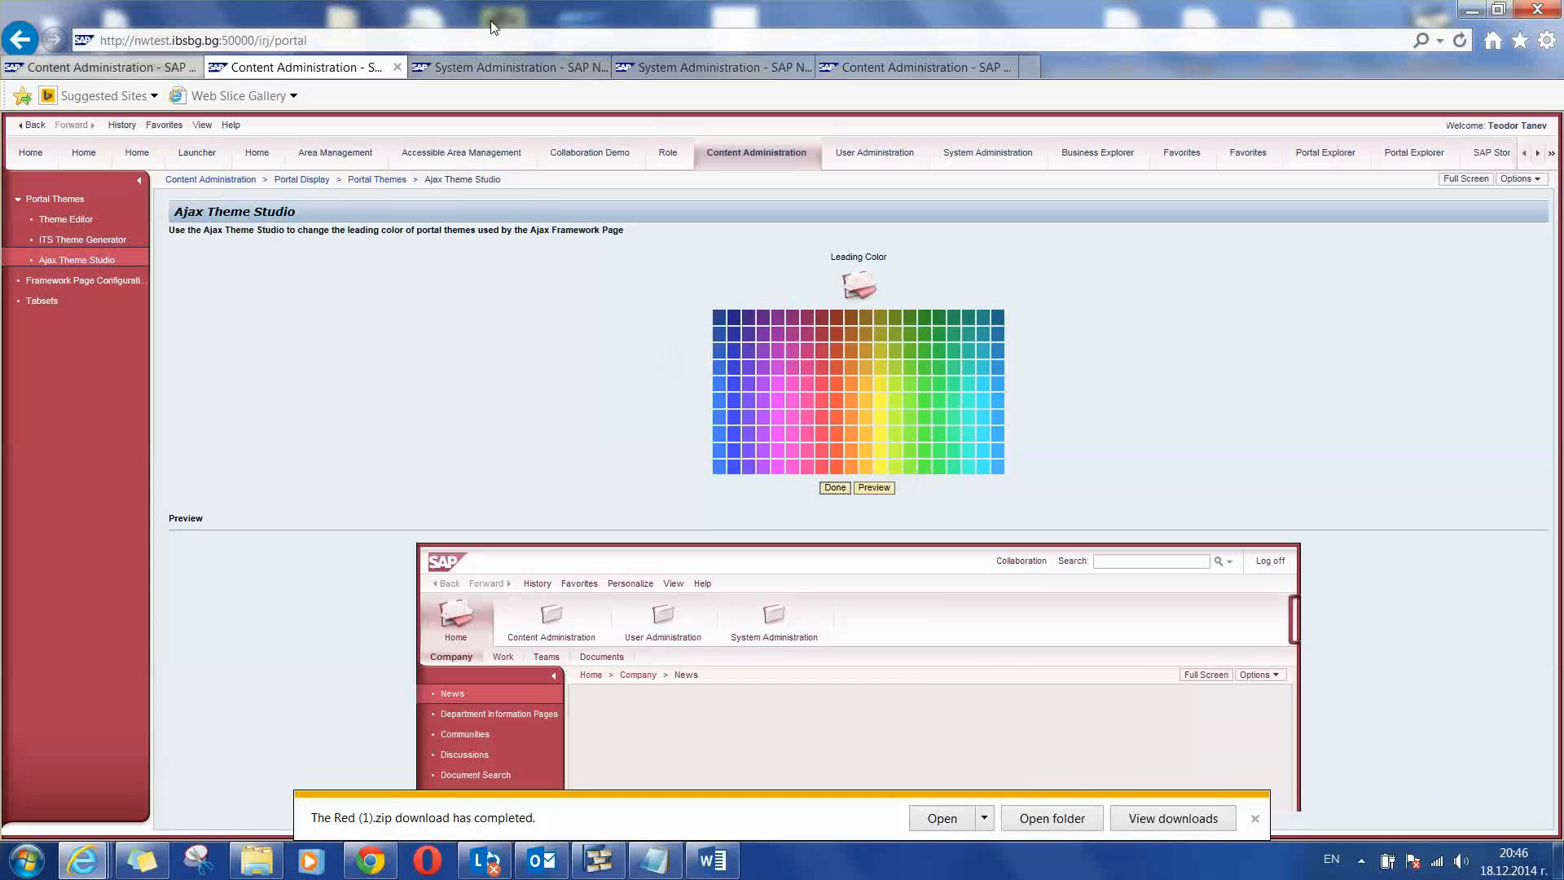
- Browse on Transport Themes and select the Red zip from the Files folder for import
left_click(508, 67)
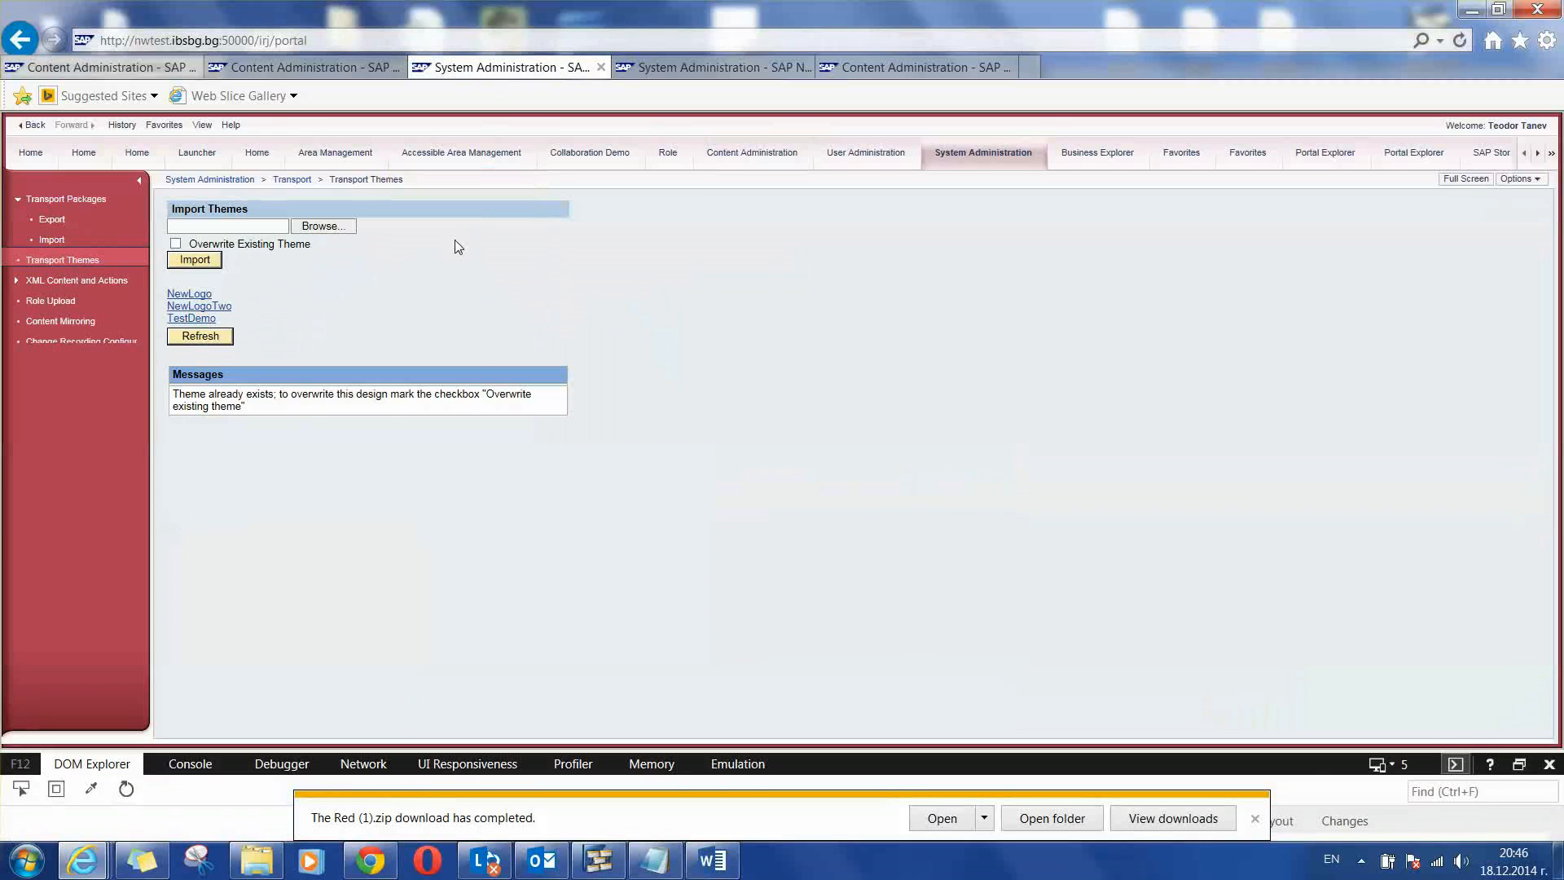
mouse_move(335, 240)
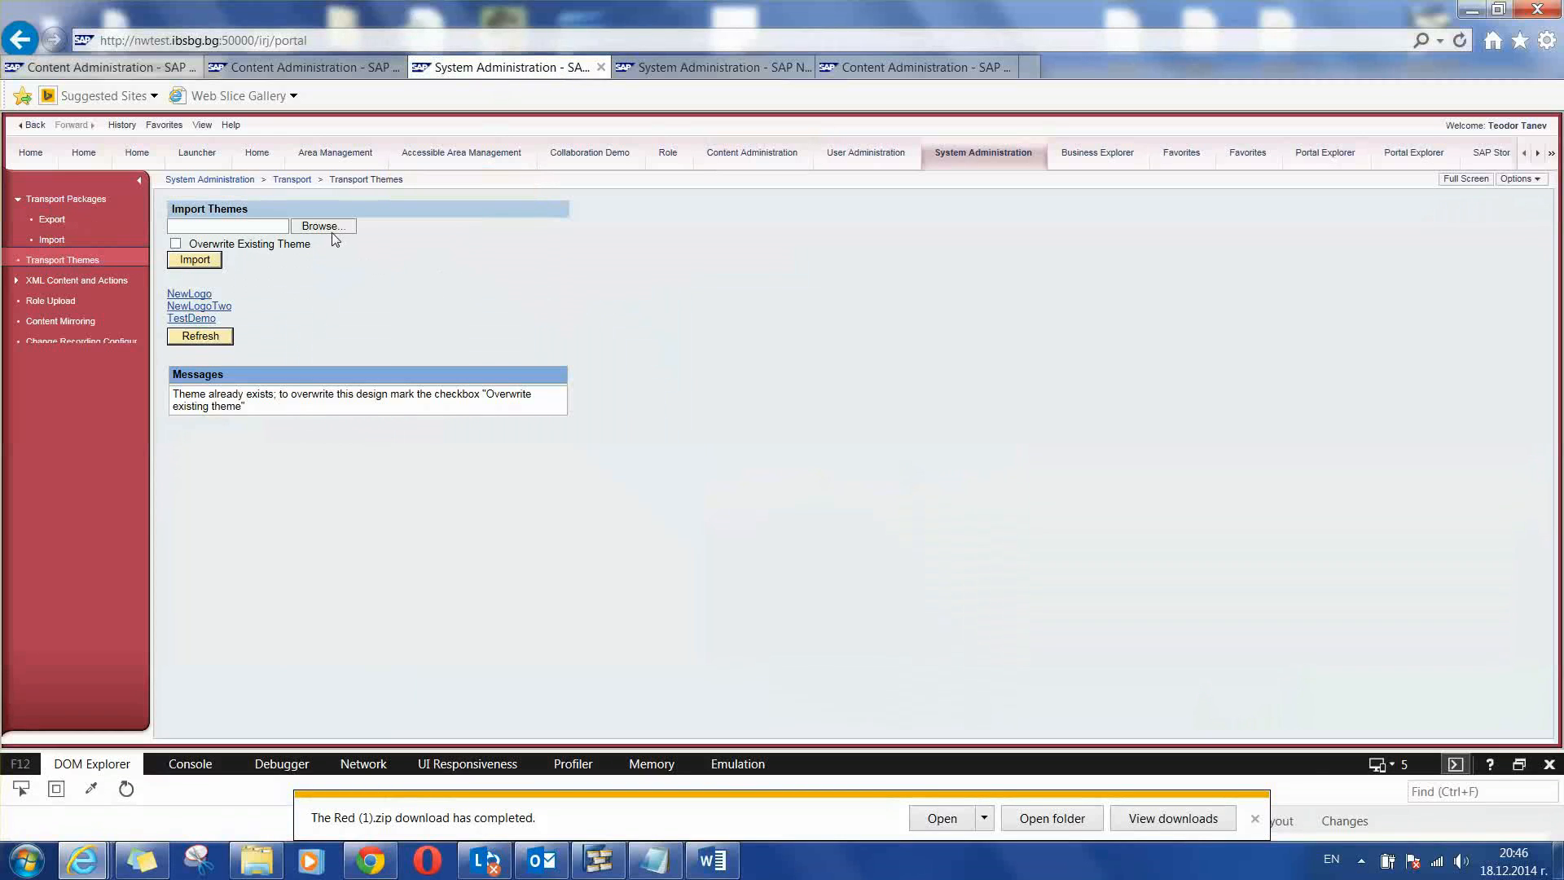
mouse_move(267, 216)
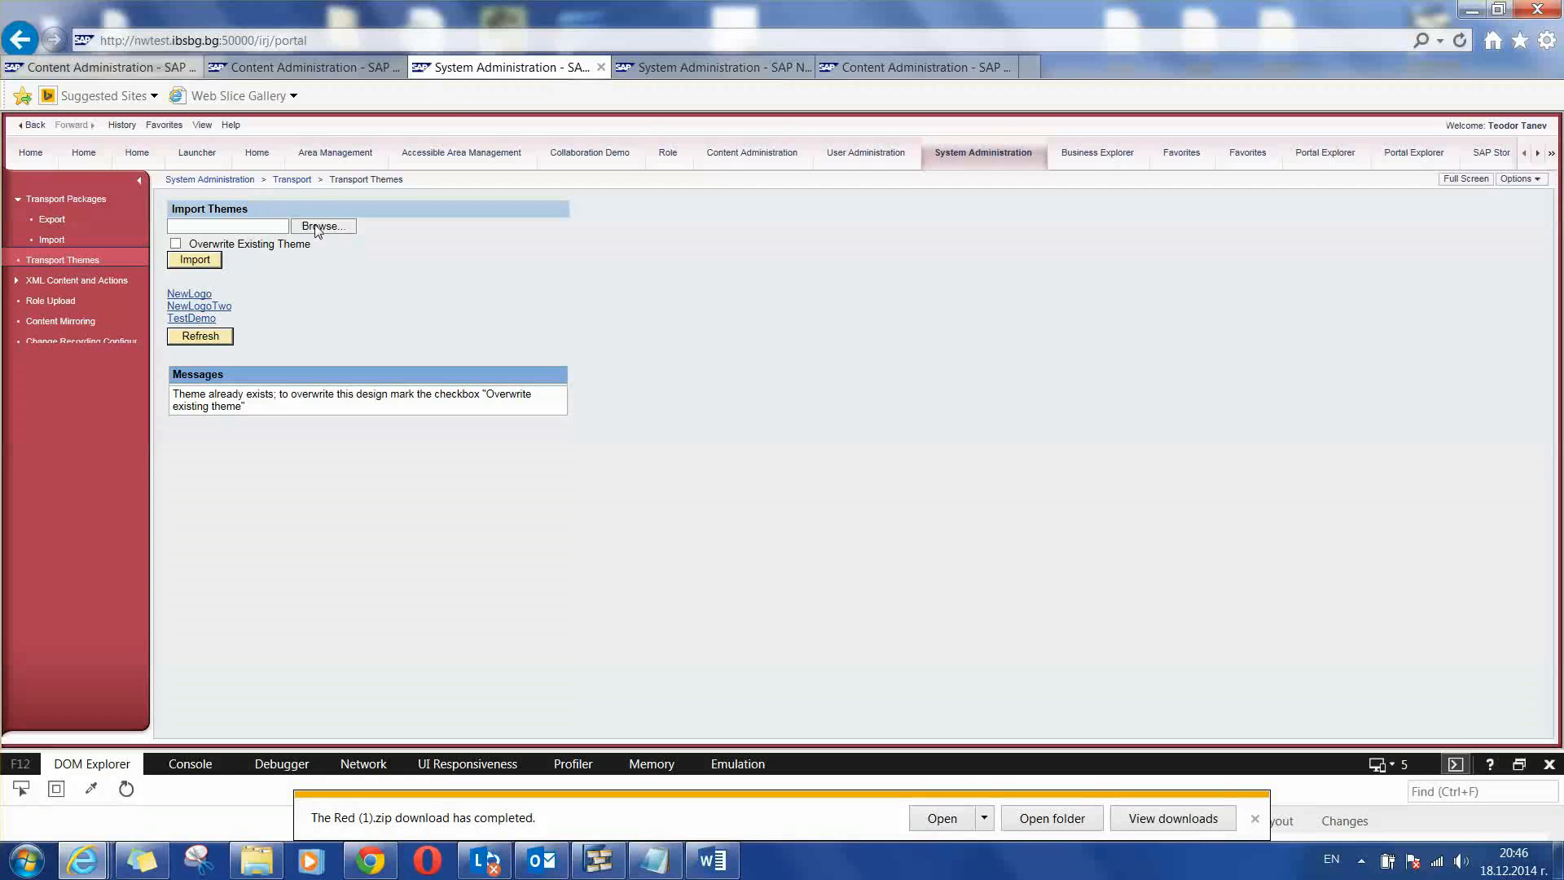
left_click(323, 224)
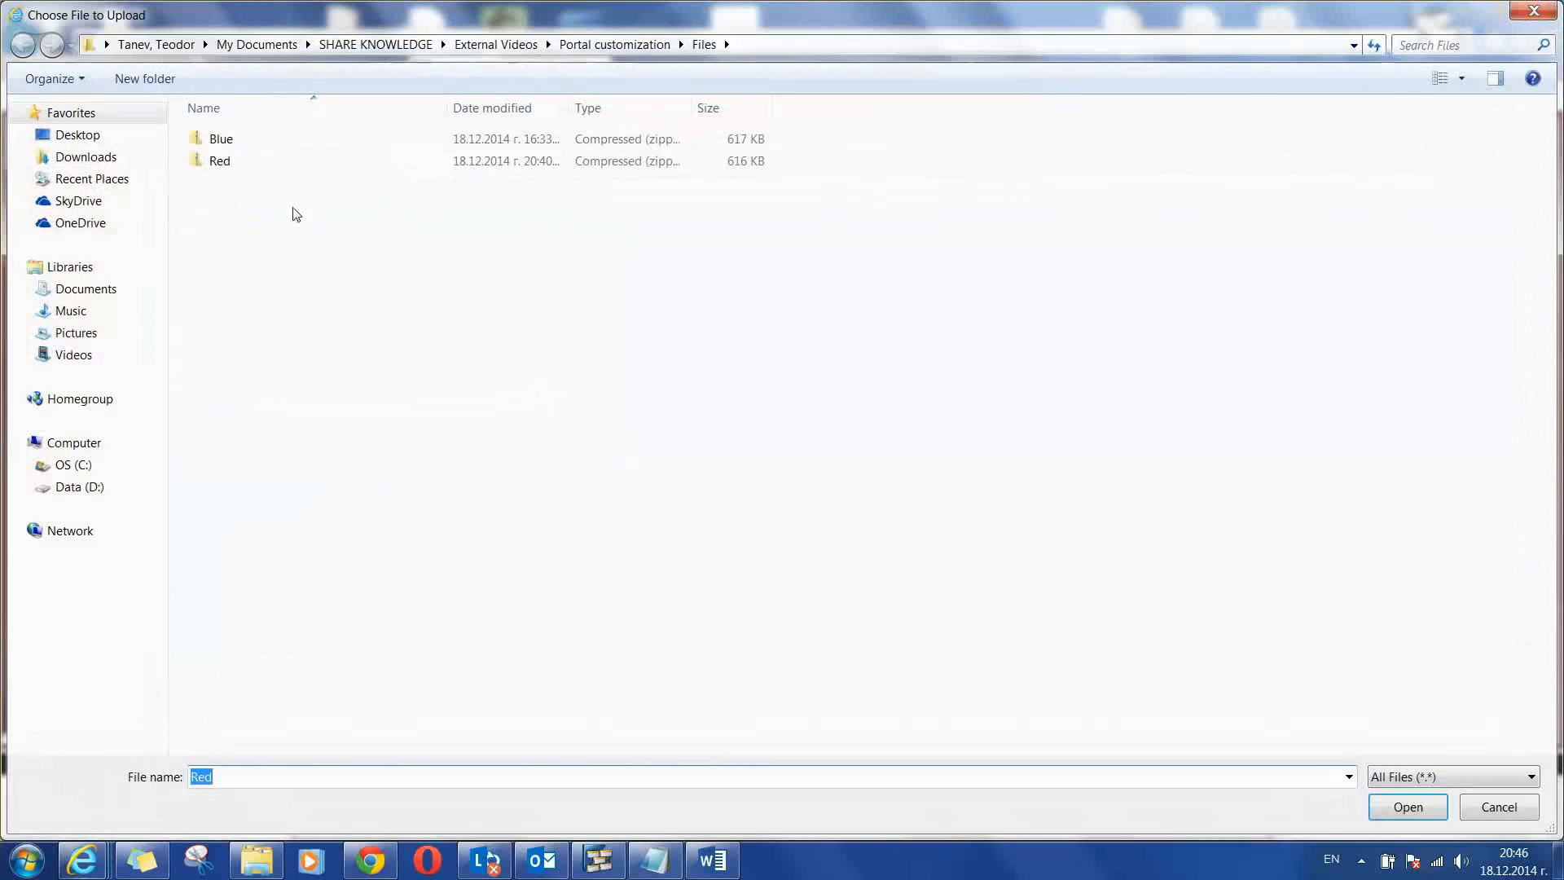
left_click(1407, 807)
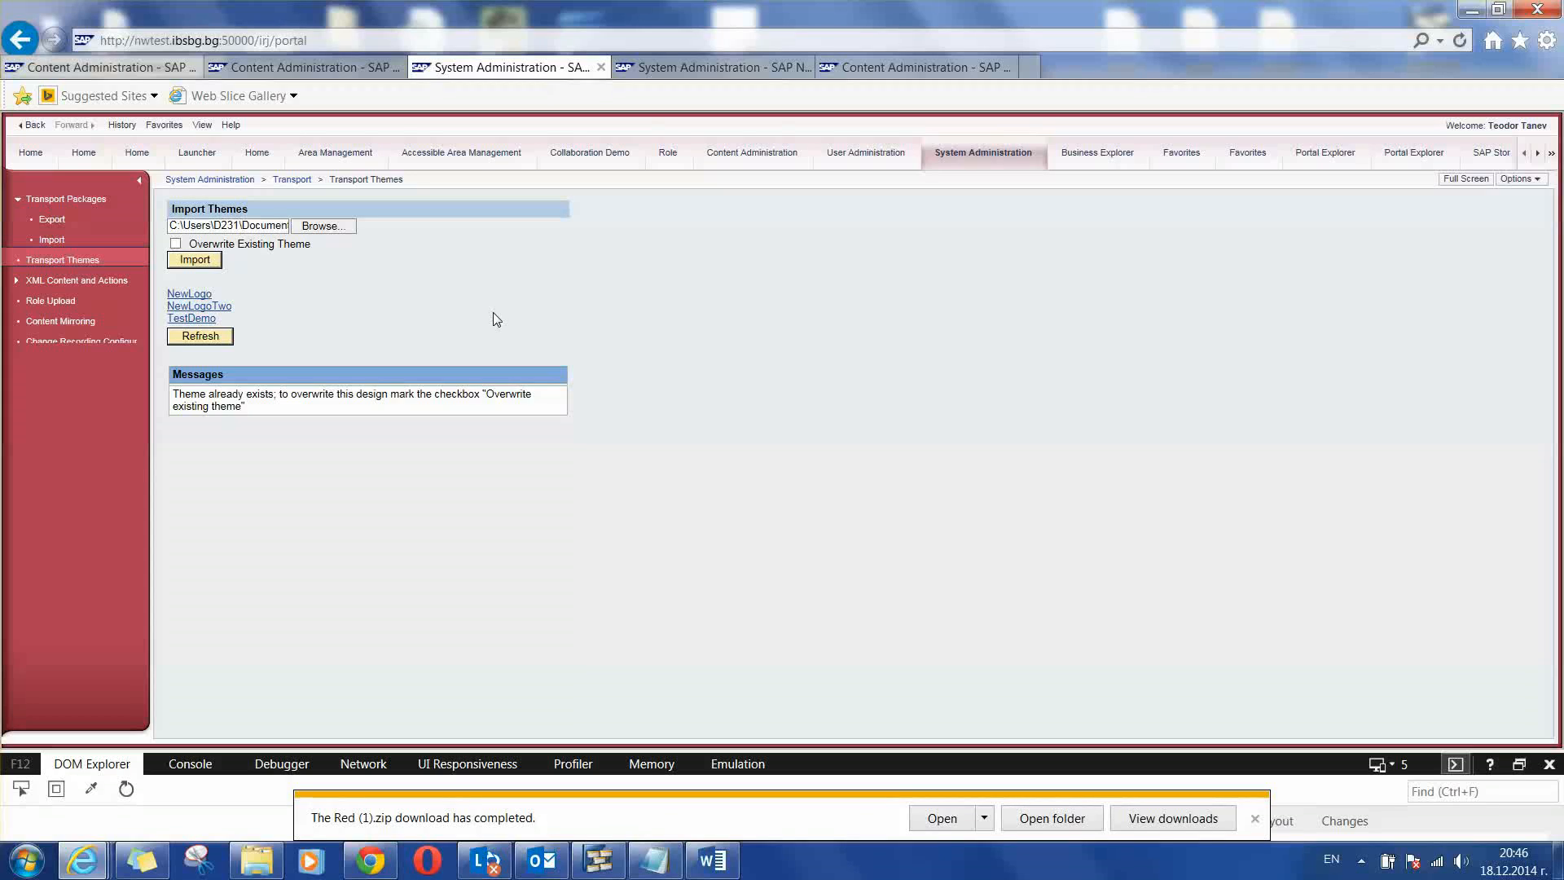
mouse_move(616, 352)
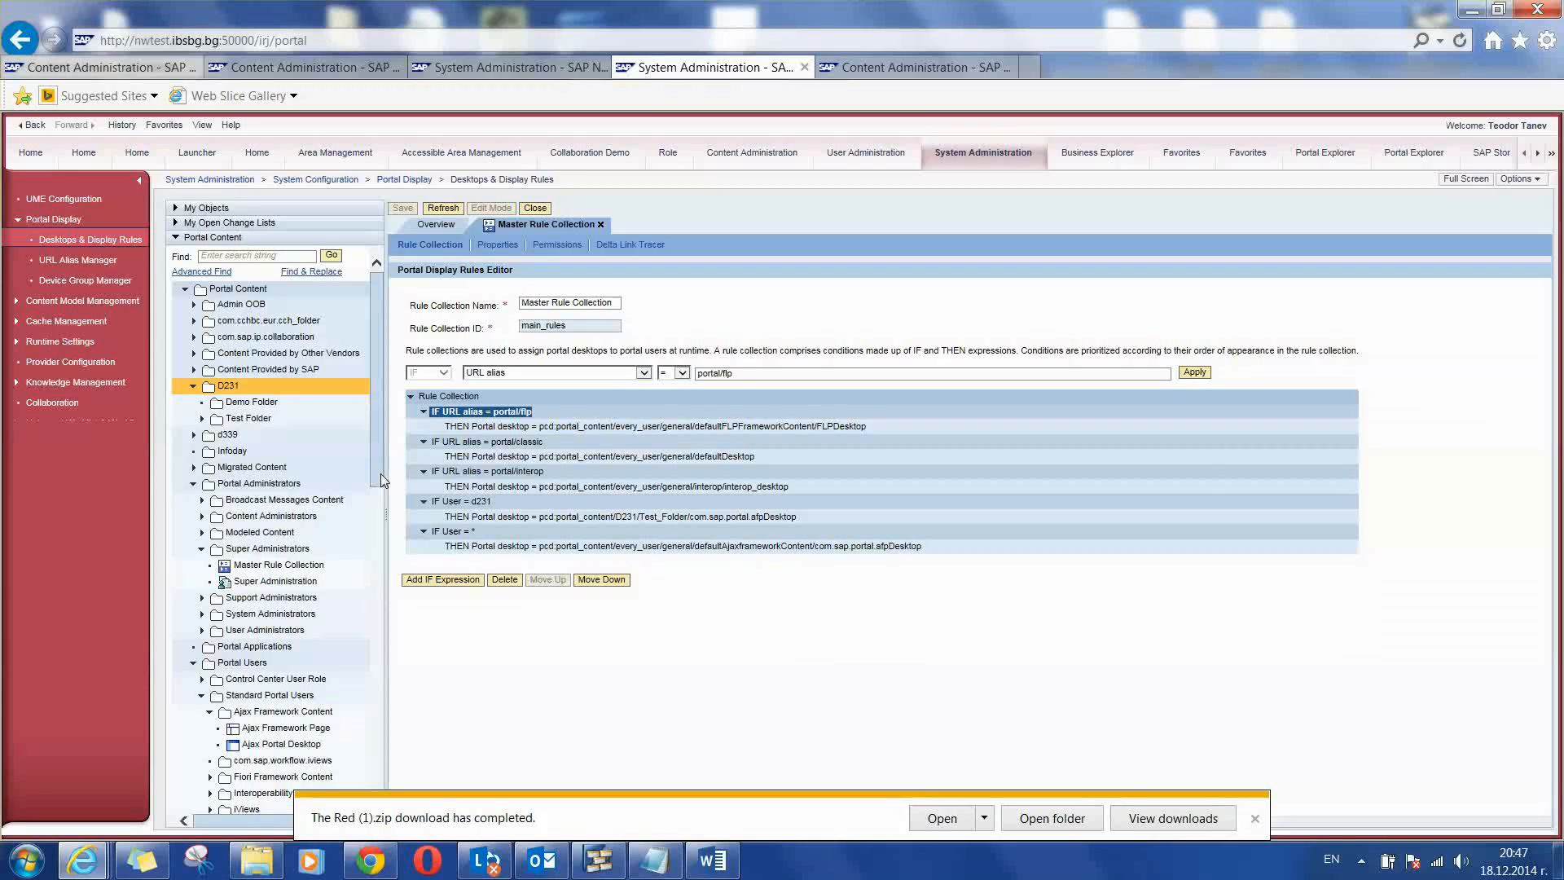
mouse_move(277, 757)
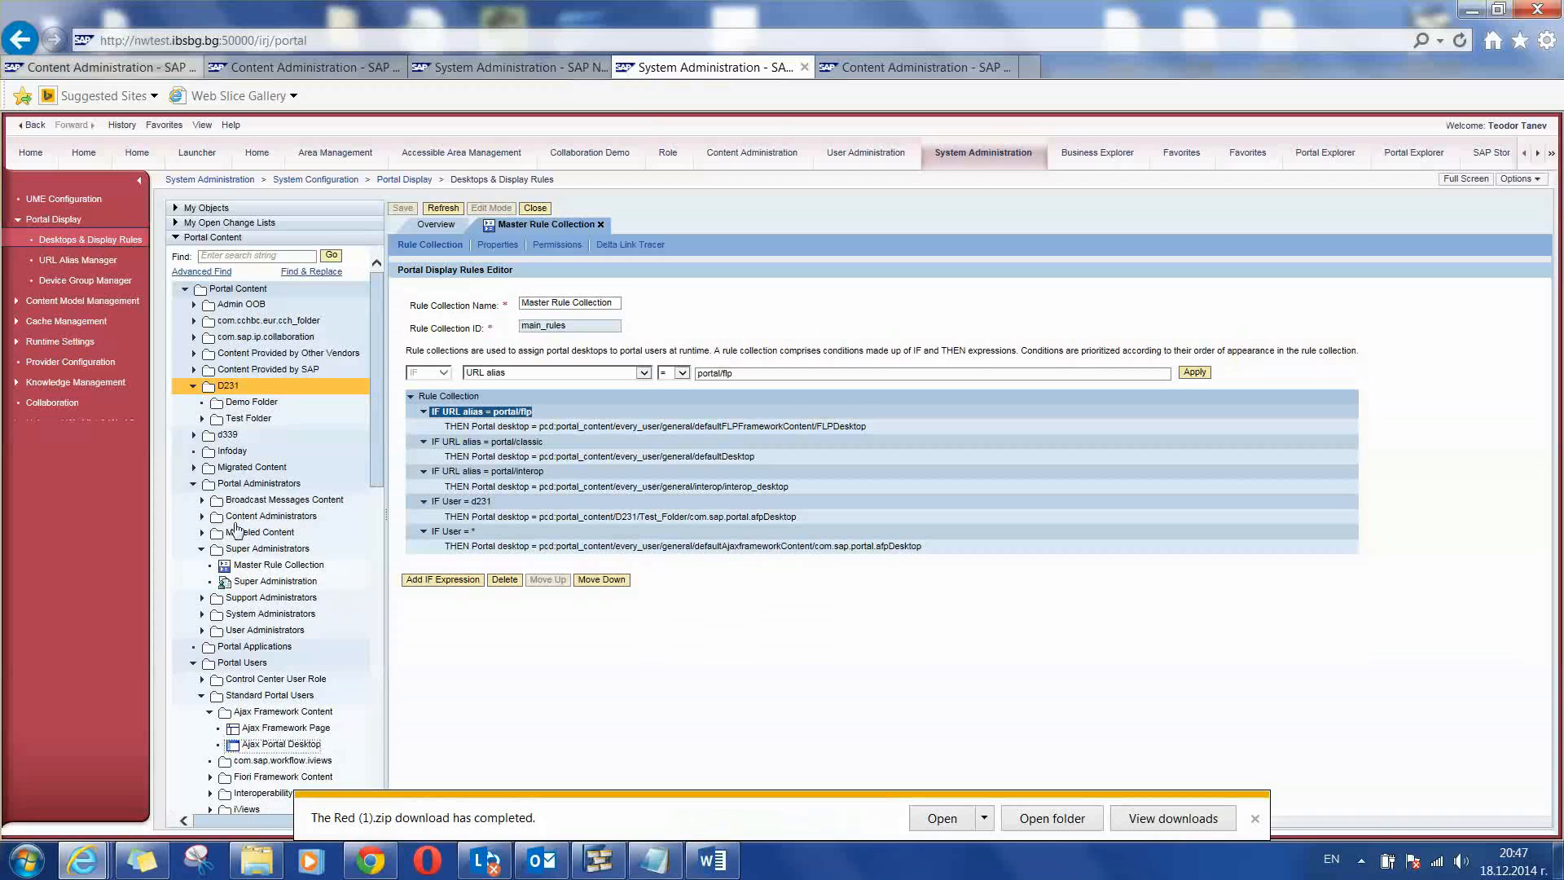
- Paste the copied Ajax Portal Desktop into Demo Folder as a plain copy and finish
right_click(228, 386)
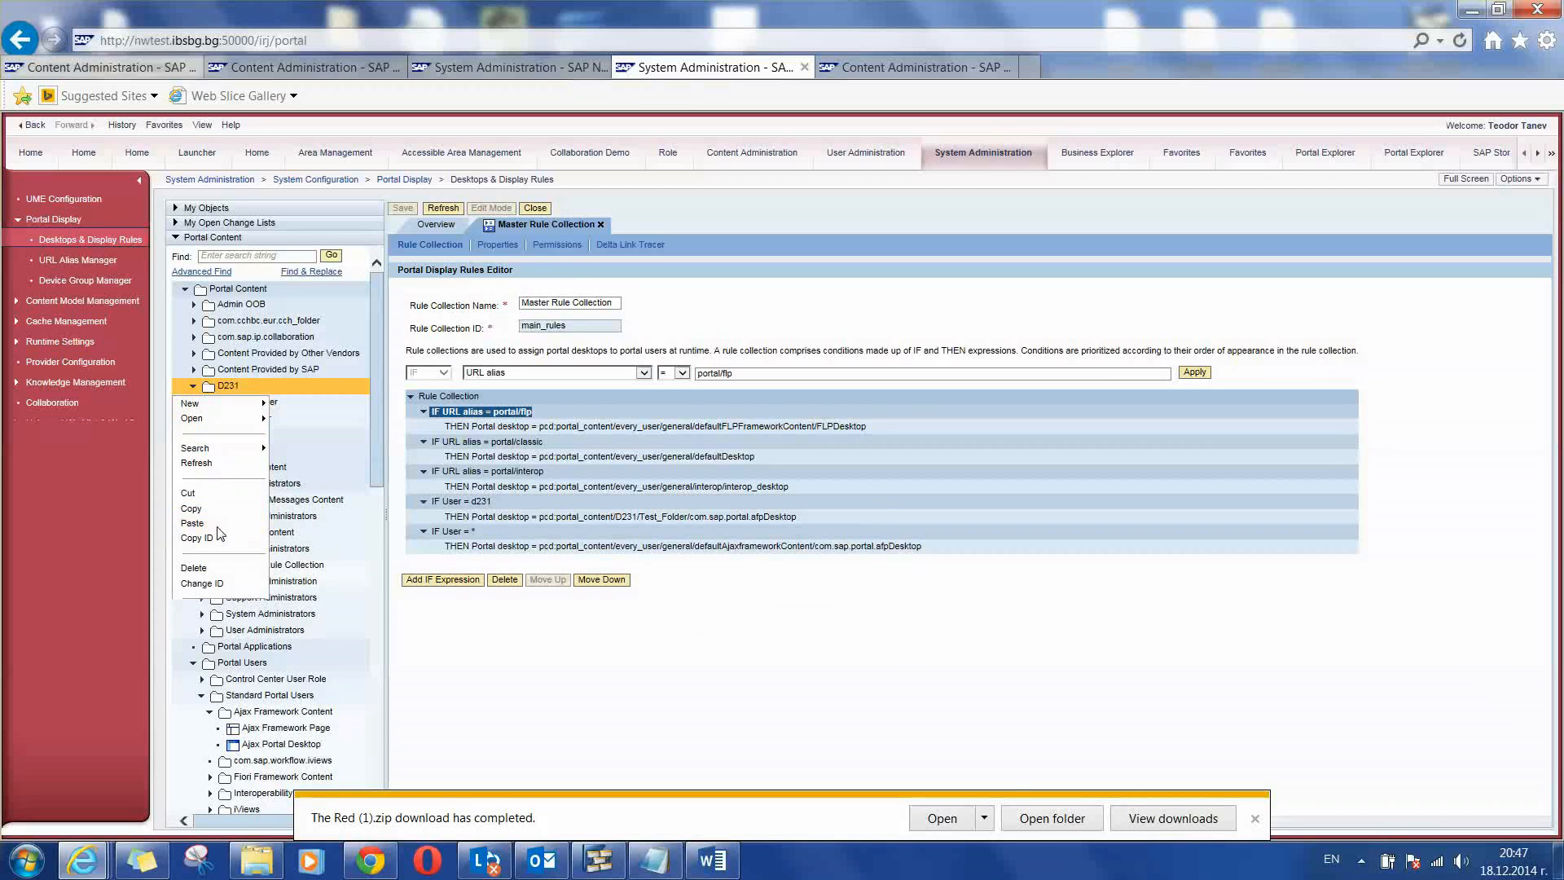
left_click(192, 522)
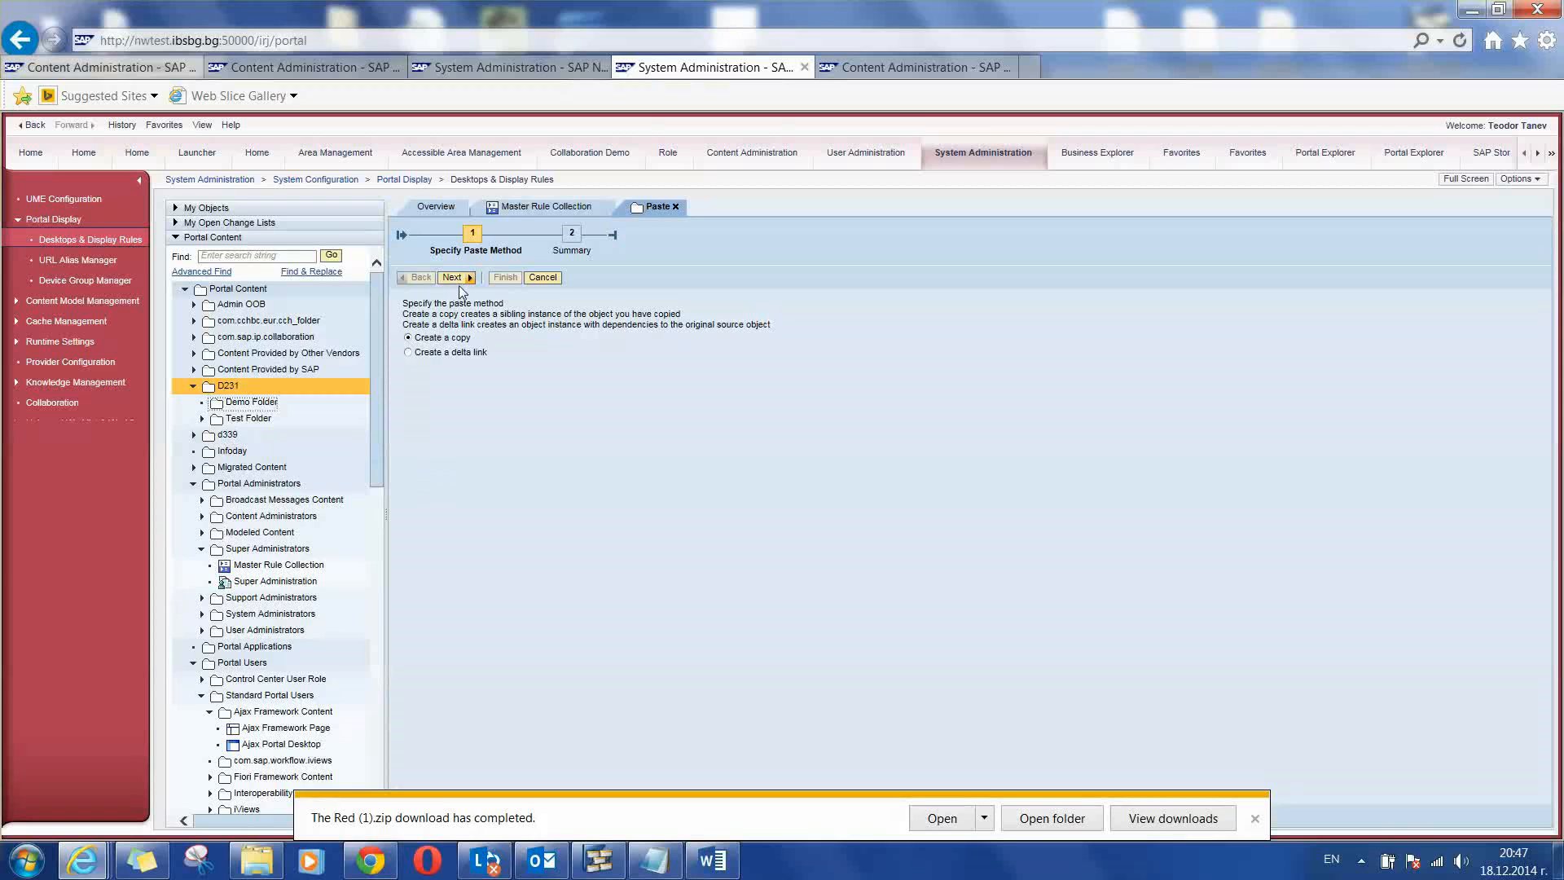
left_click(453, 277)
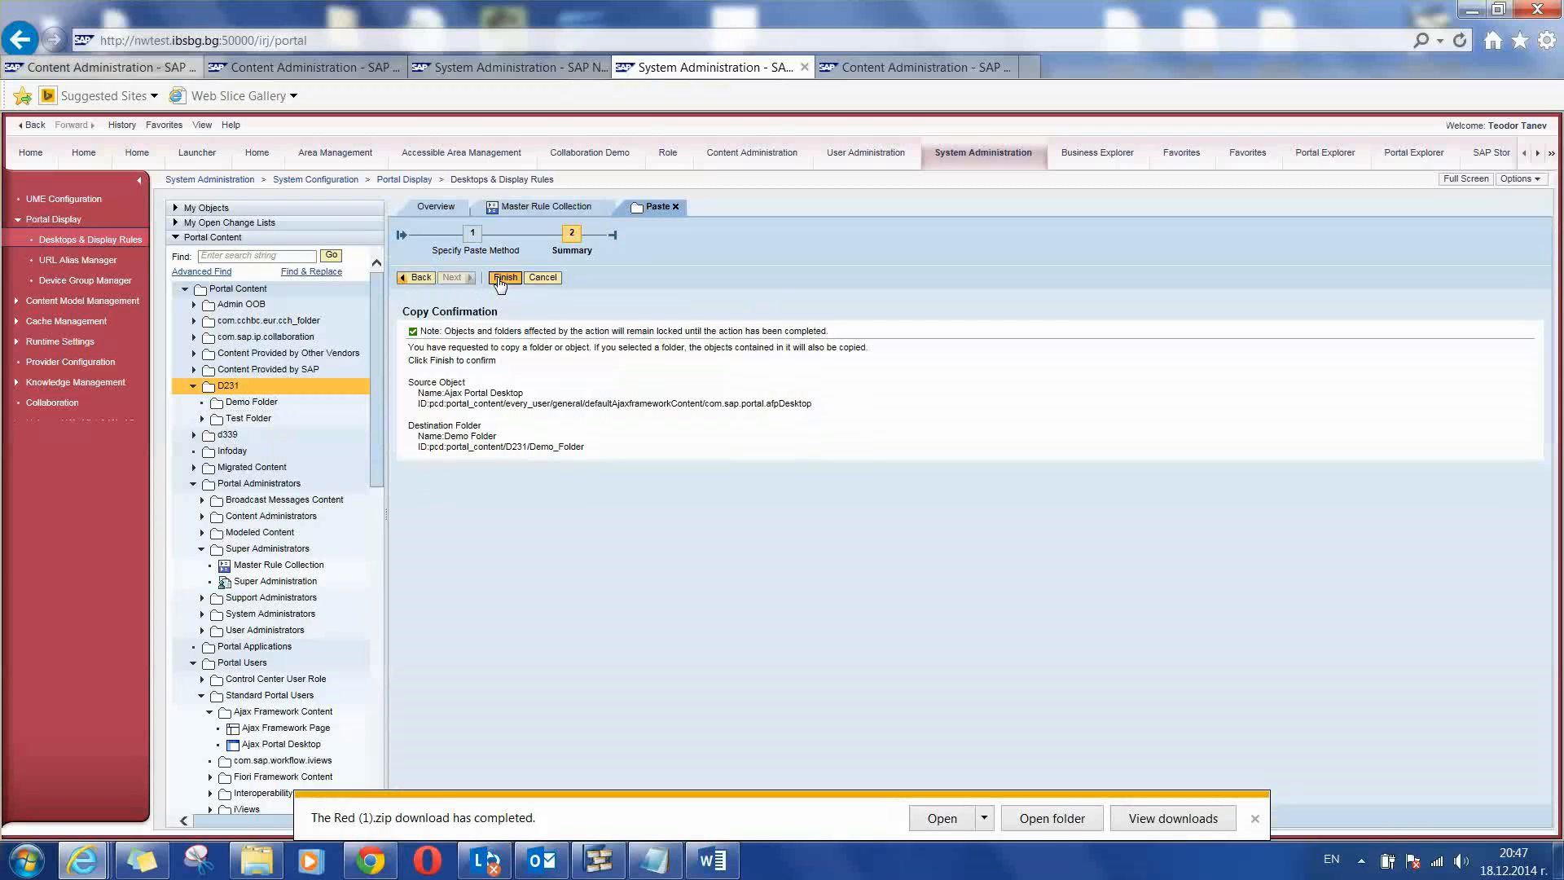
left_click(503, 277)
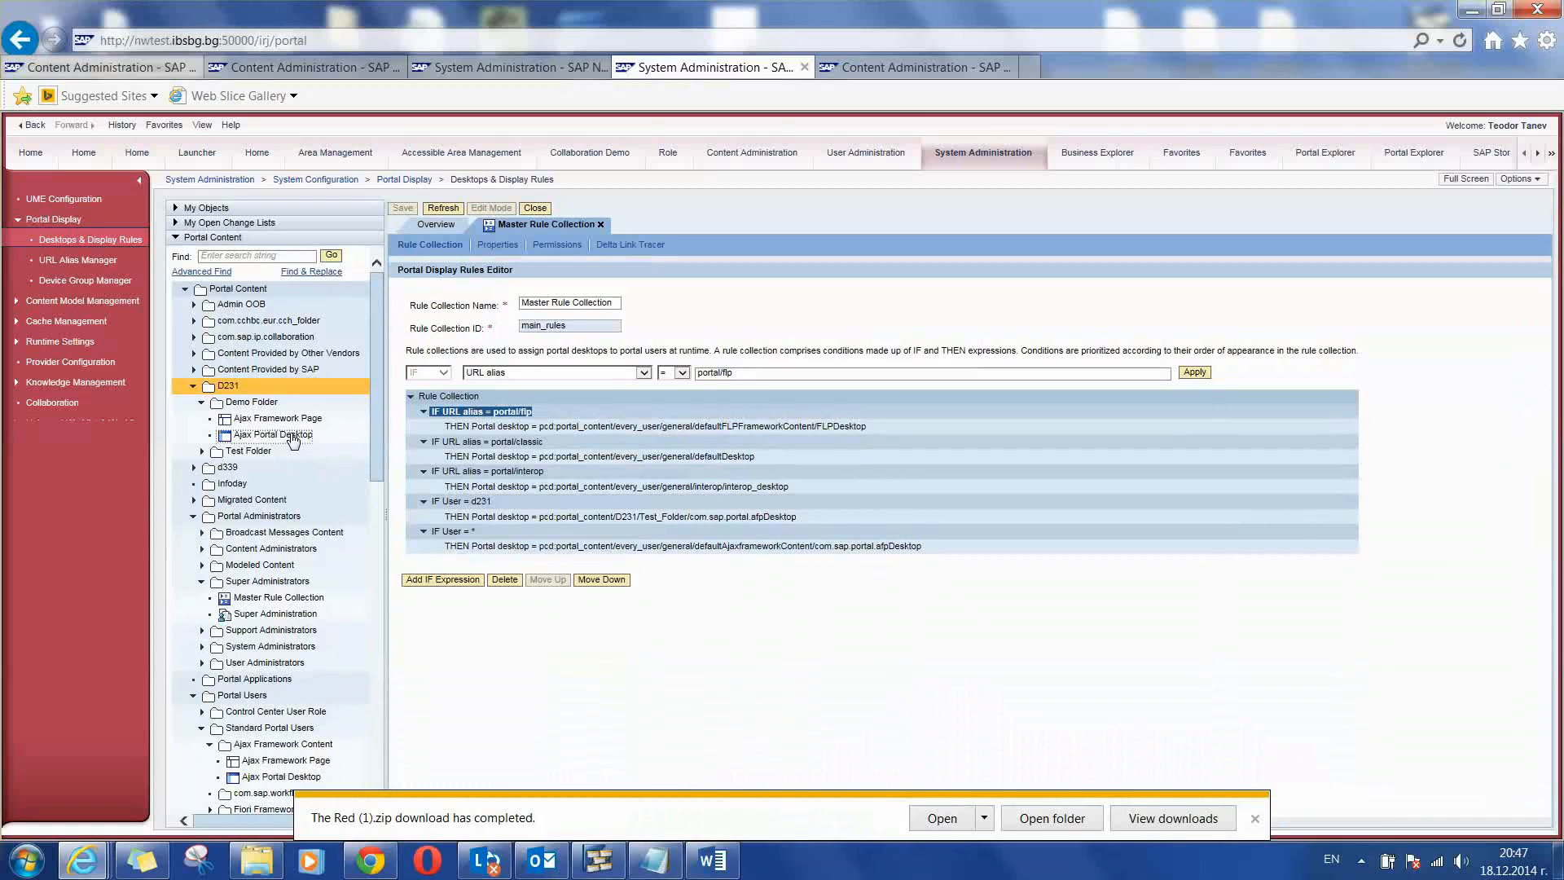
right_click(272, 434)
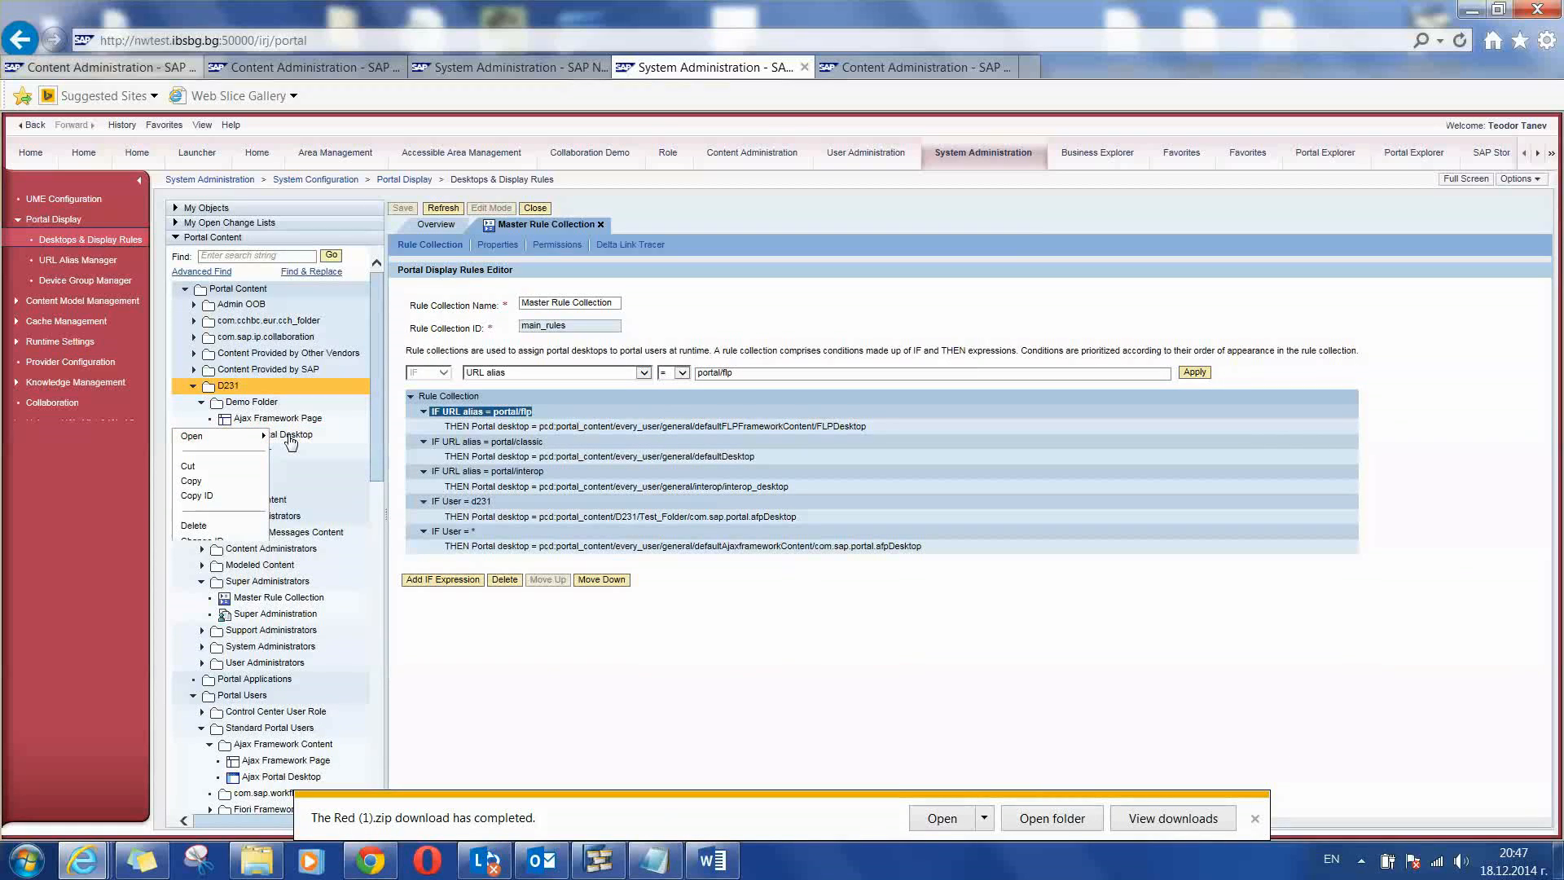
- Add Demo Folder's Ajax Framework Page to the copied desktop and remove the original page
left_click(191, 436)
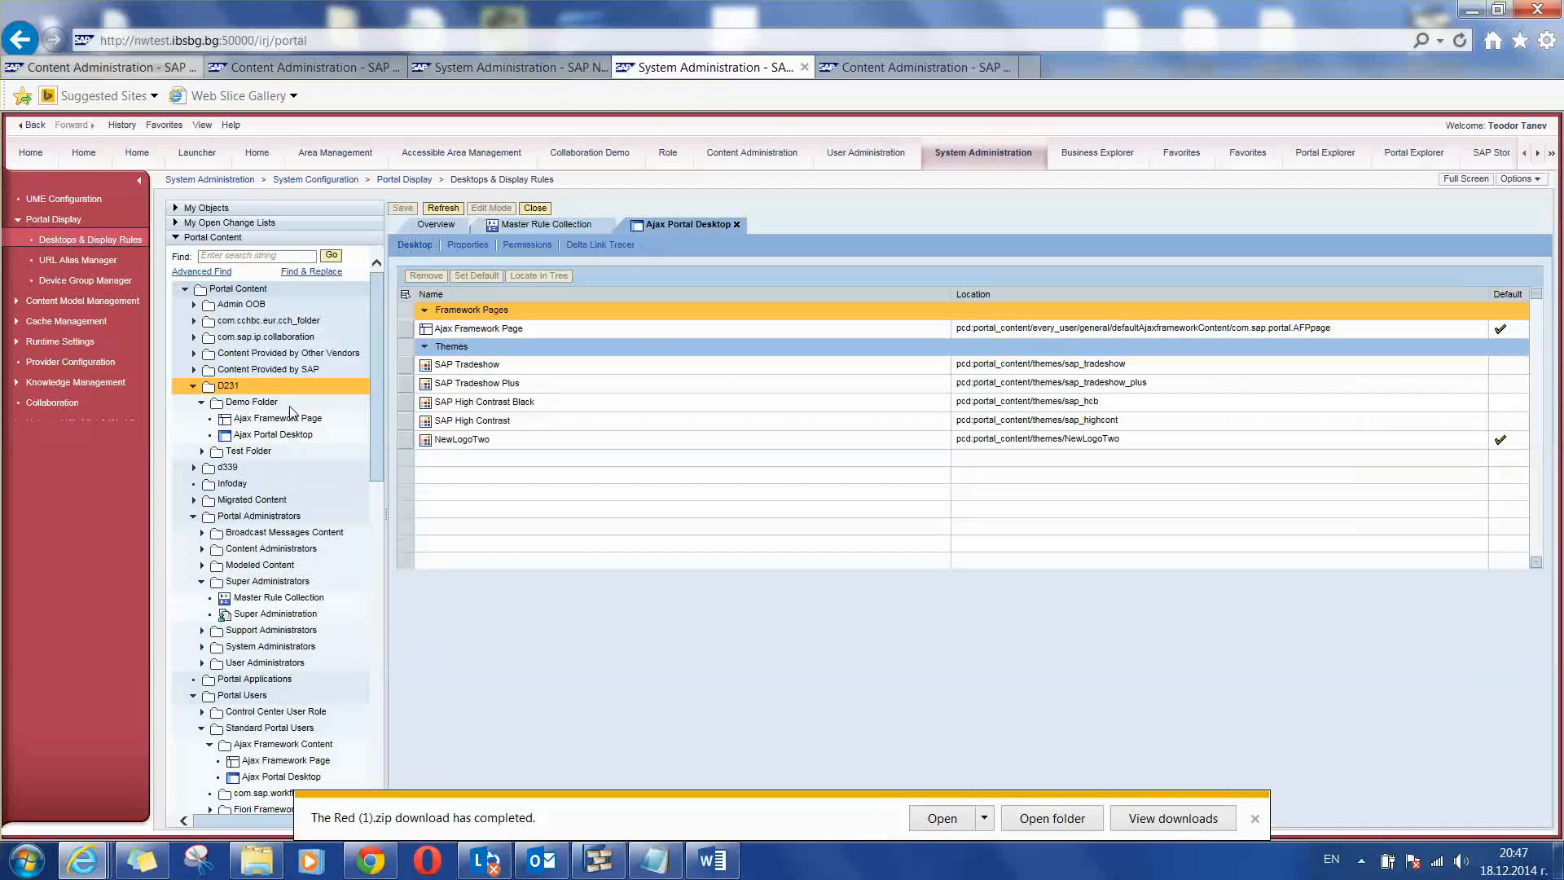
left_click(276, 419)
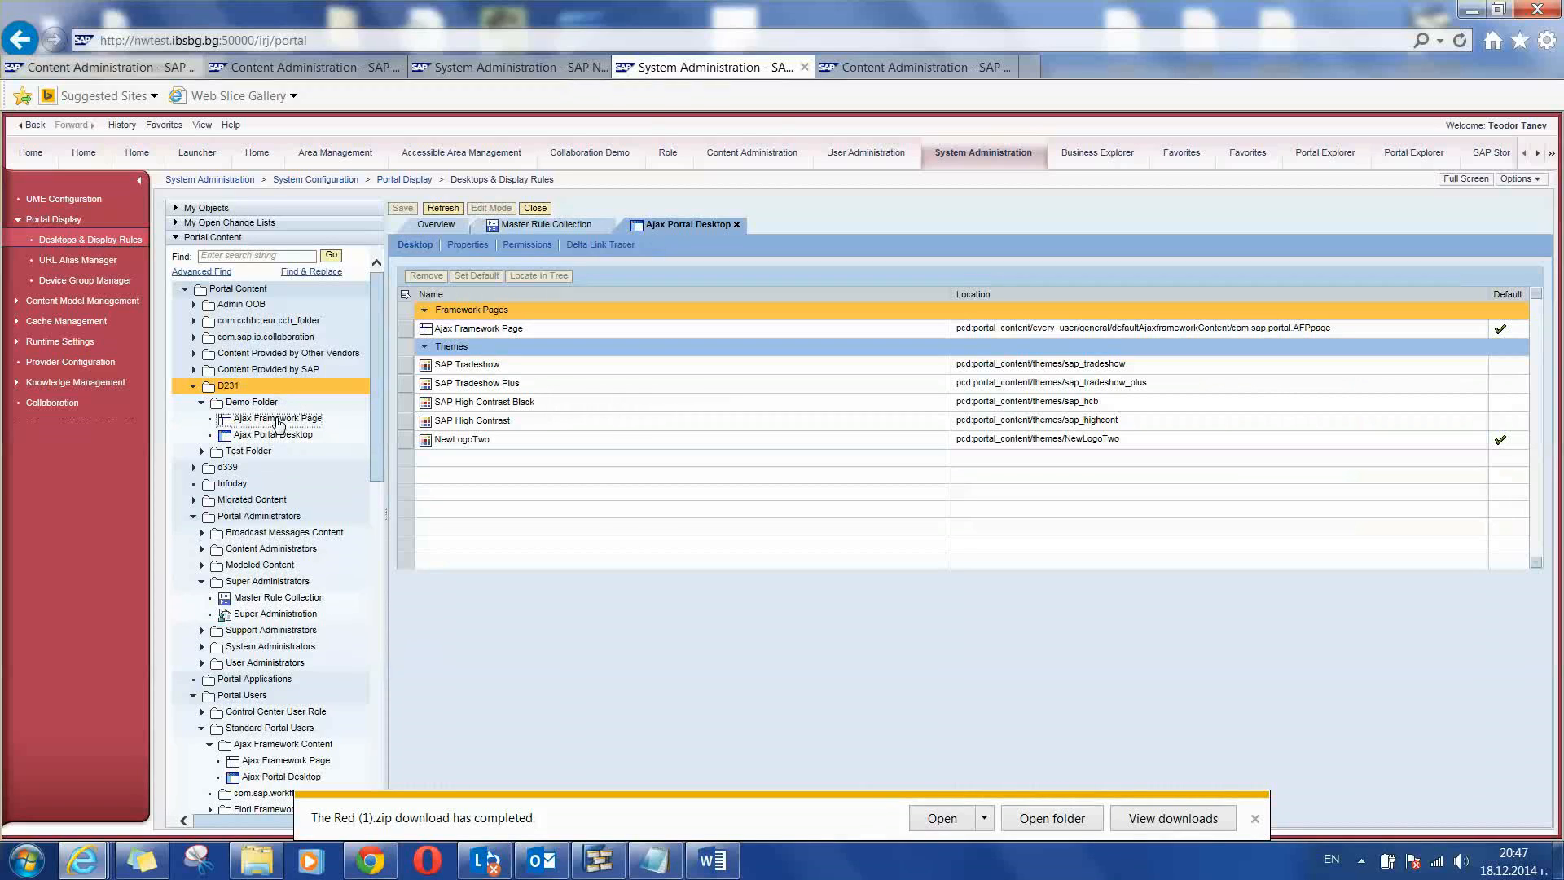
right_click(277, 419)
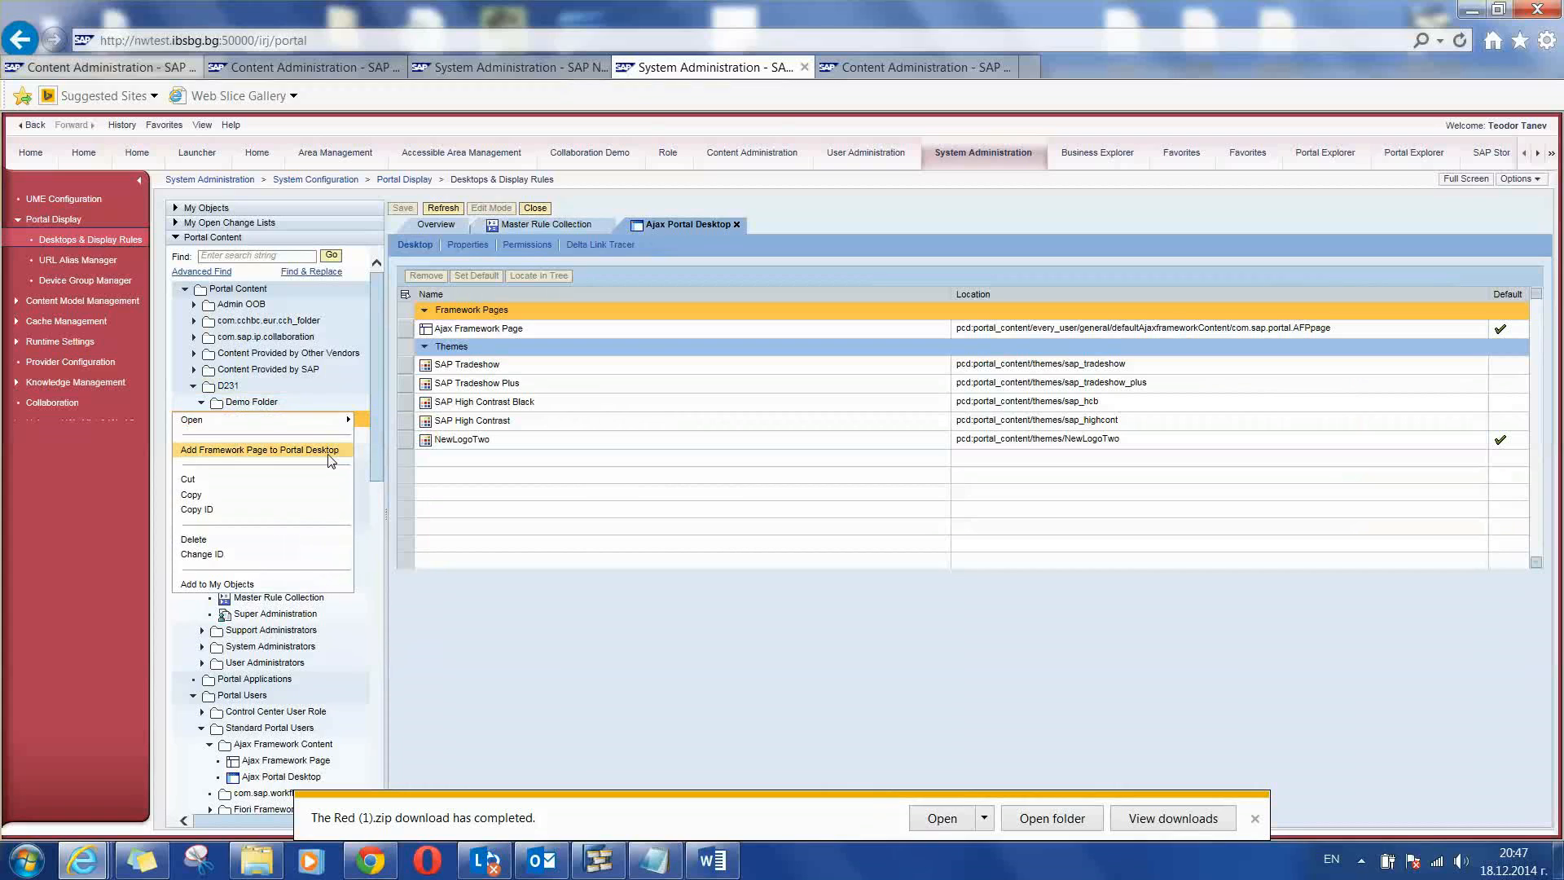
left_click(259, 450)
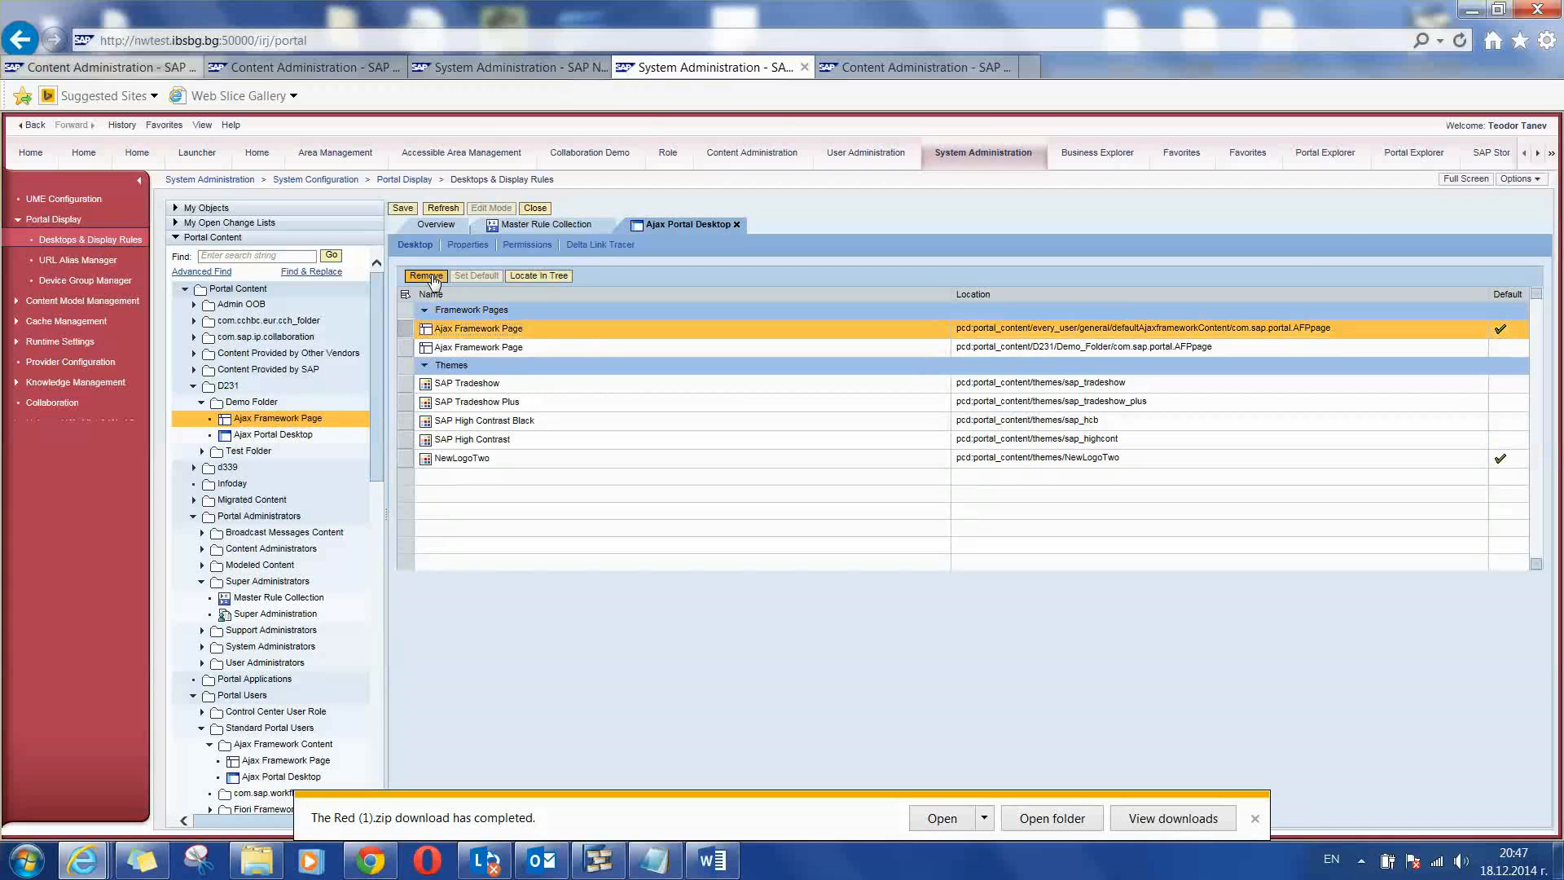
left_click(425, 277)
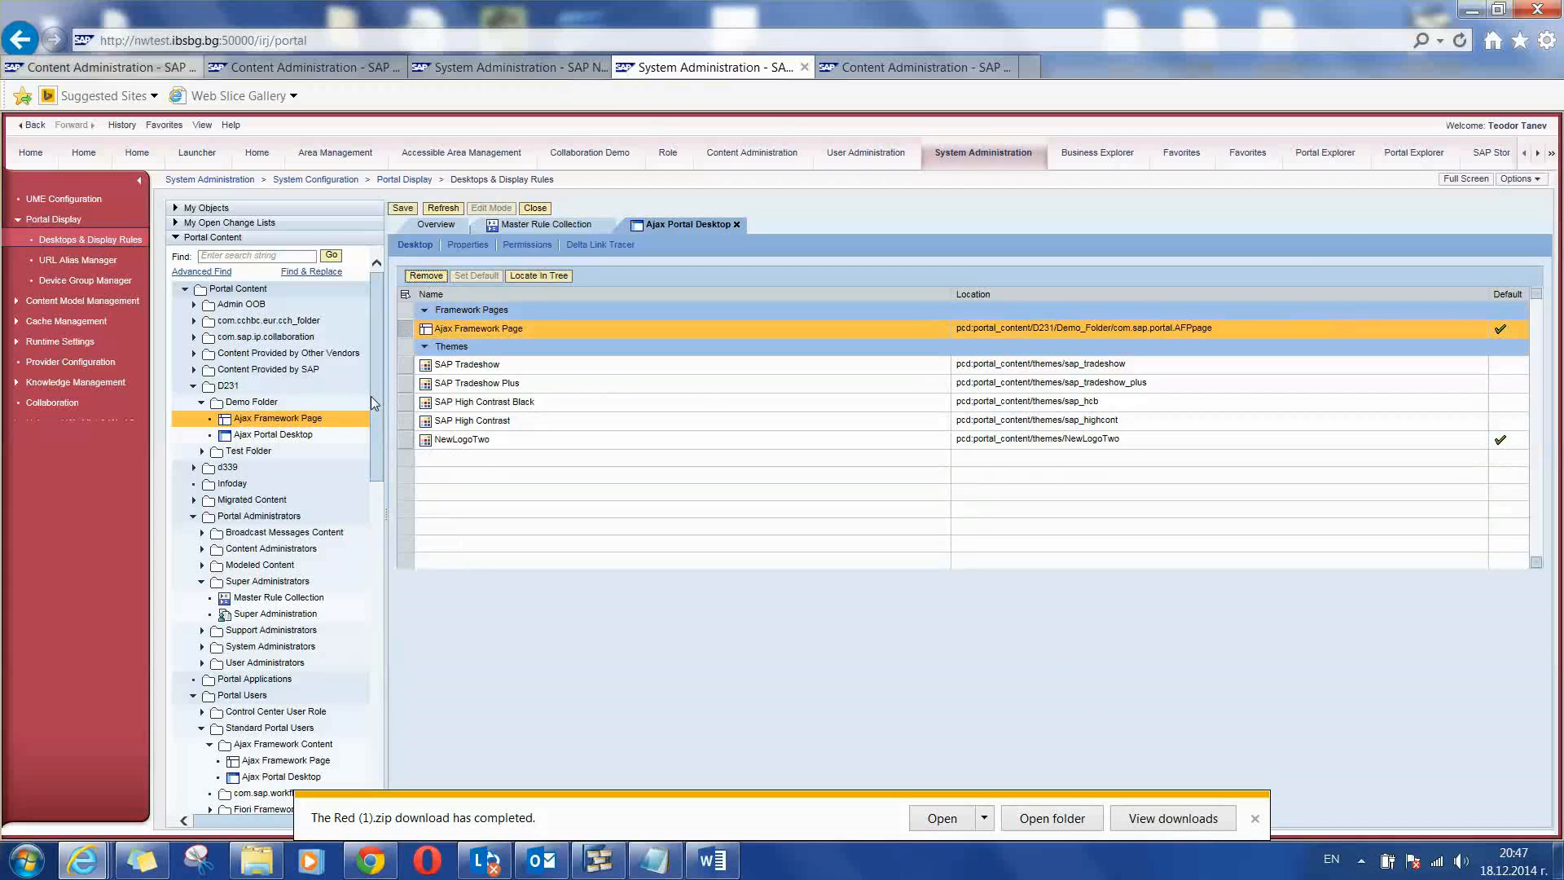
- Locate the Red theme in the themes folder and bring up its actions
scroll("down", 3)
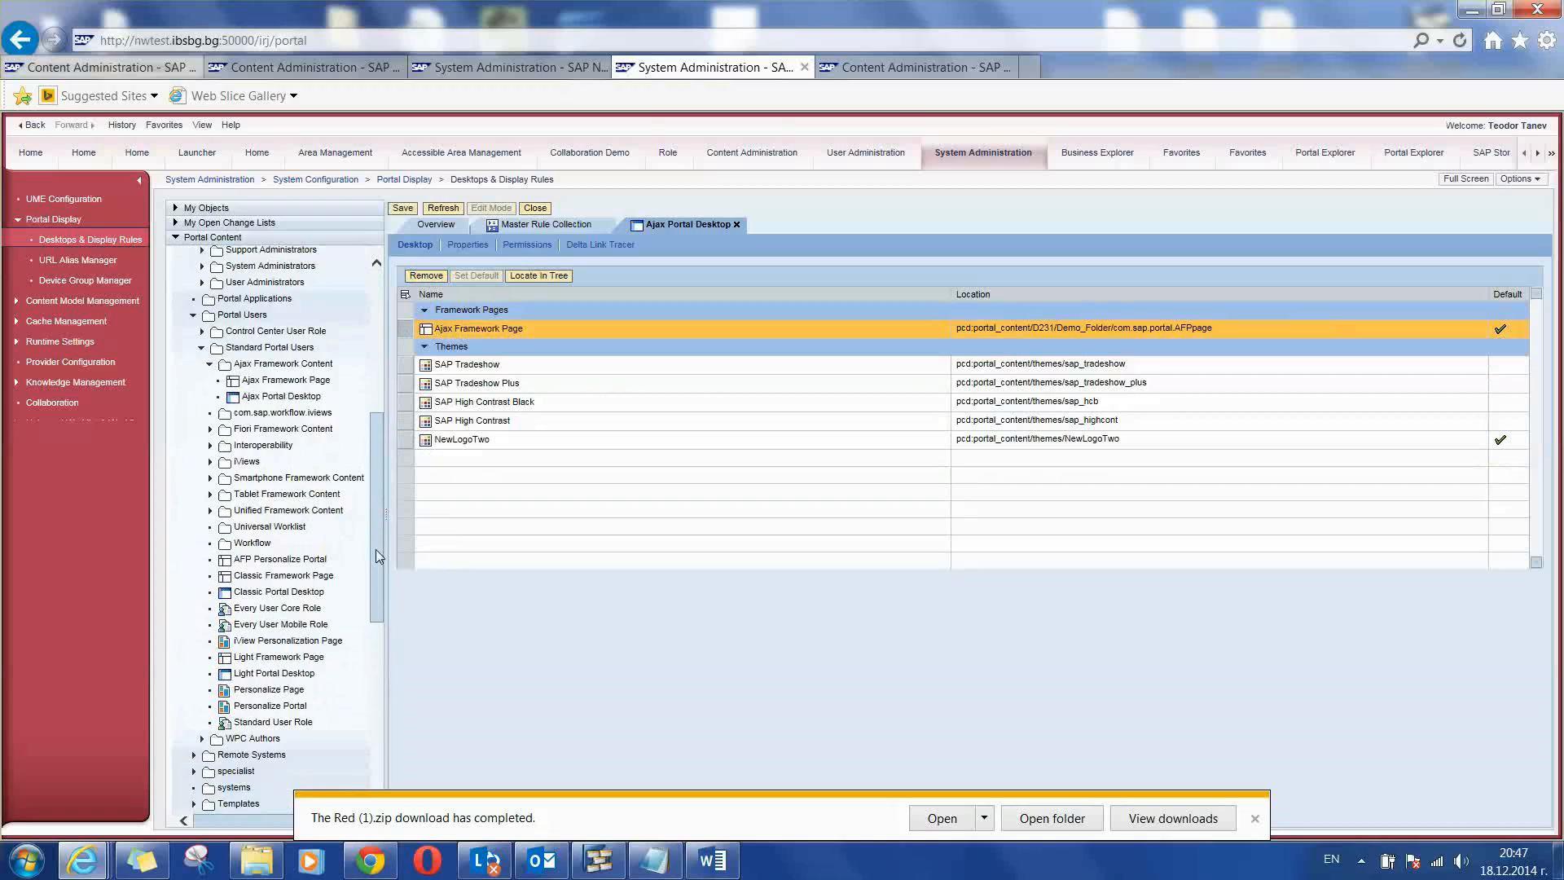
scroll("down", 3)
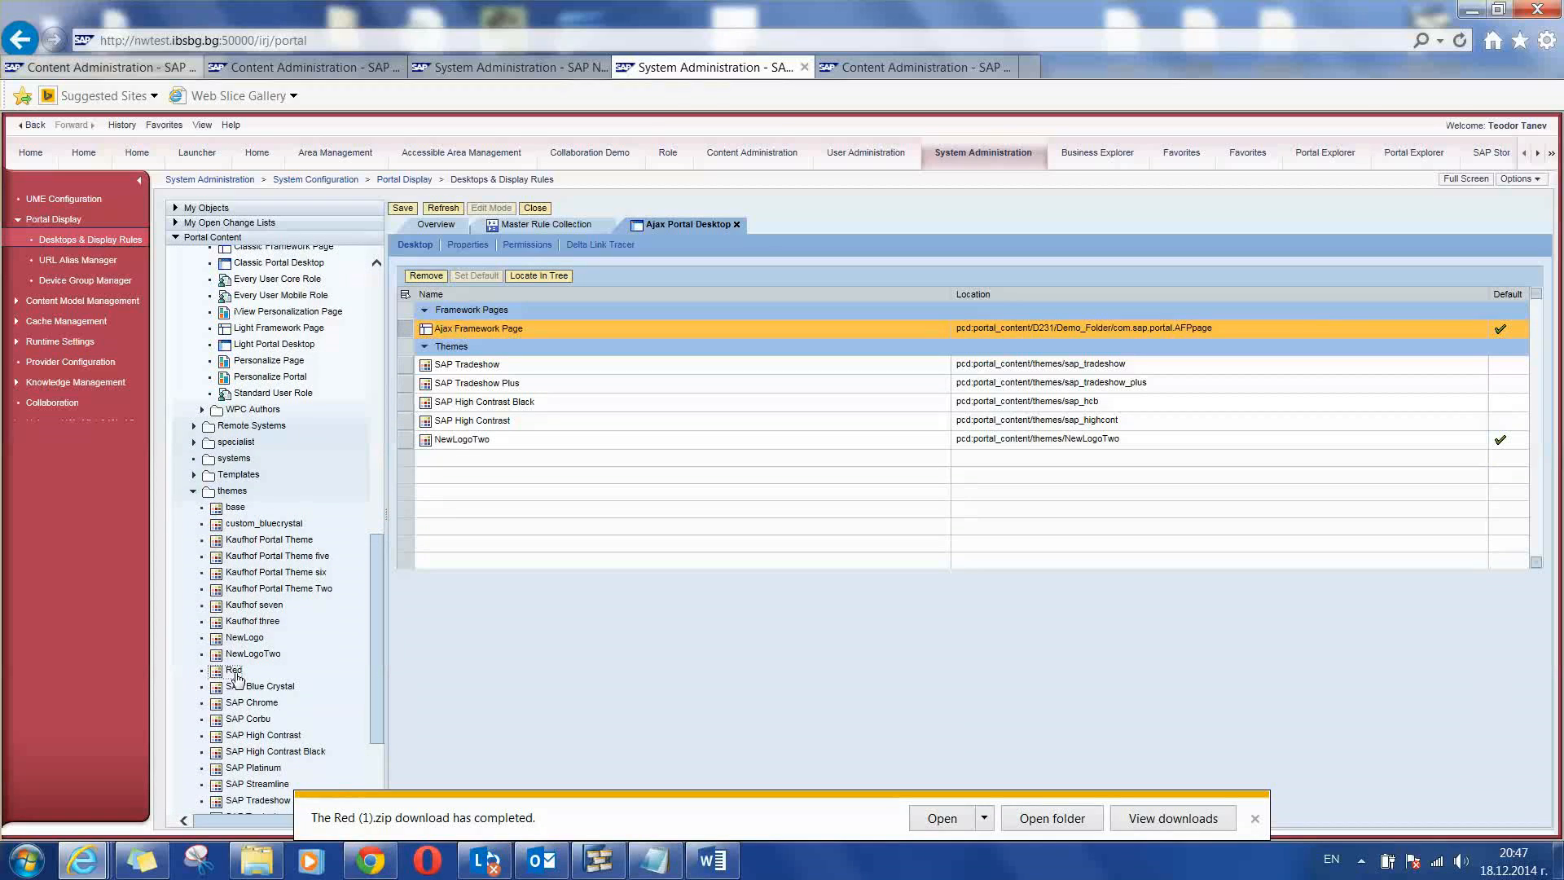
right_click(277, 418)
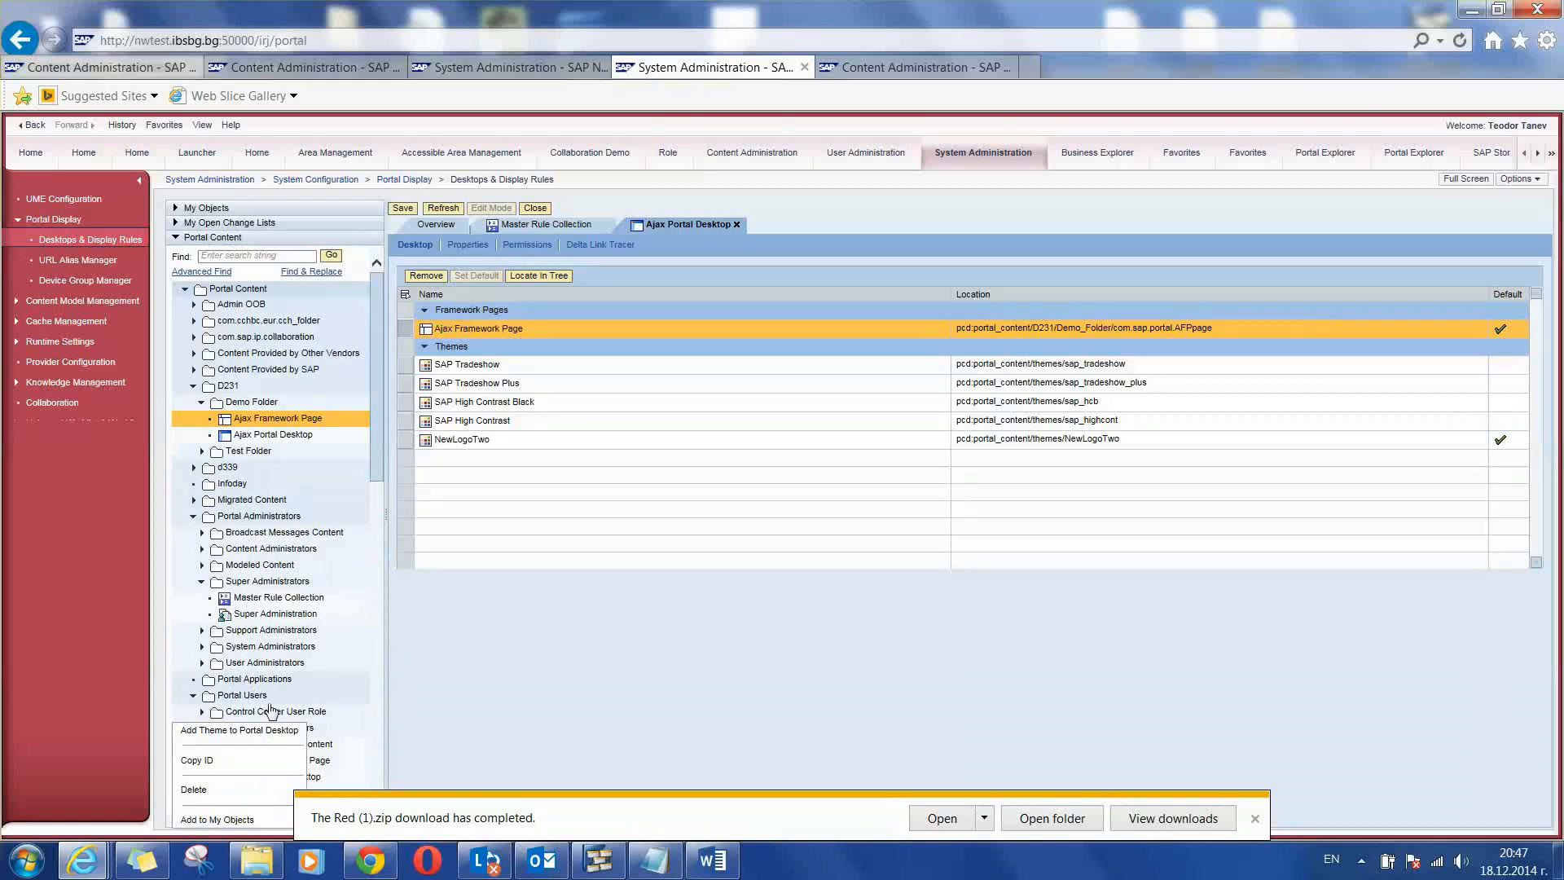
mouse_move(528, 500)
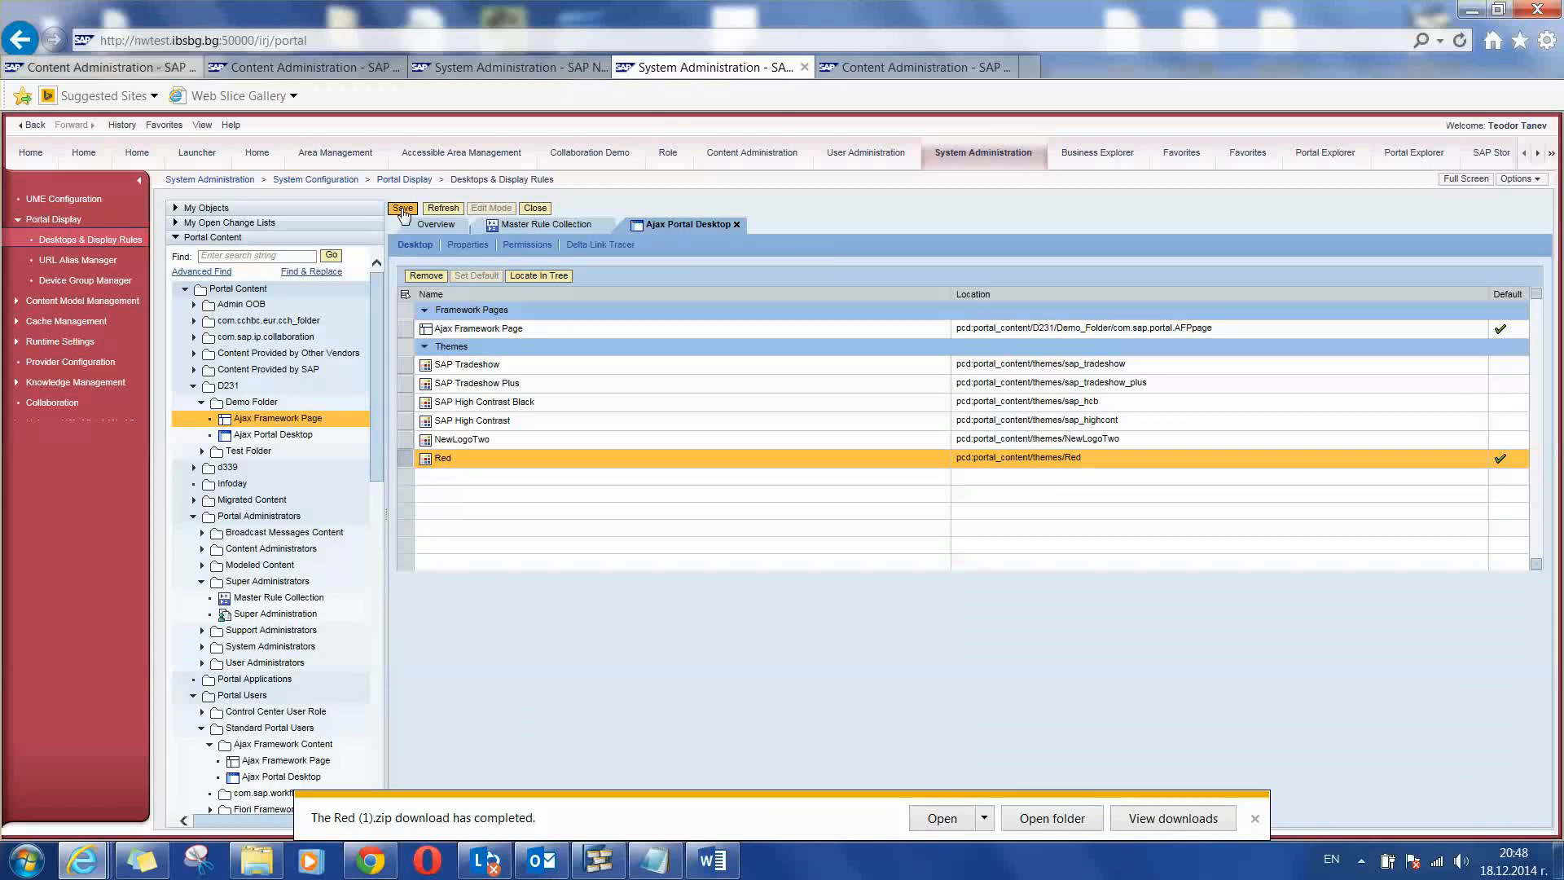
mouse_move(526, 212)
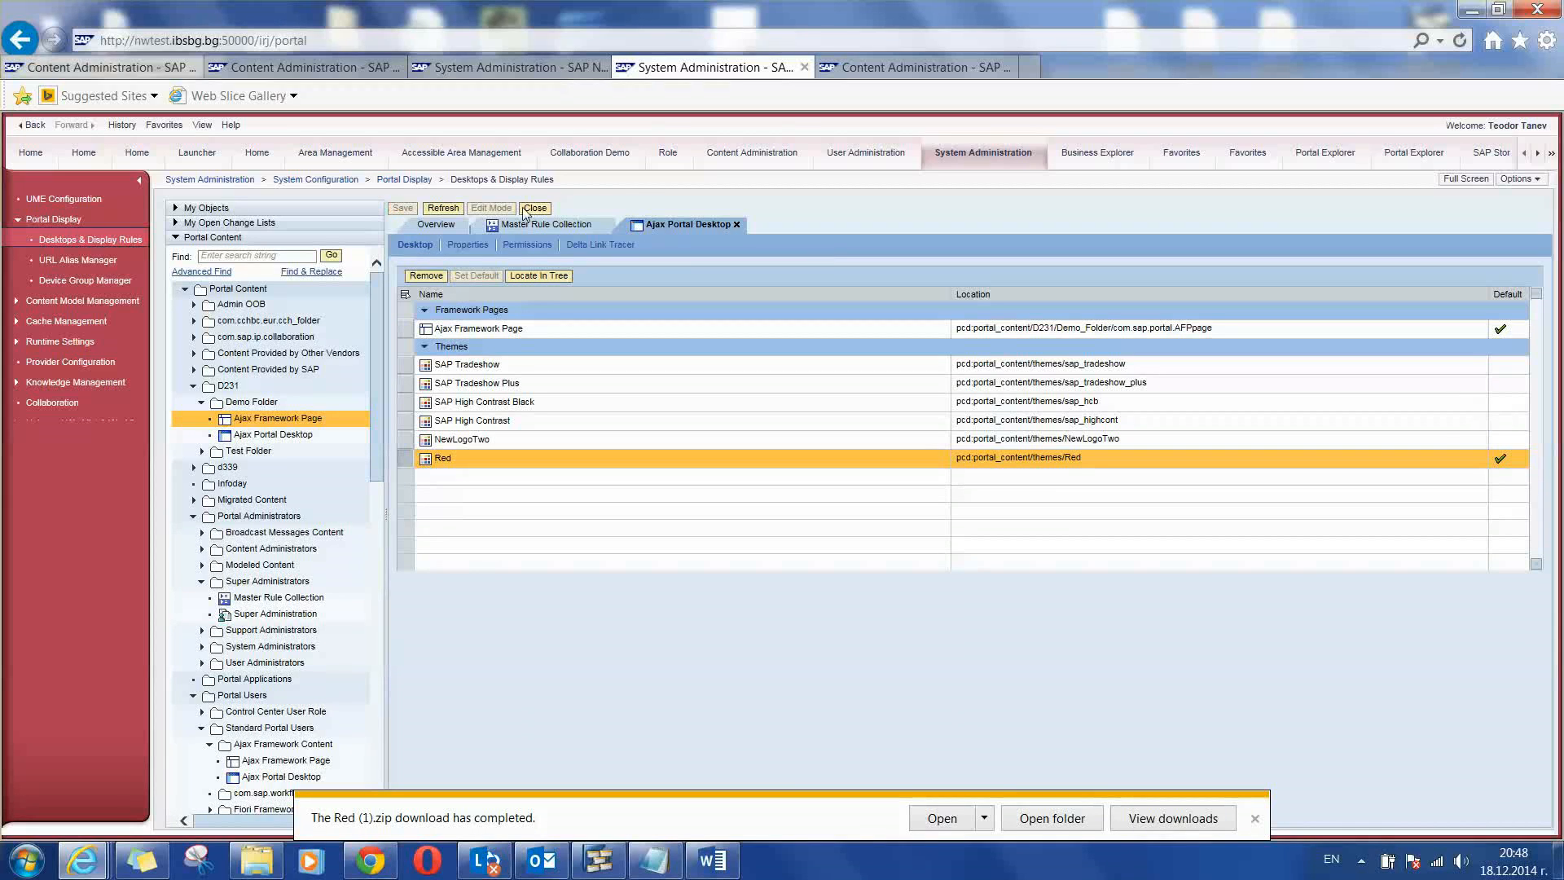
mouse_move(536, 207)
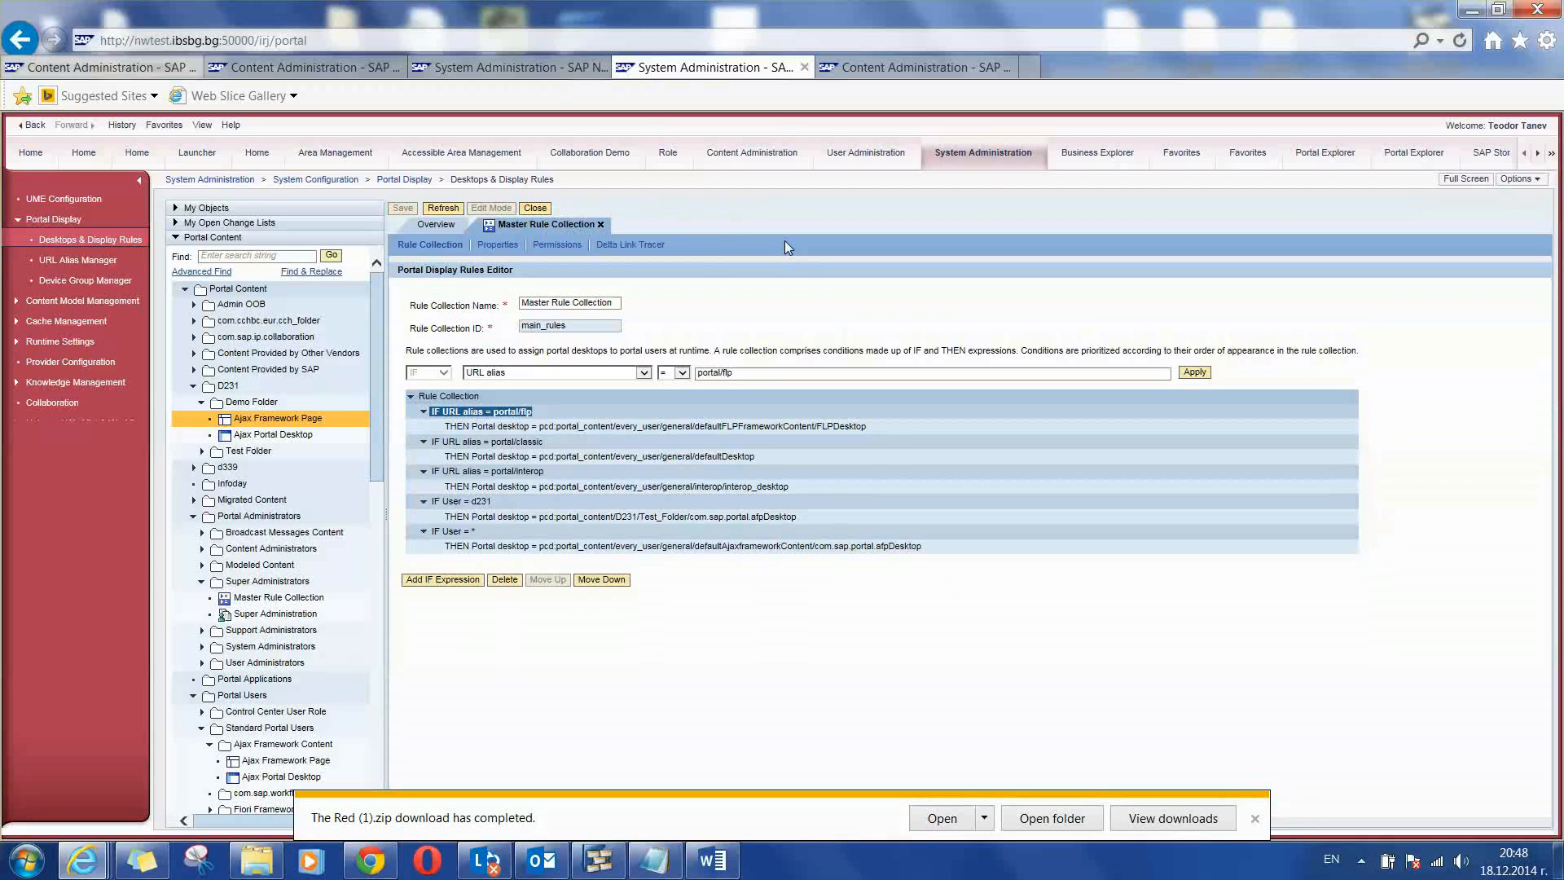
mouse_move(294, 425)
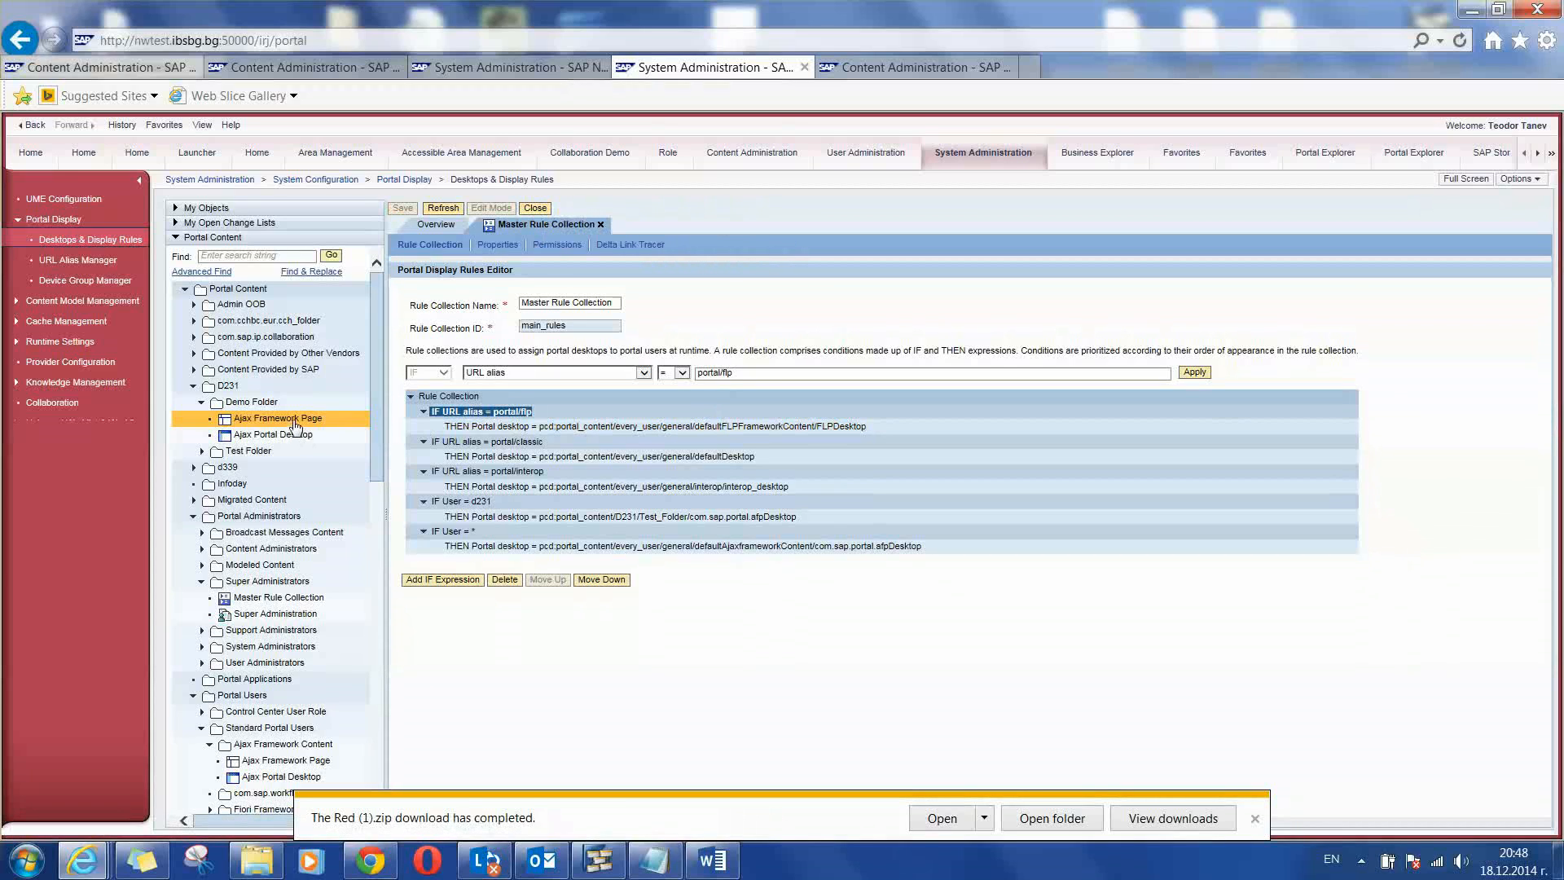
left_click(272, 435)
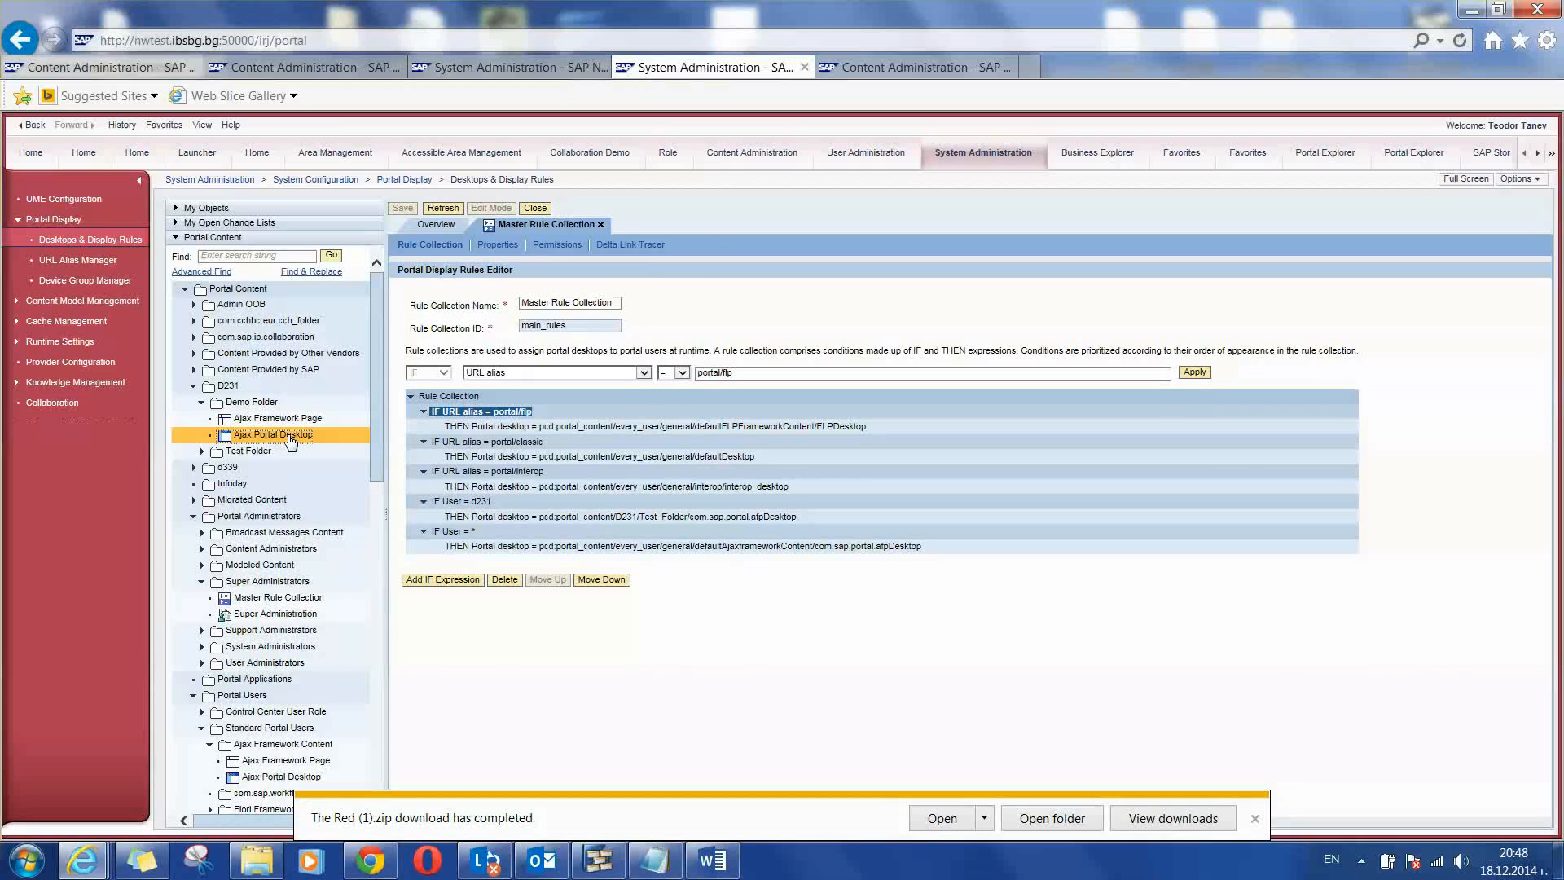
right_click(272, 433)
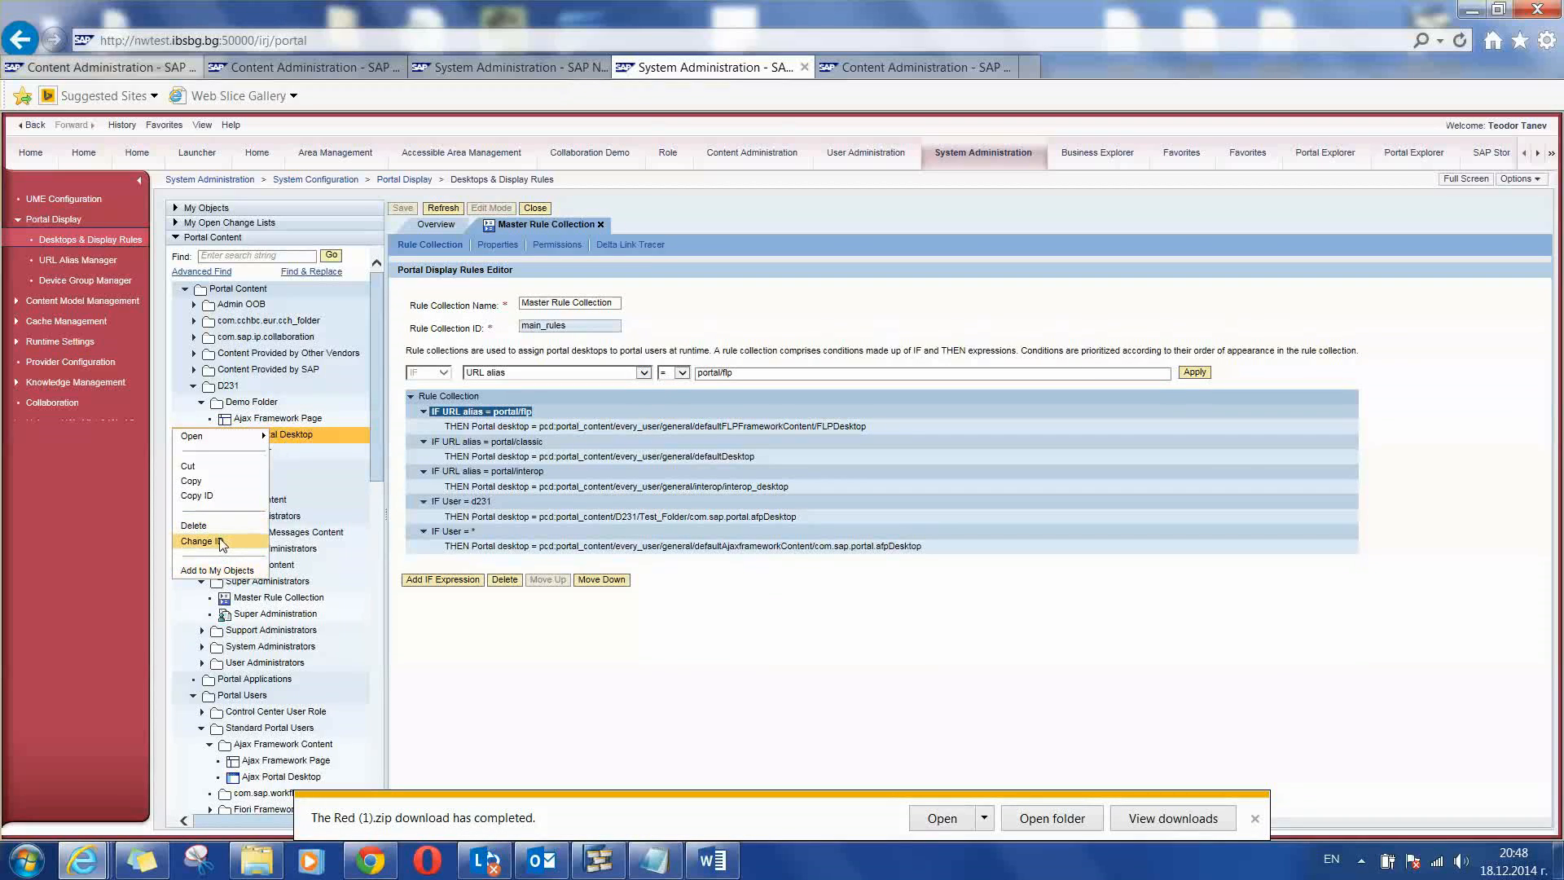
left_click(197, 495)
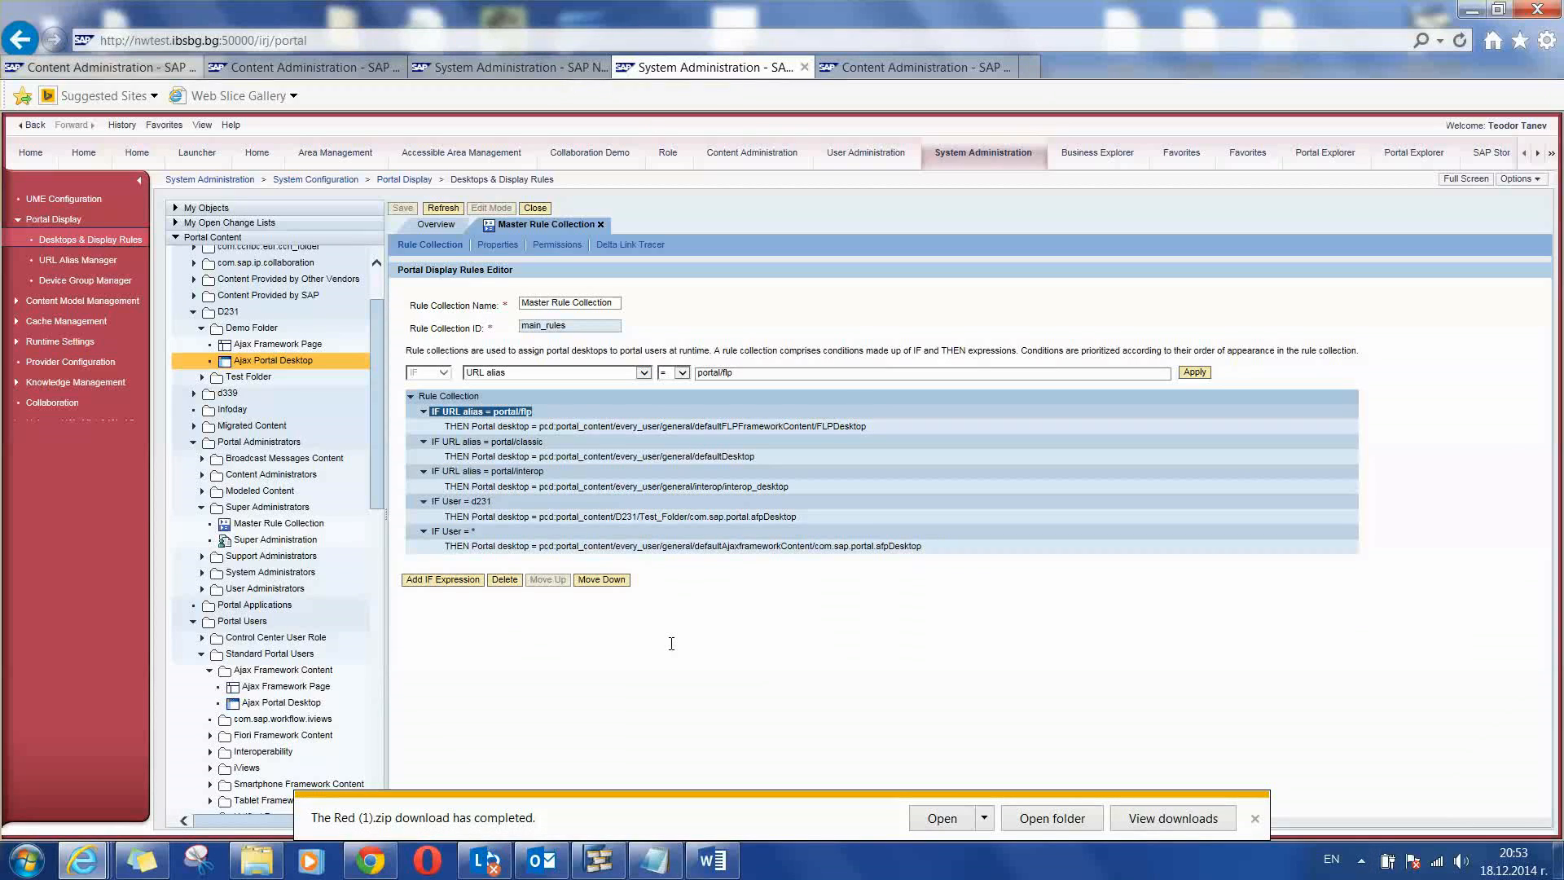
mouse_move(352, 199)
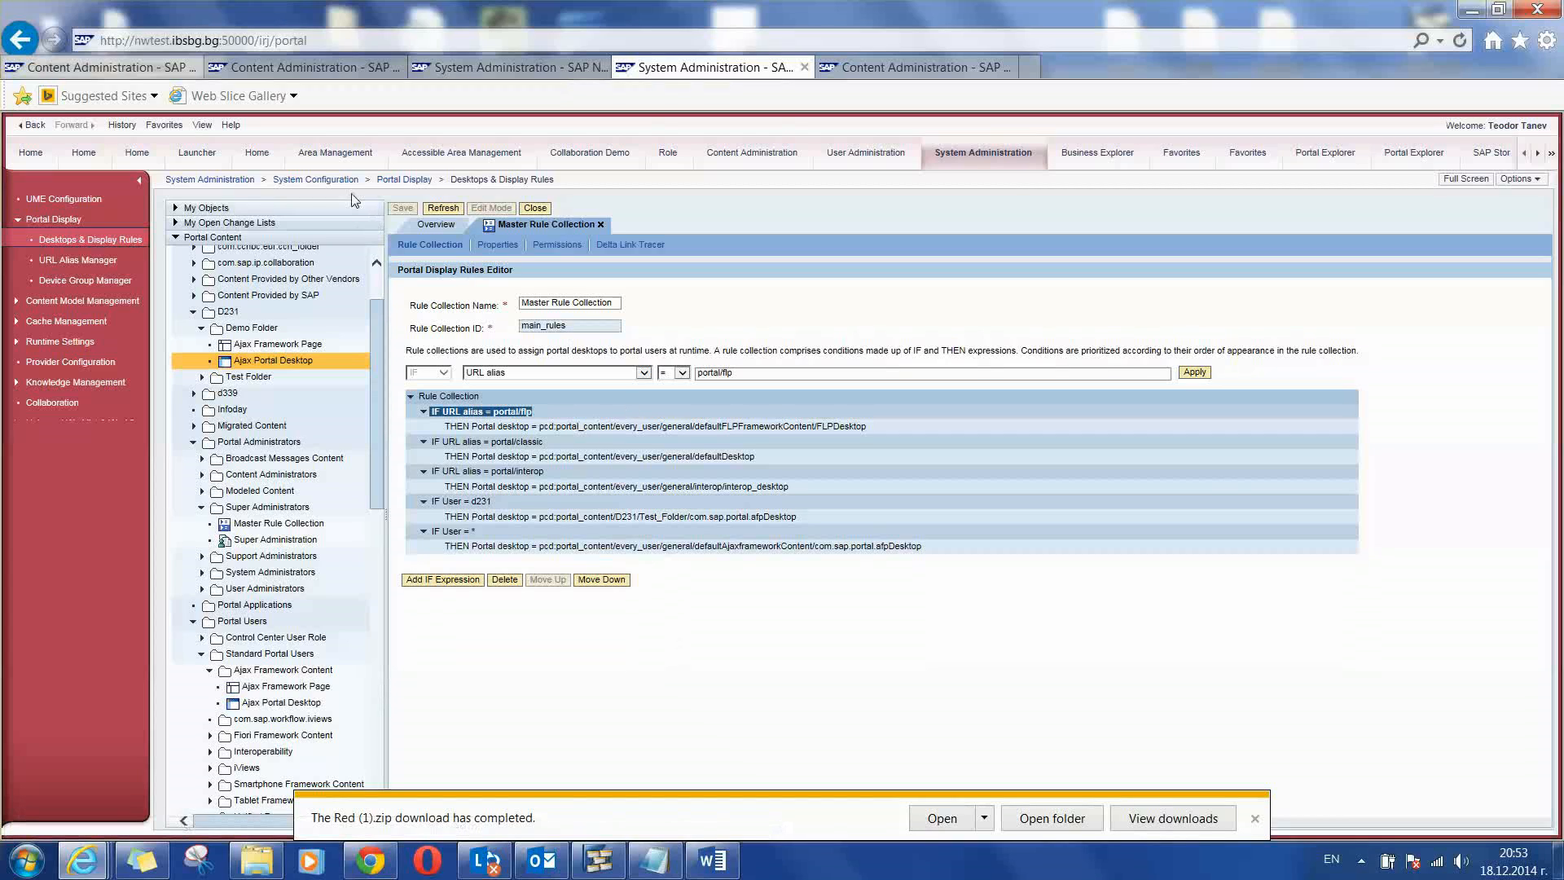
mouse_move(798, 293)
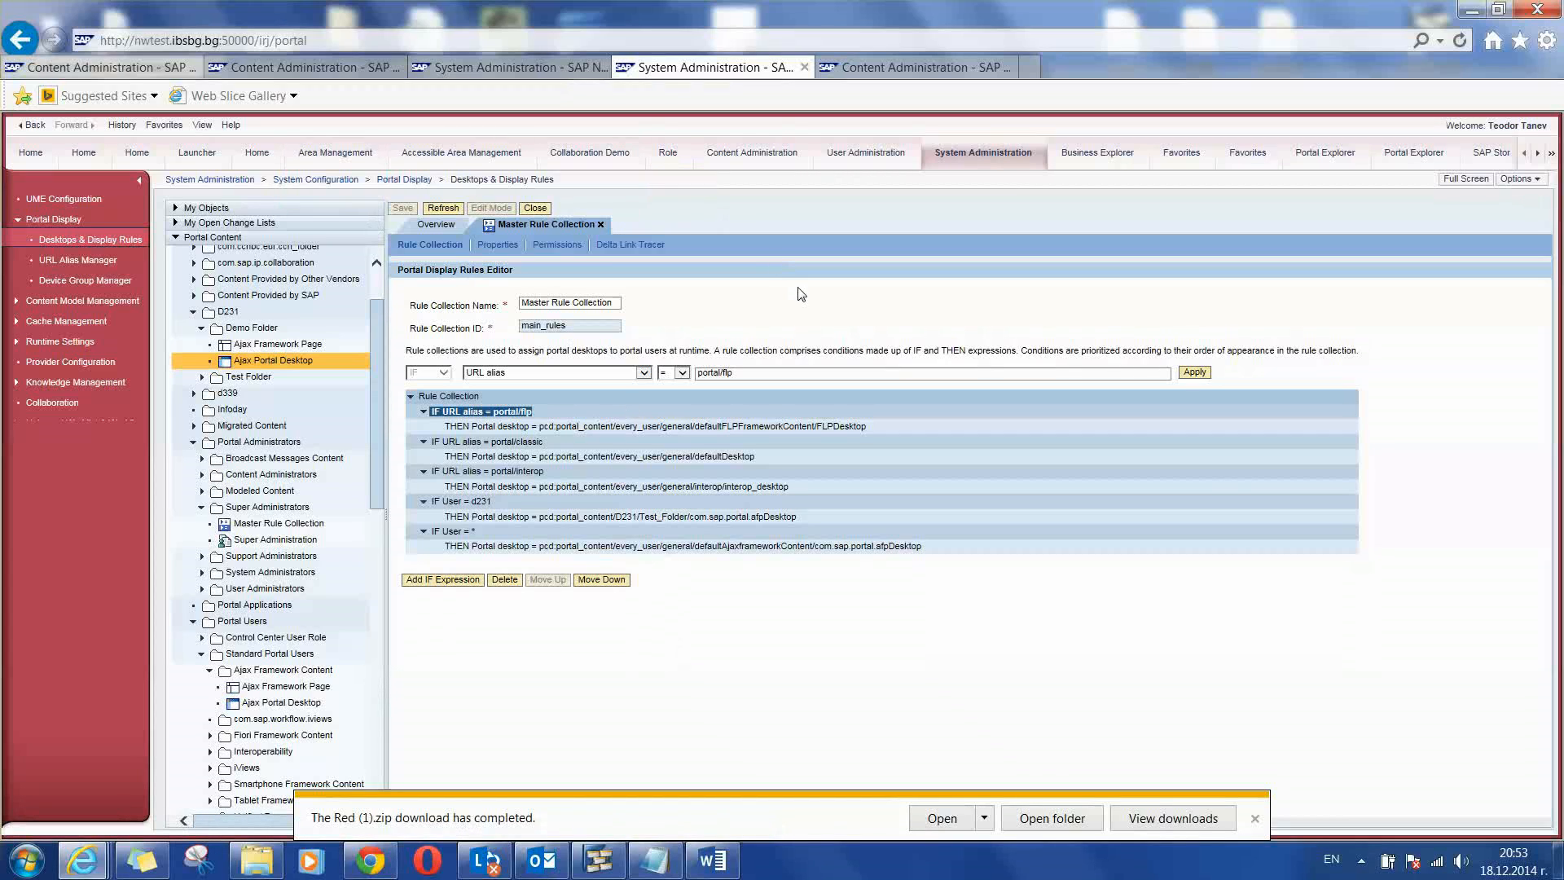
mouse_move(798, 293)
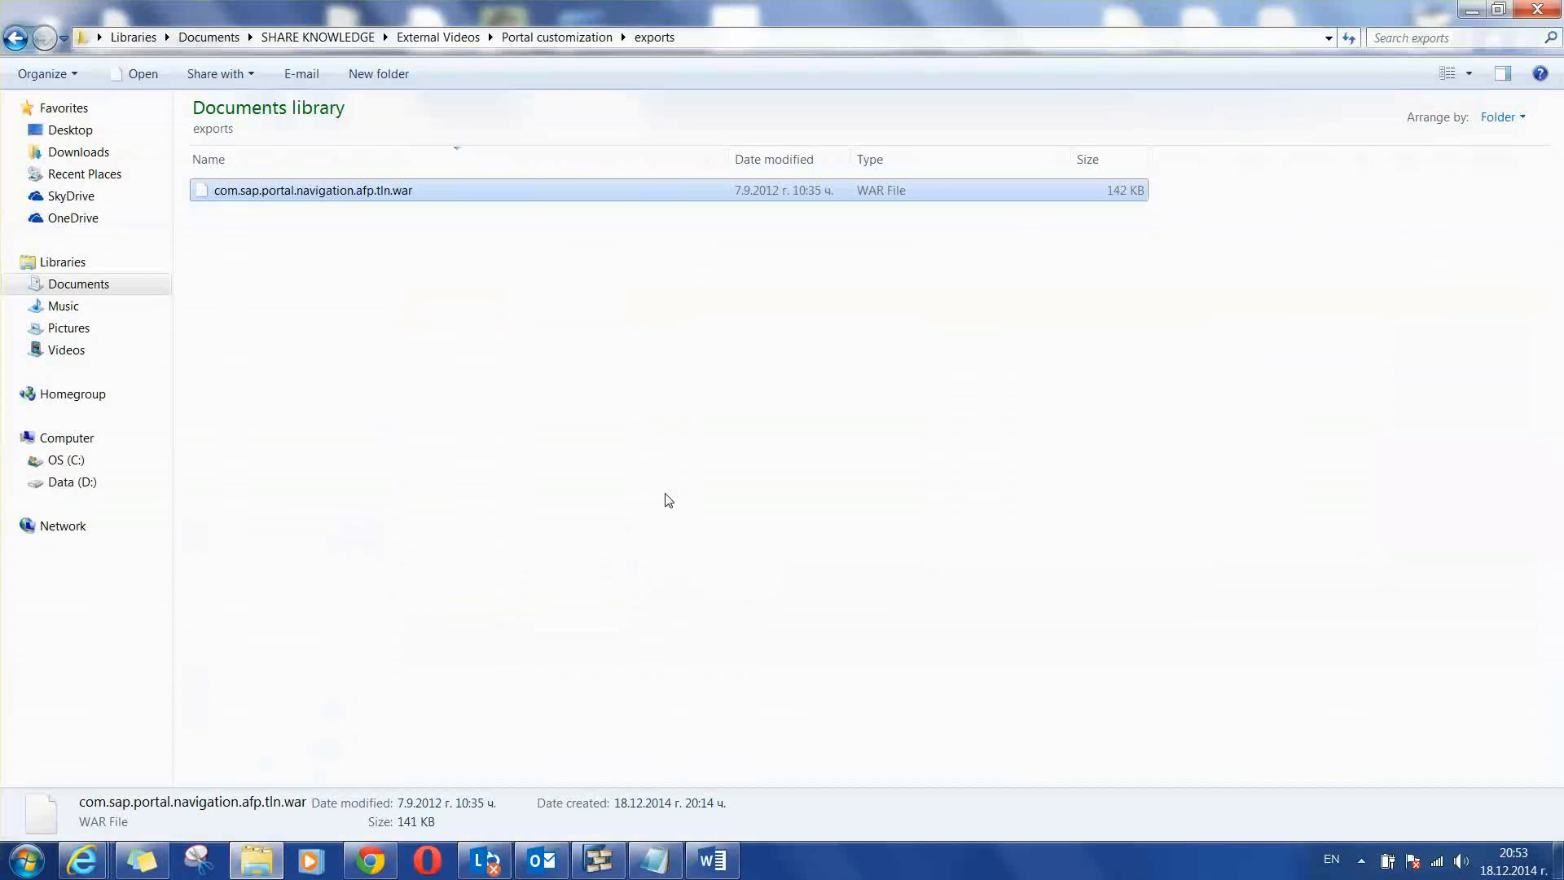
mouse_move(372, 197)
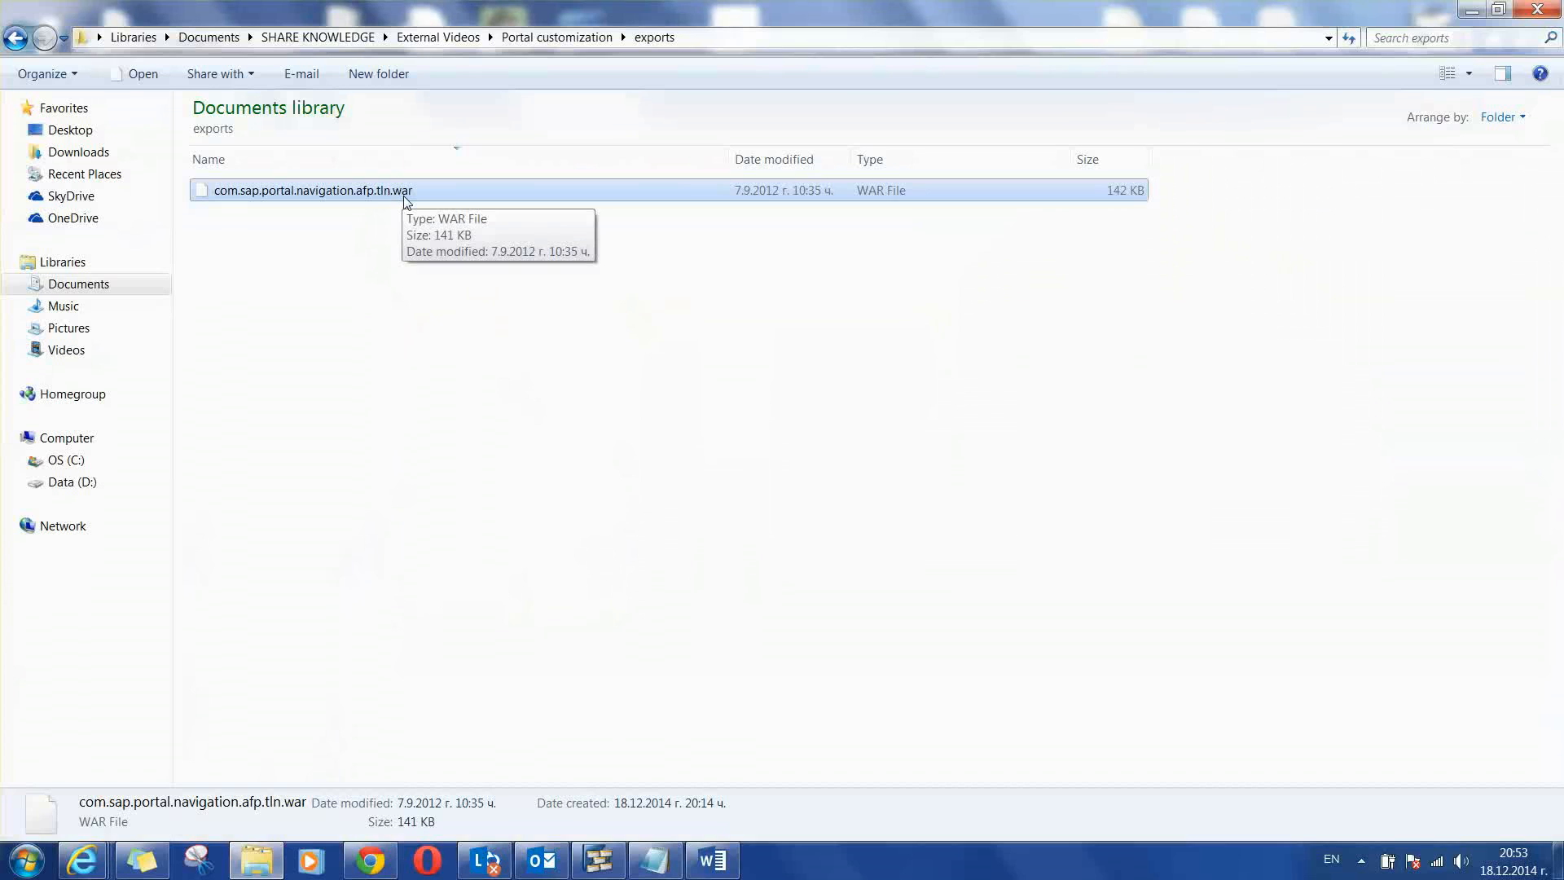
mouse_move(541, 512)
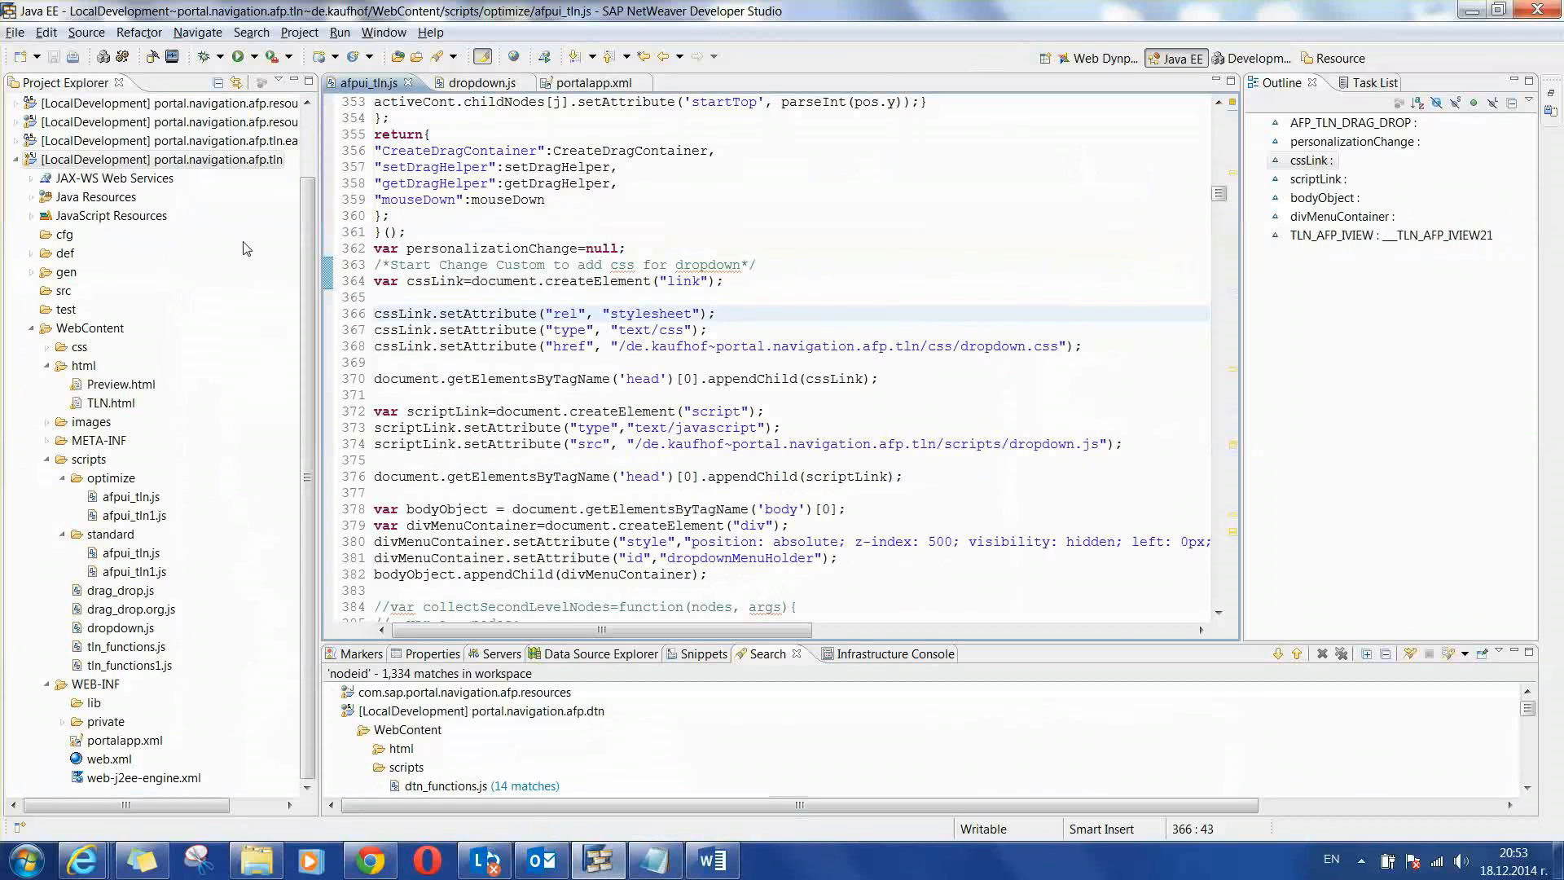
mouse_move(225, 232)
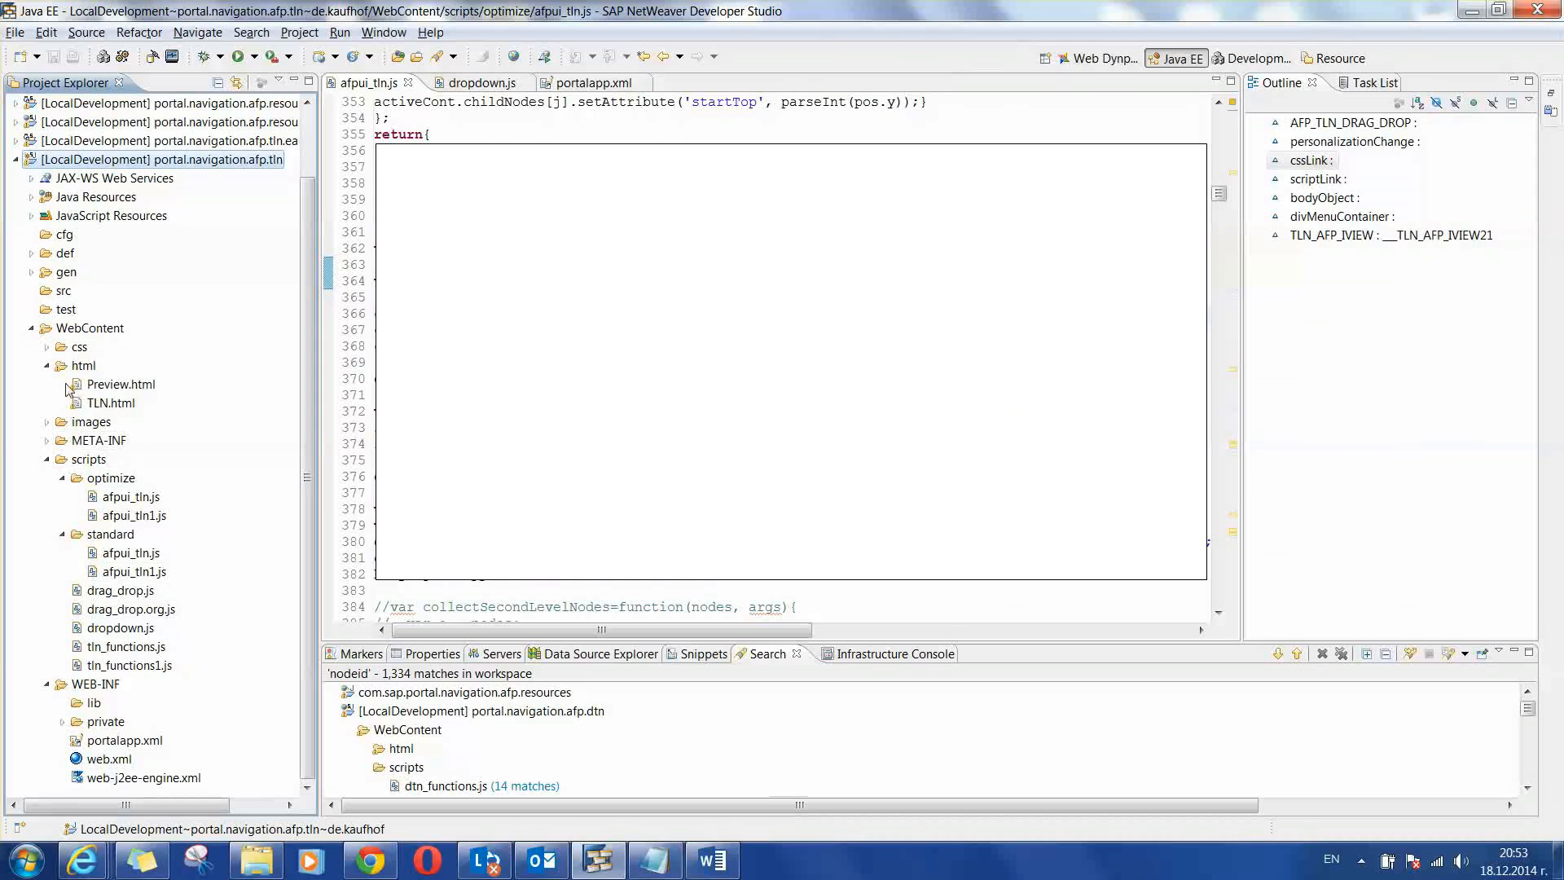
- Select the scripts folder in Project Explorer alongside the afpui_tln.js editor
left_click(88, 459)
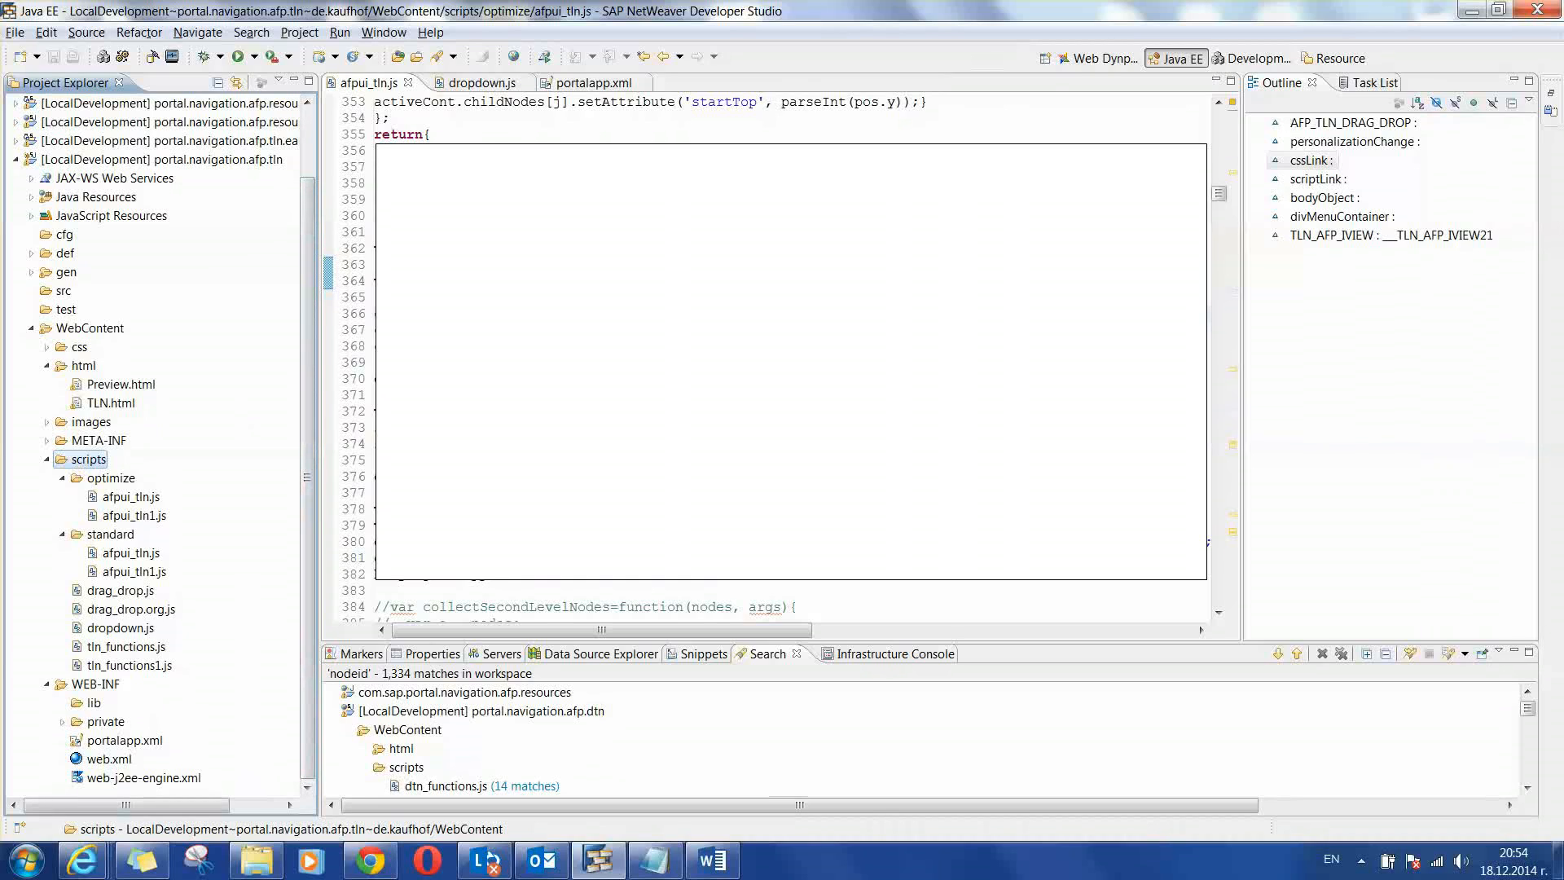
mouse_move(590, 83)
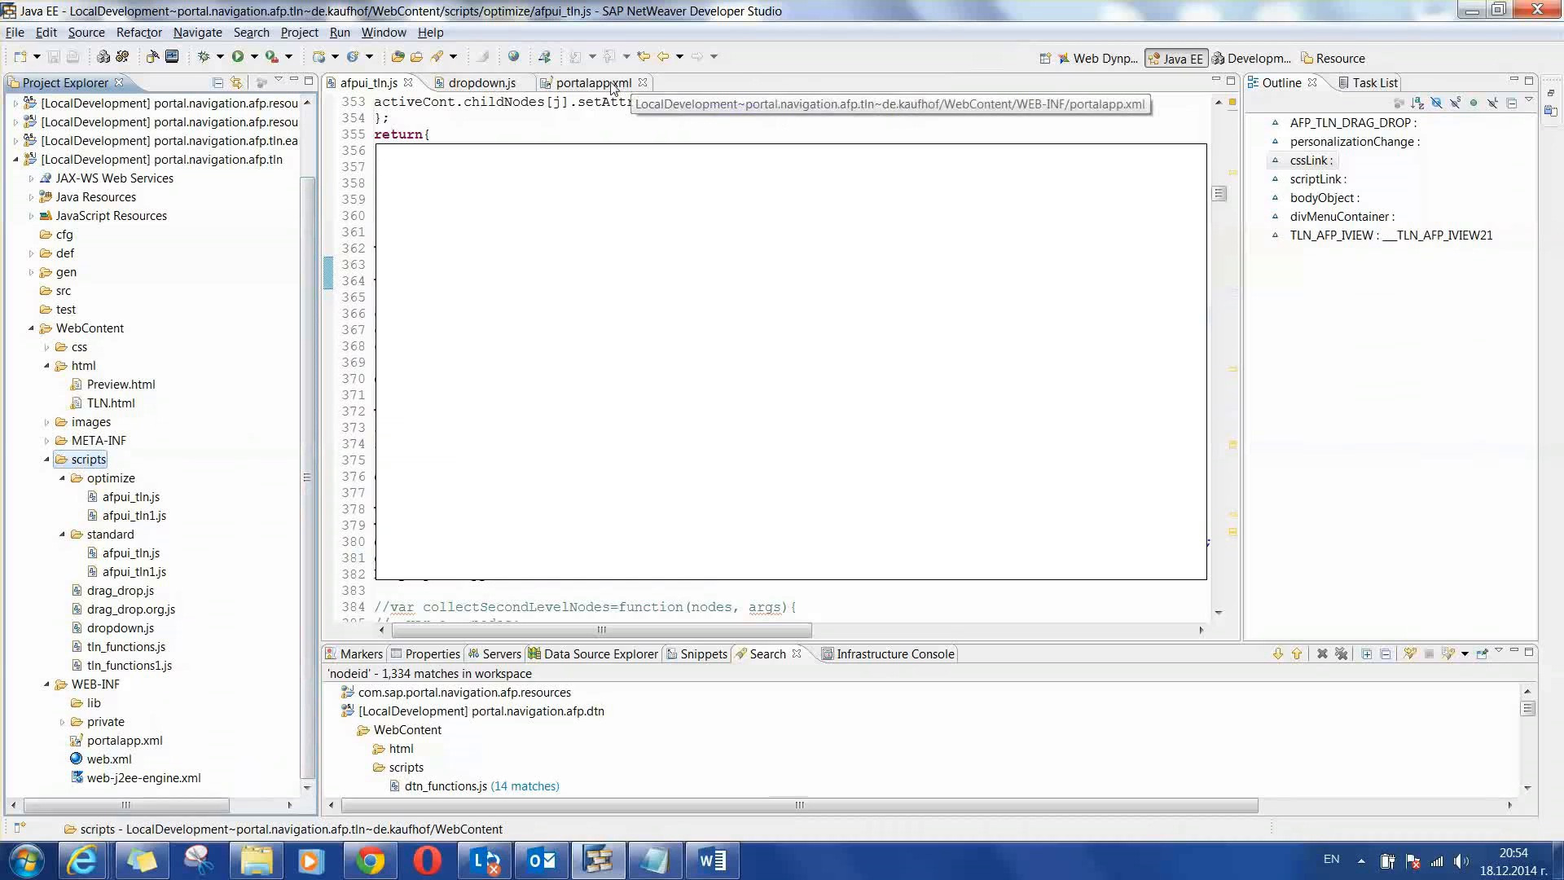
- View portalapp.xml Source showing the custom.portal.navigation.afp.tln application name
left_click(586, 83)
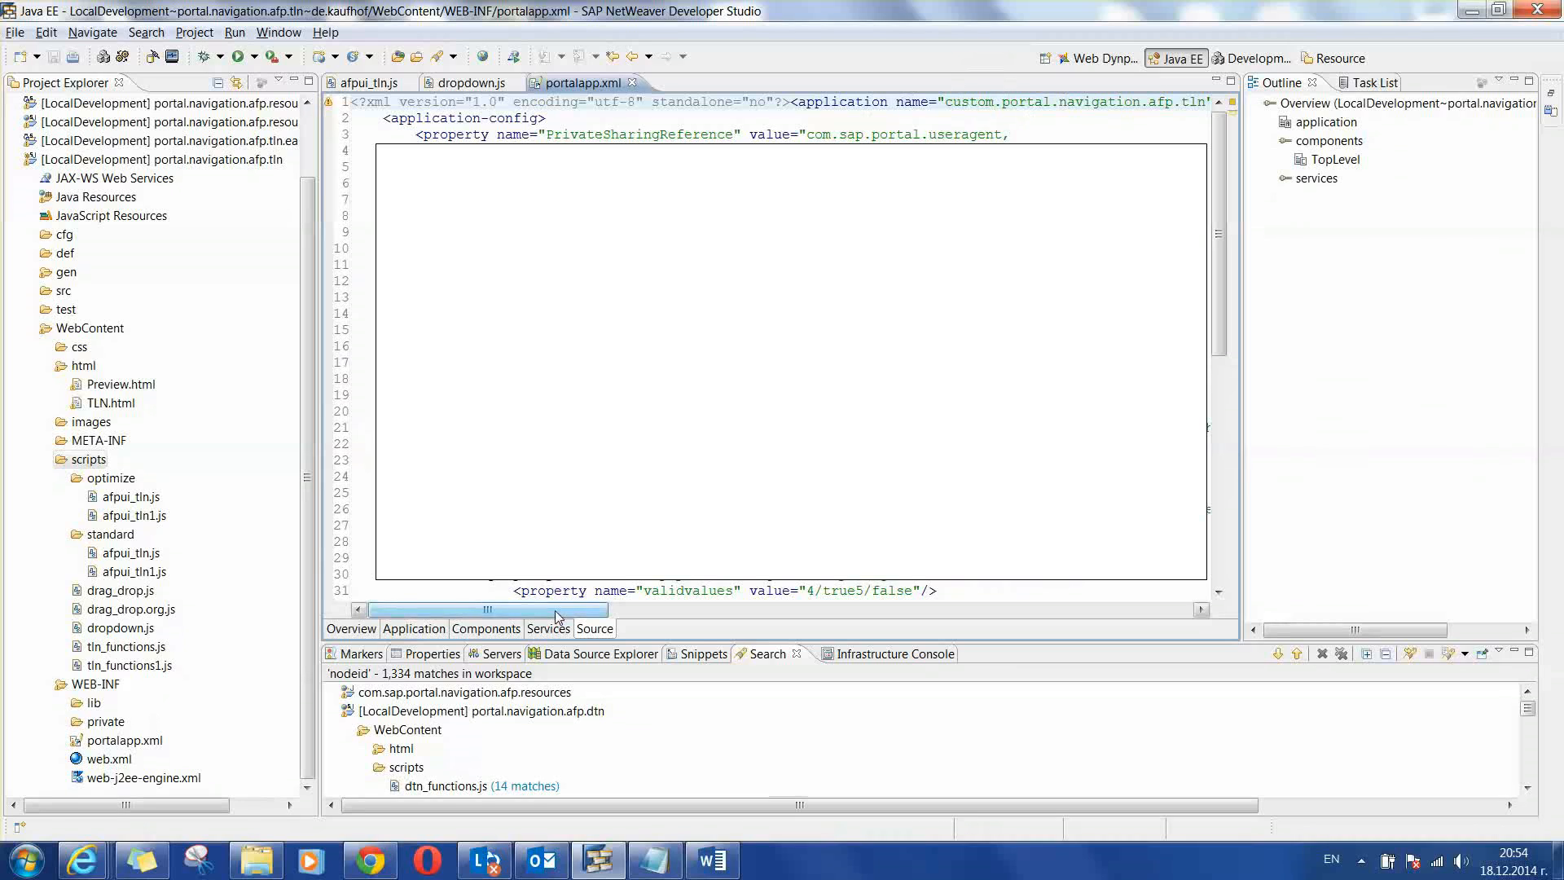
left_click_drag(488, 609, 558, 609)
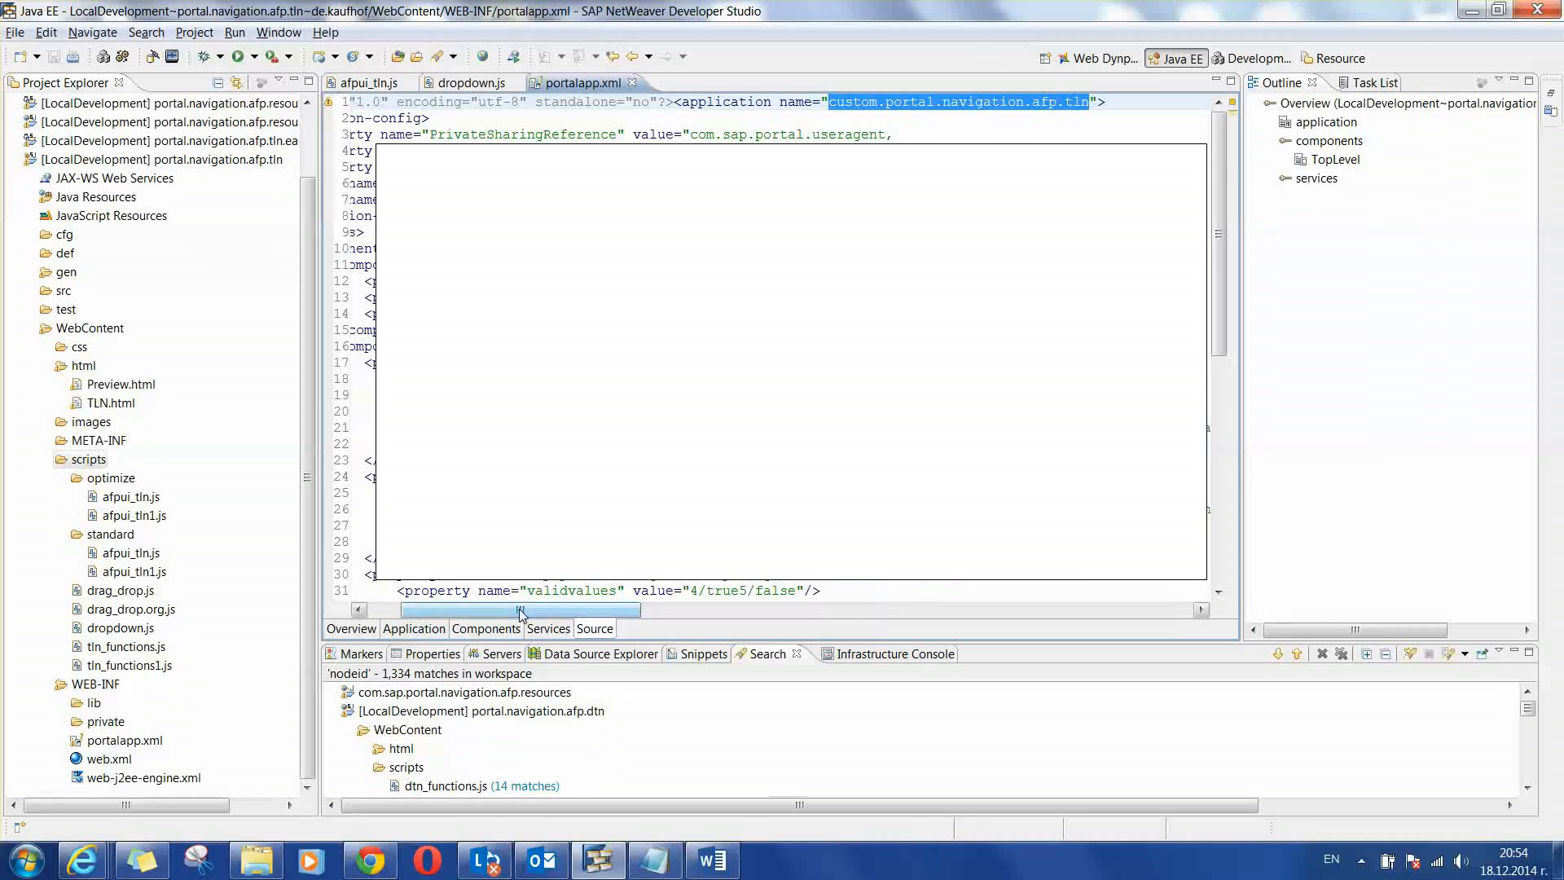
left_click_drag(518, 610, 498, 610)
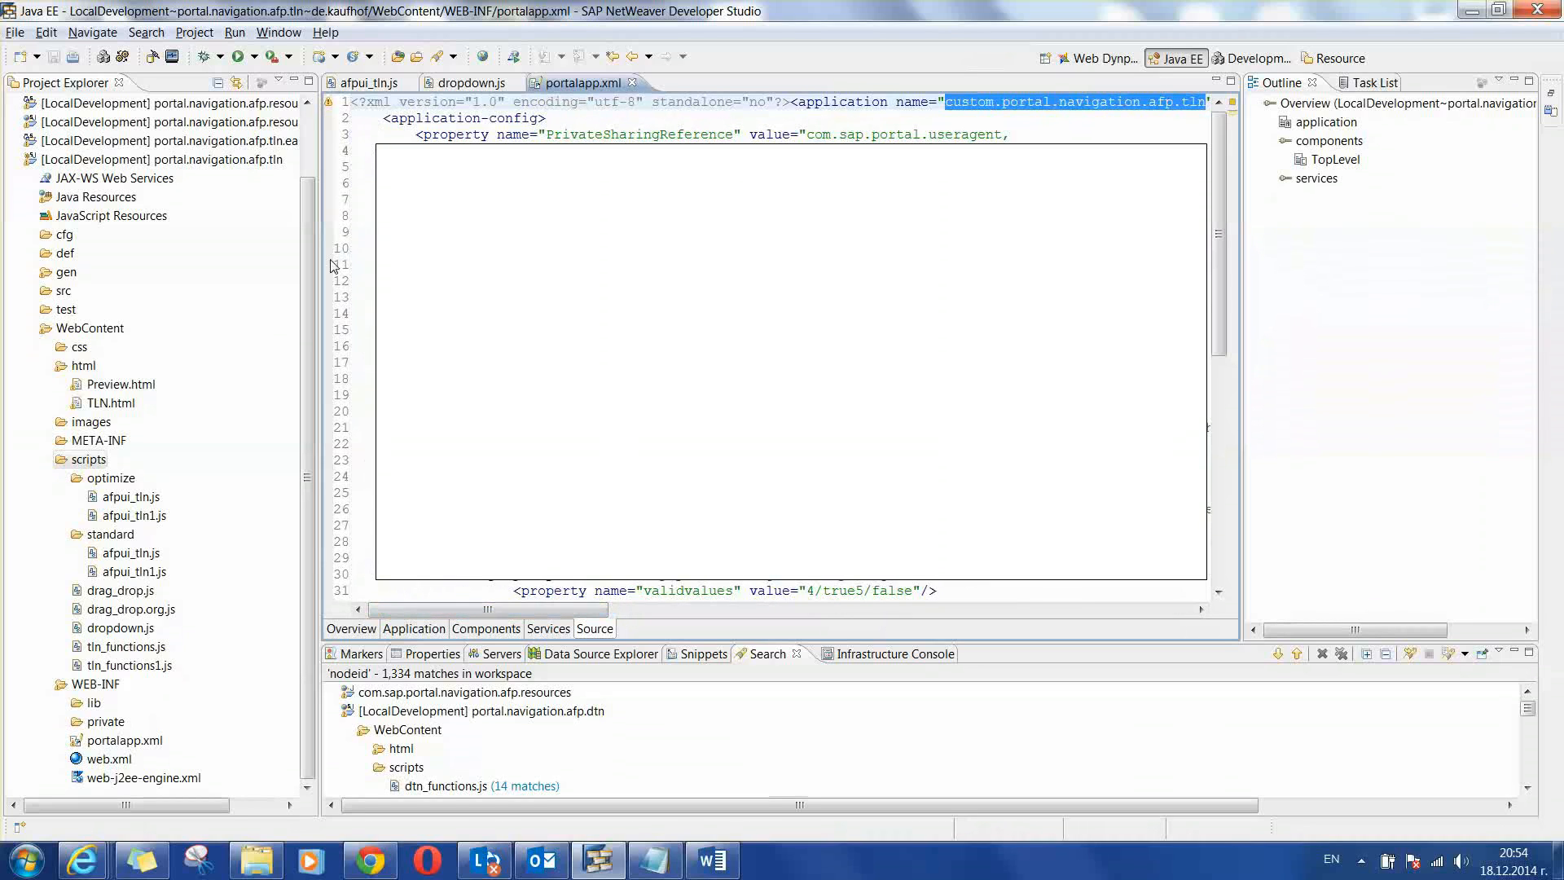
left_click(87, 459)
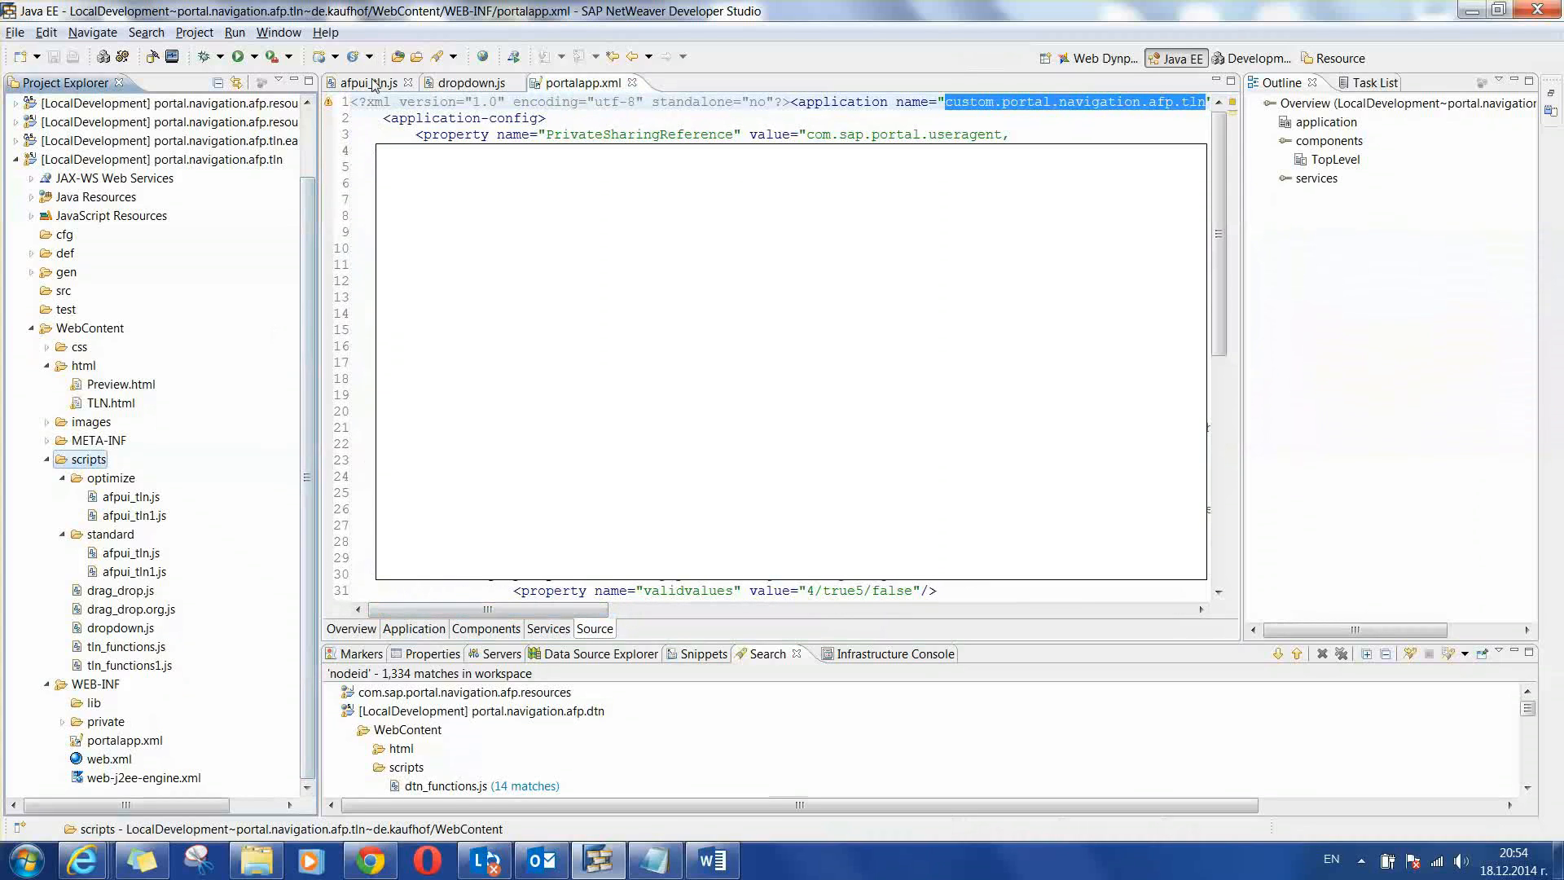
- Review afpui_tln.js, then browse through the dropdown.js script's menu functions
left_click(370, 83)
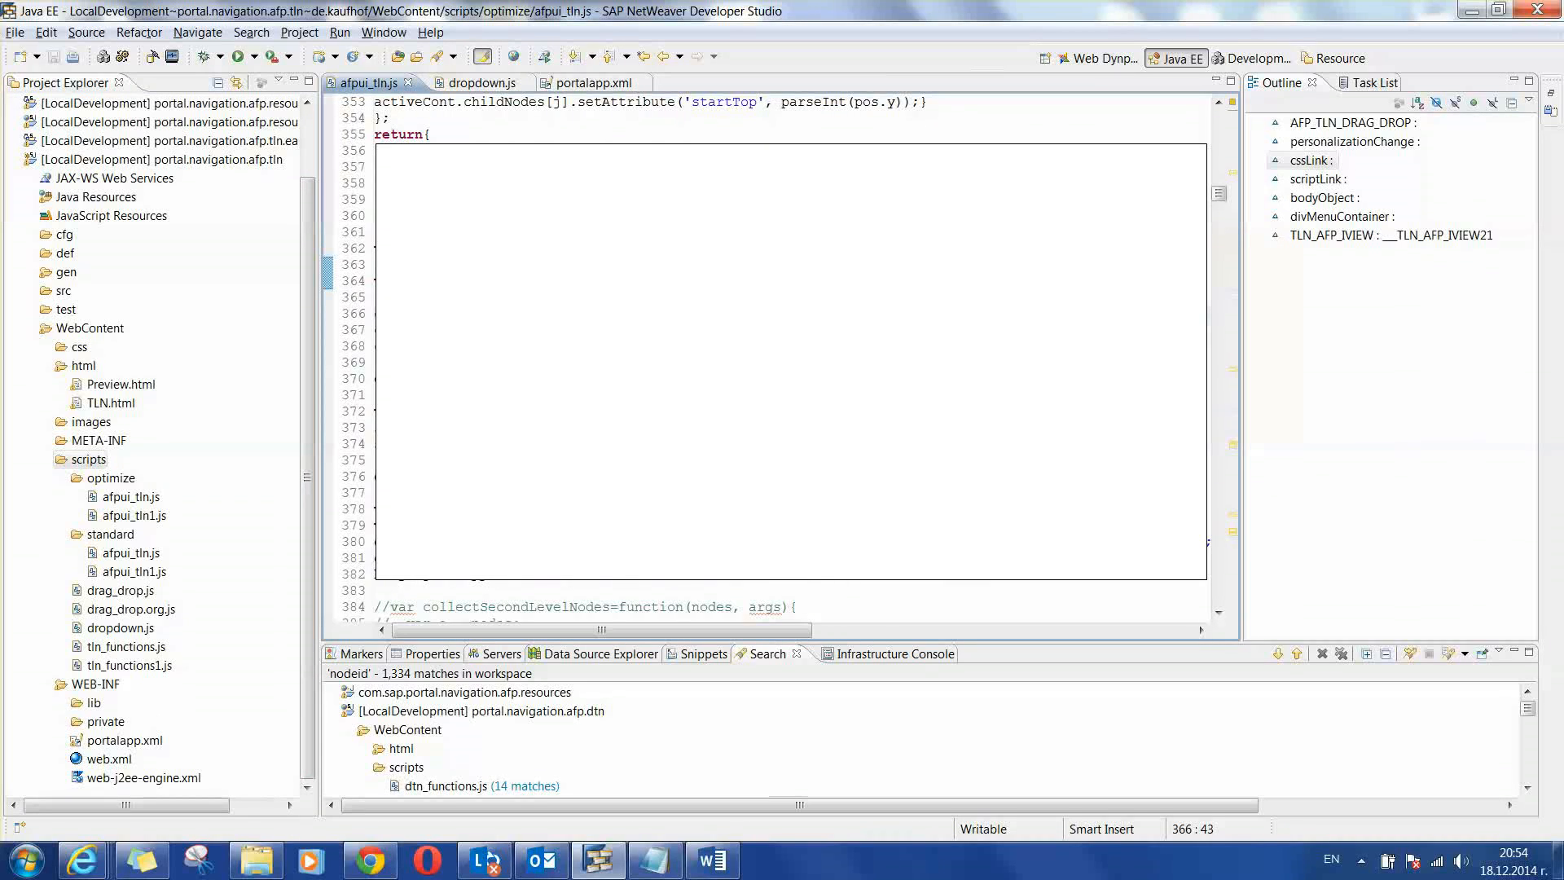
mouse_move(370, 81)
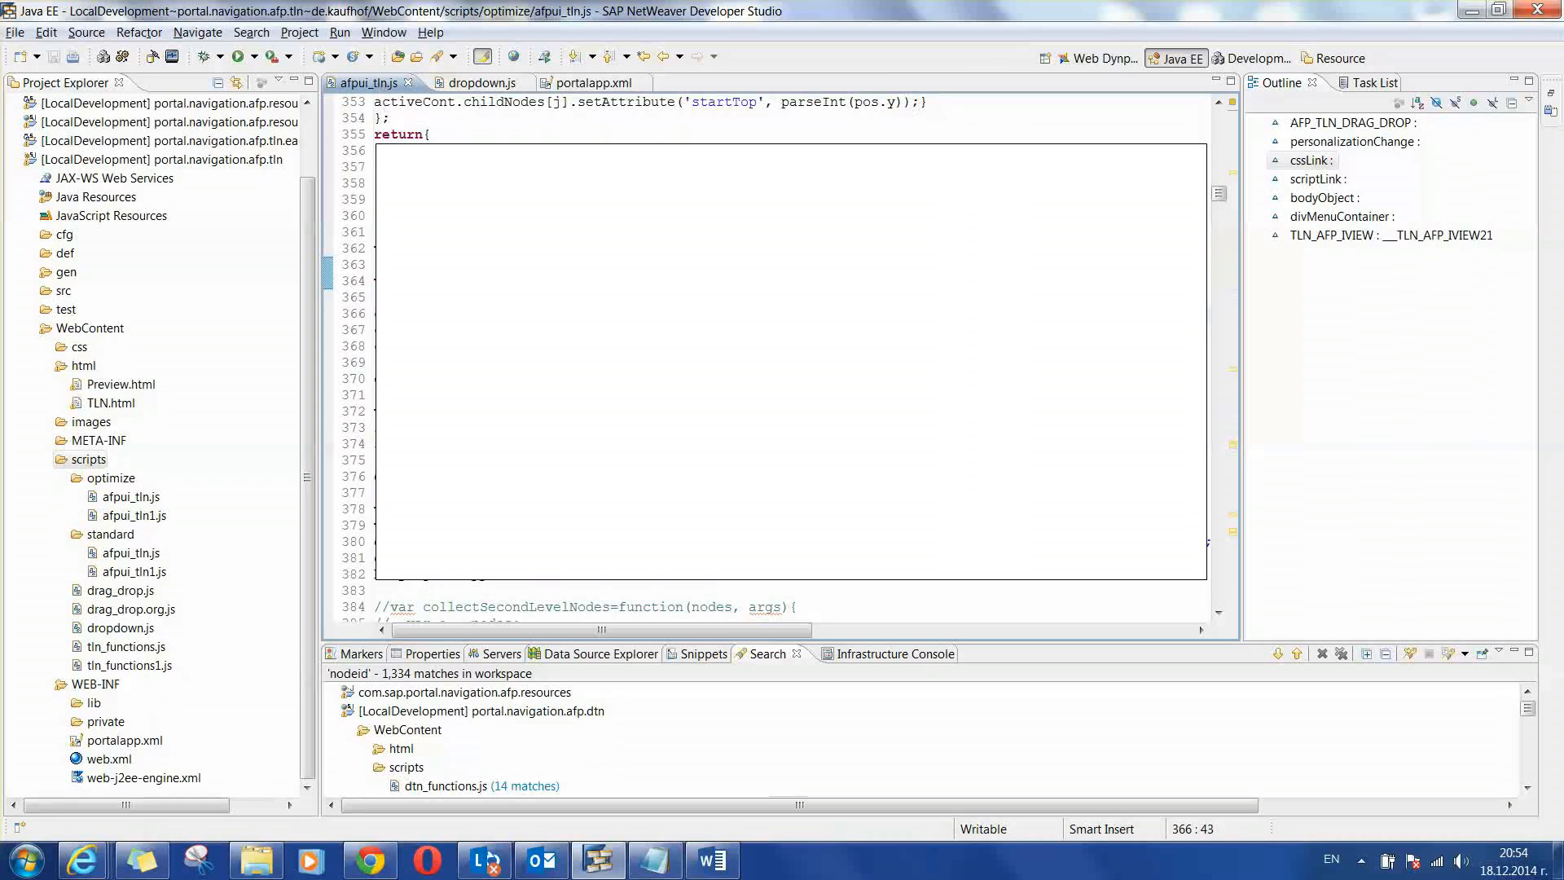
scroll("down", 3)
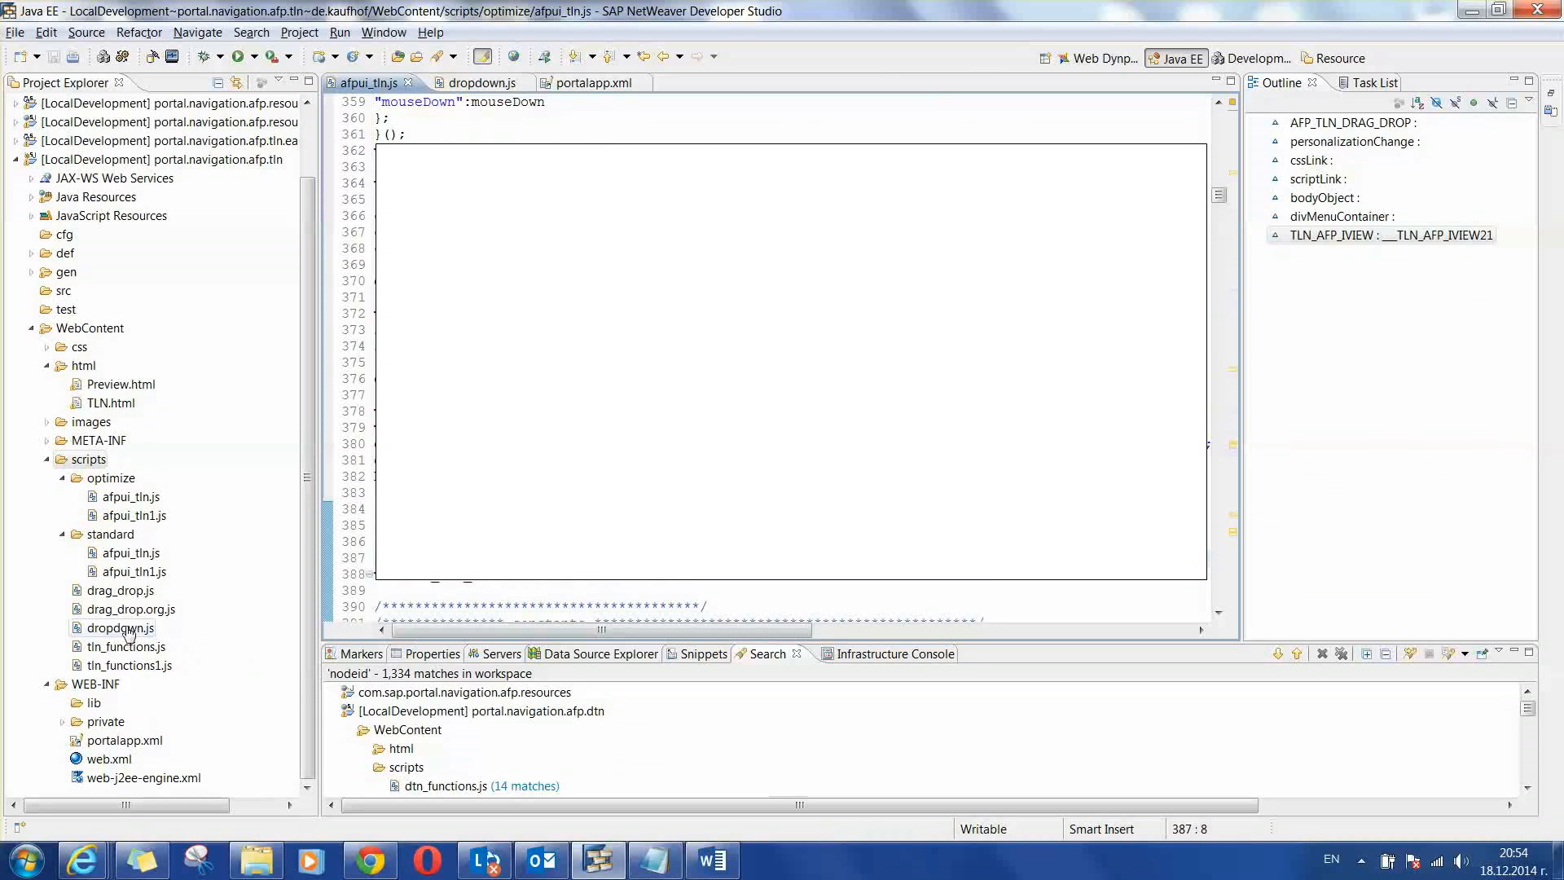
left_click(121, 628)
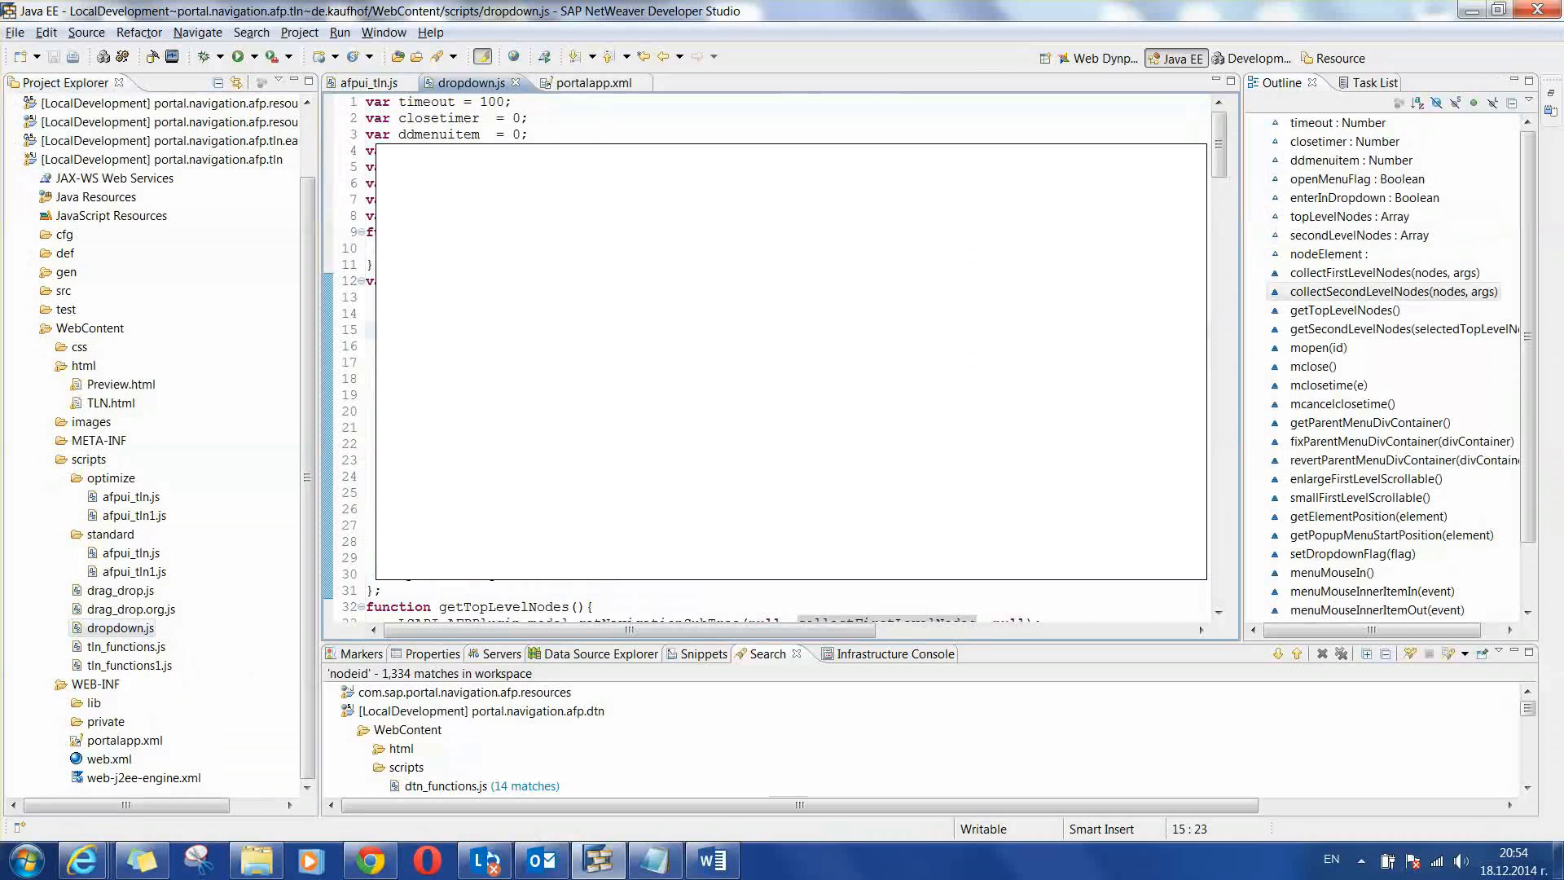
scroll("down", 3)
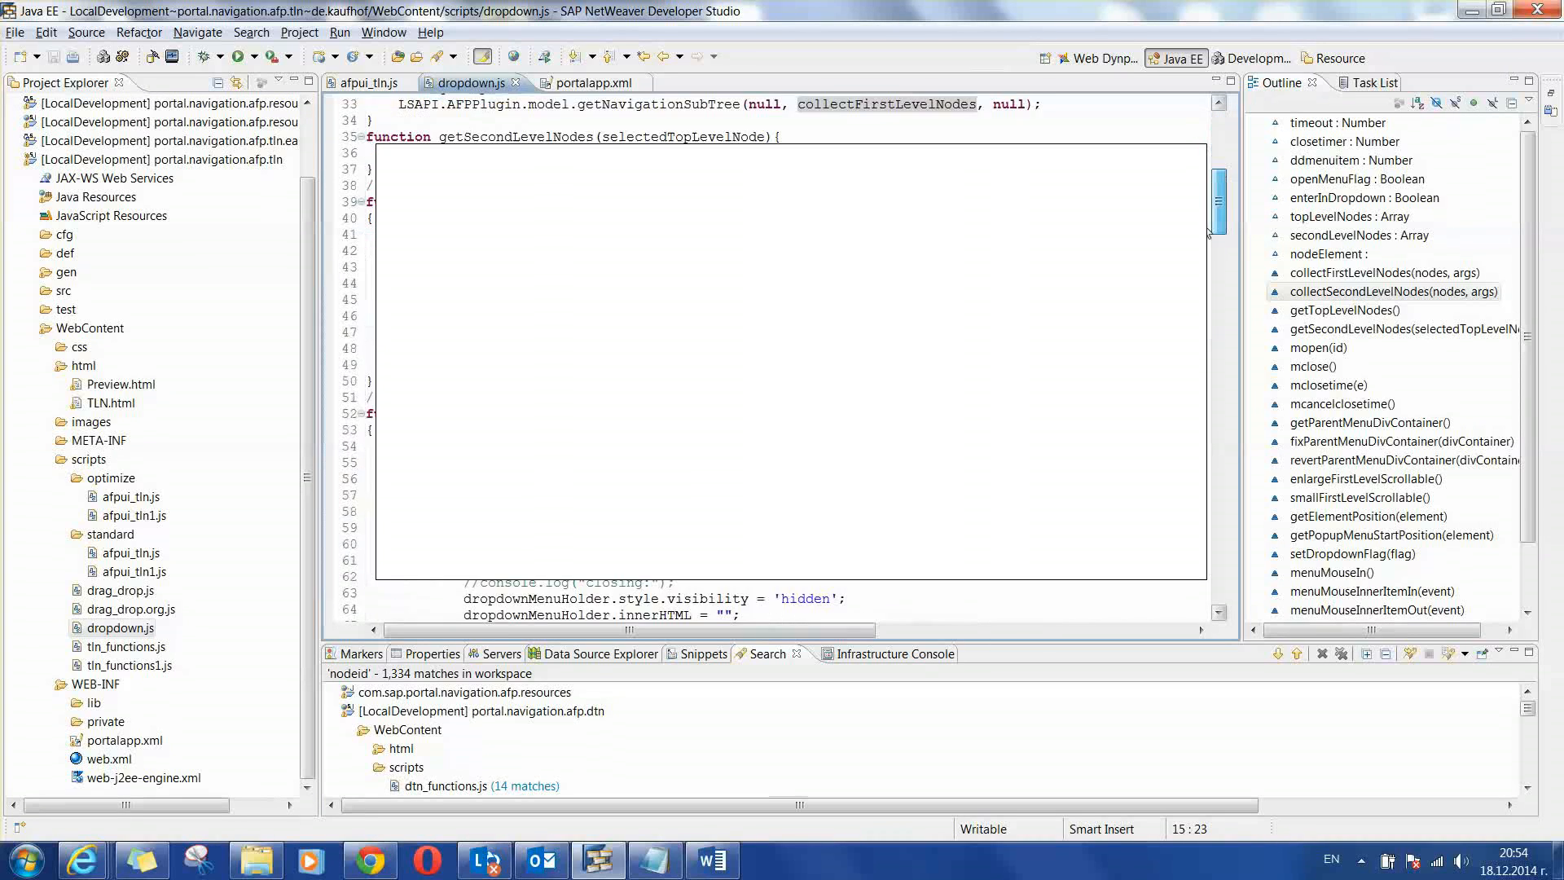
scroll("down", 3)
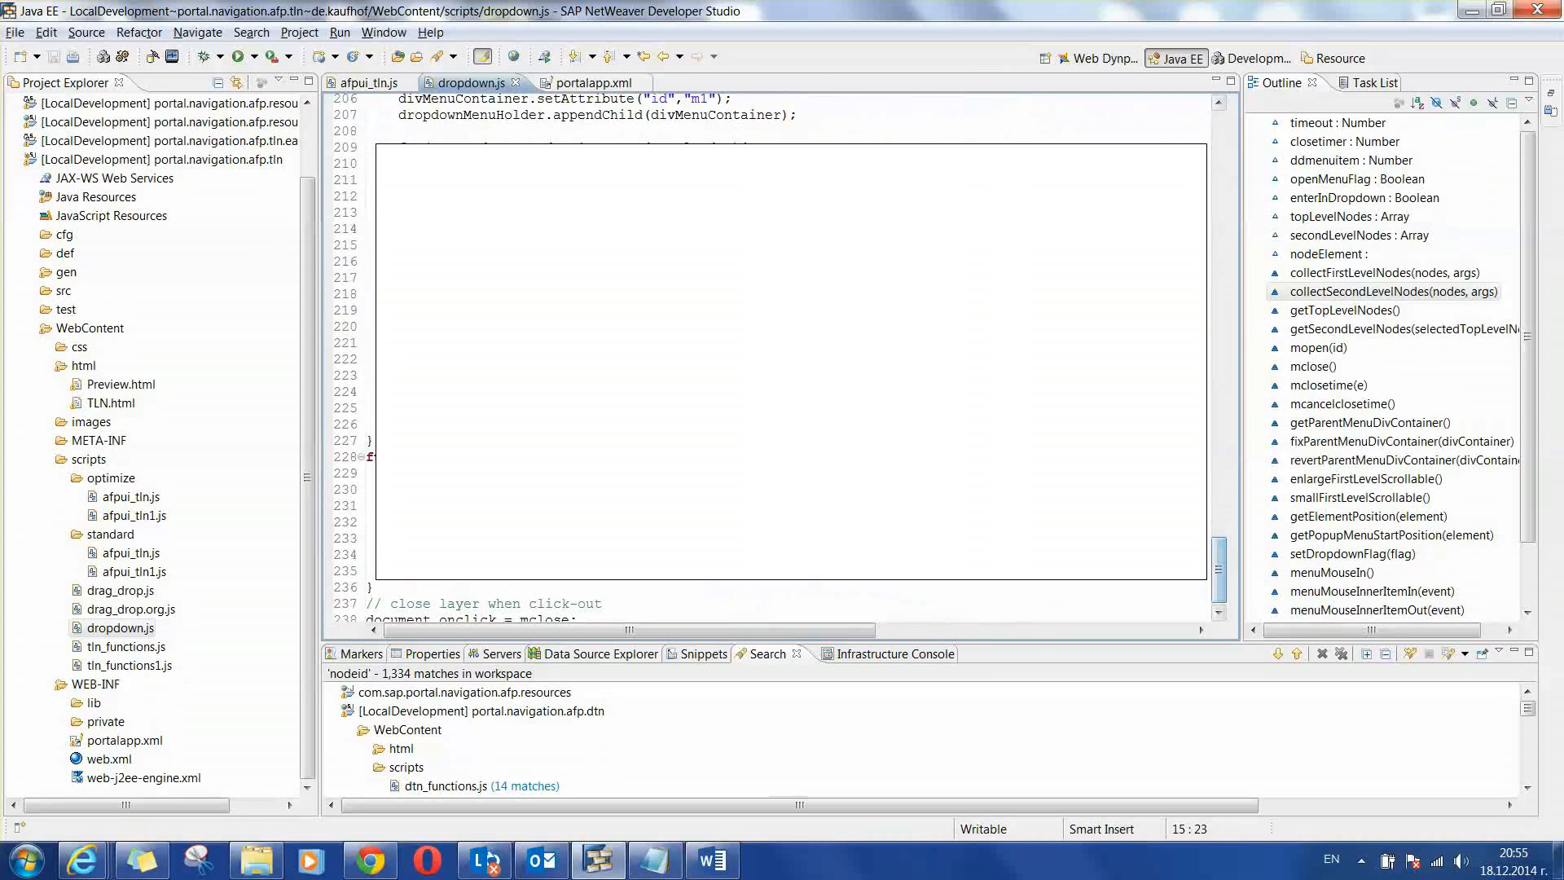
- Return to afpui_tln.js and select the afp.tln EAR project in Project Explorer
left_click(368, 81)
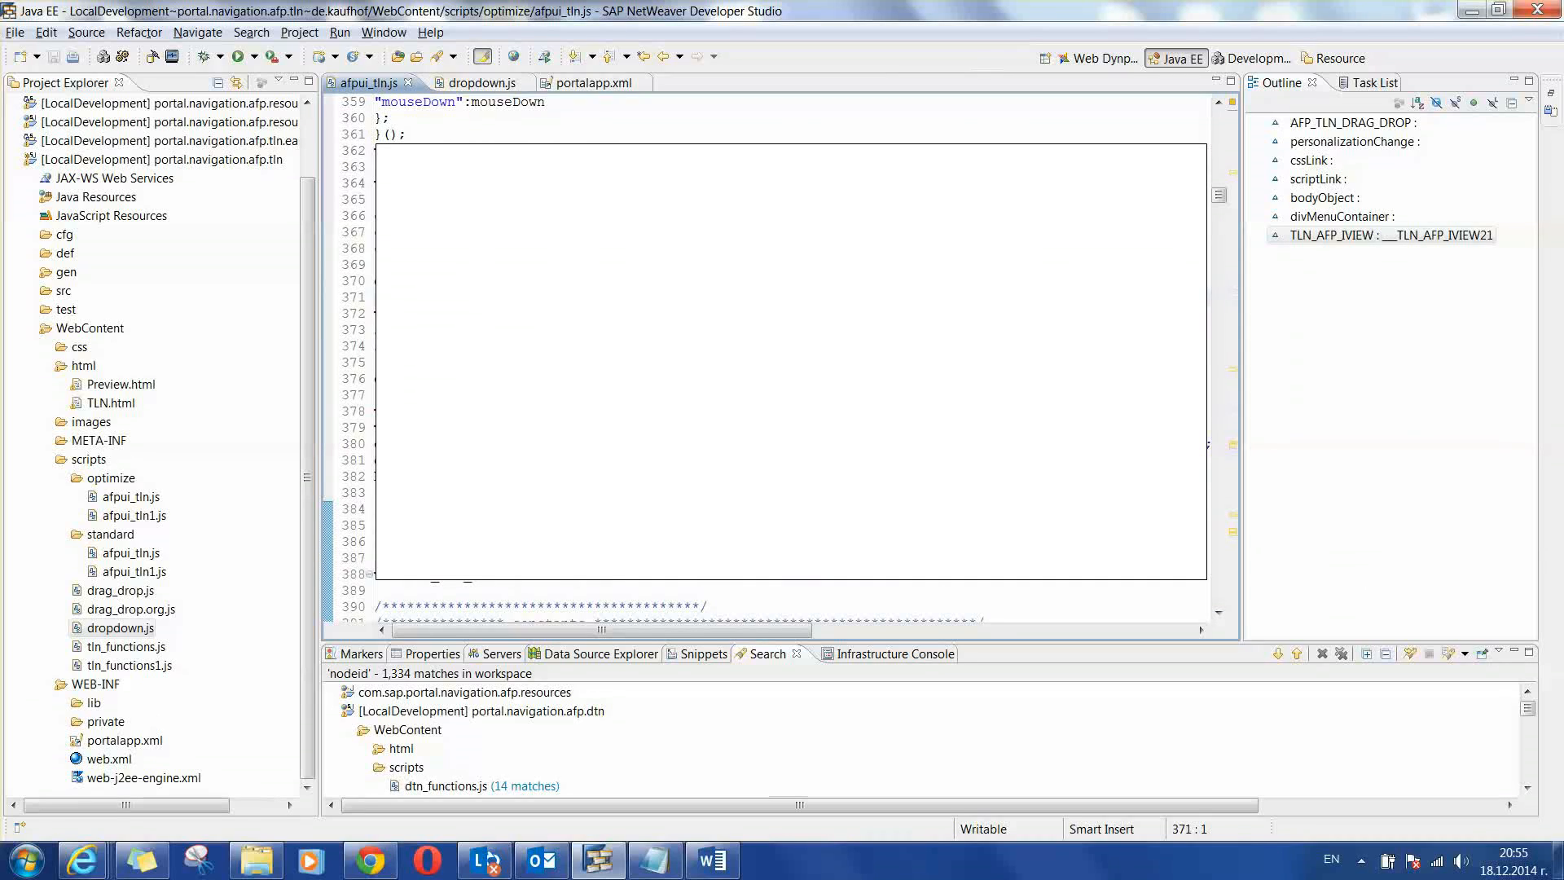
left_click(375, 296)
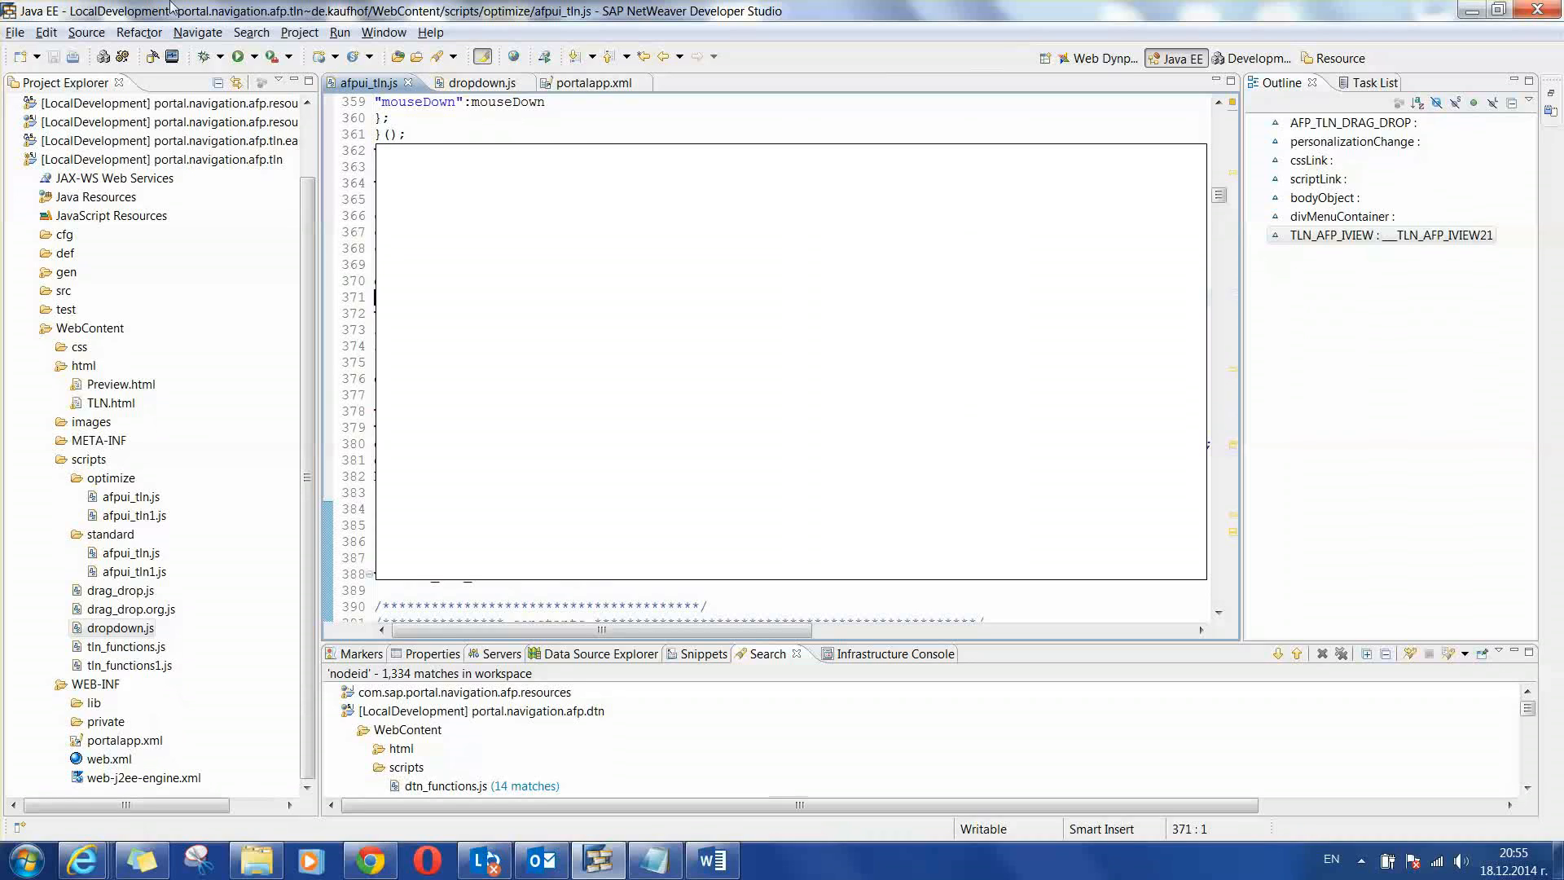
left_click(169, 140)
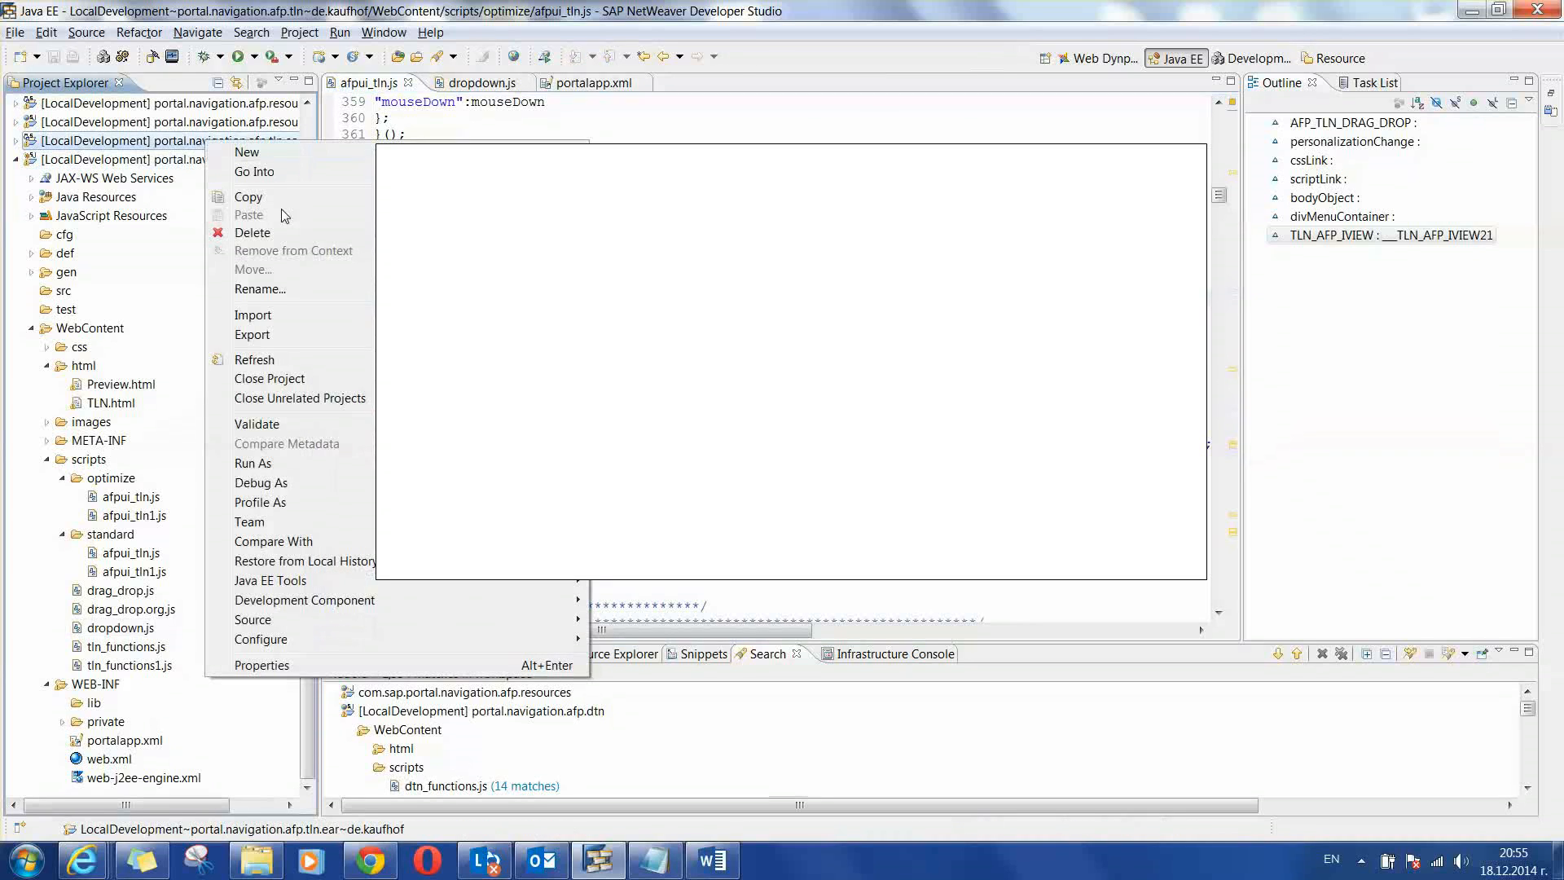
mouse_move(304, 599)
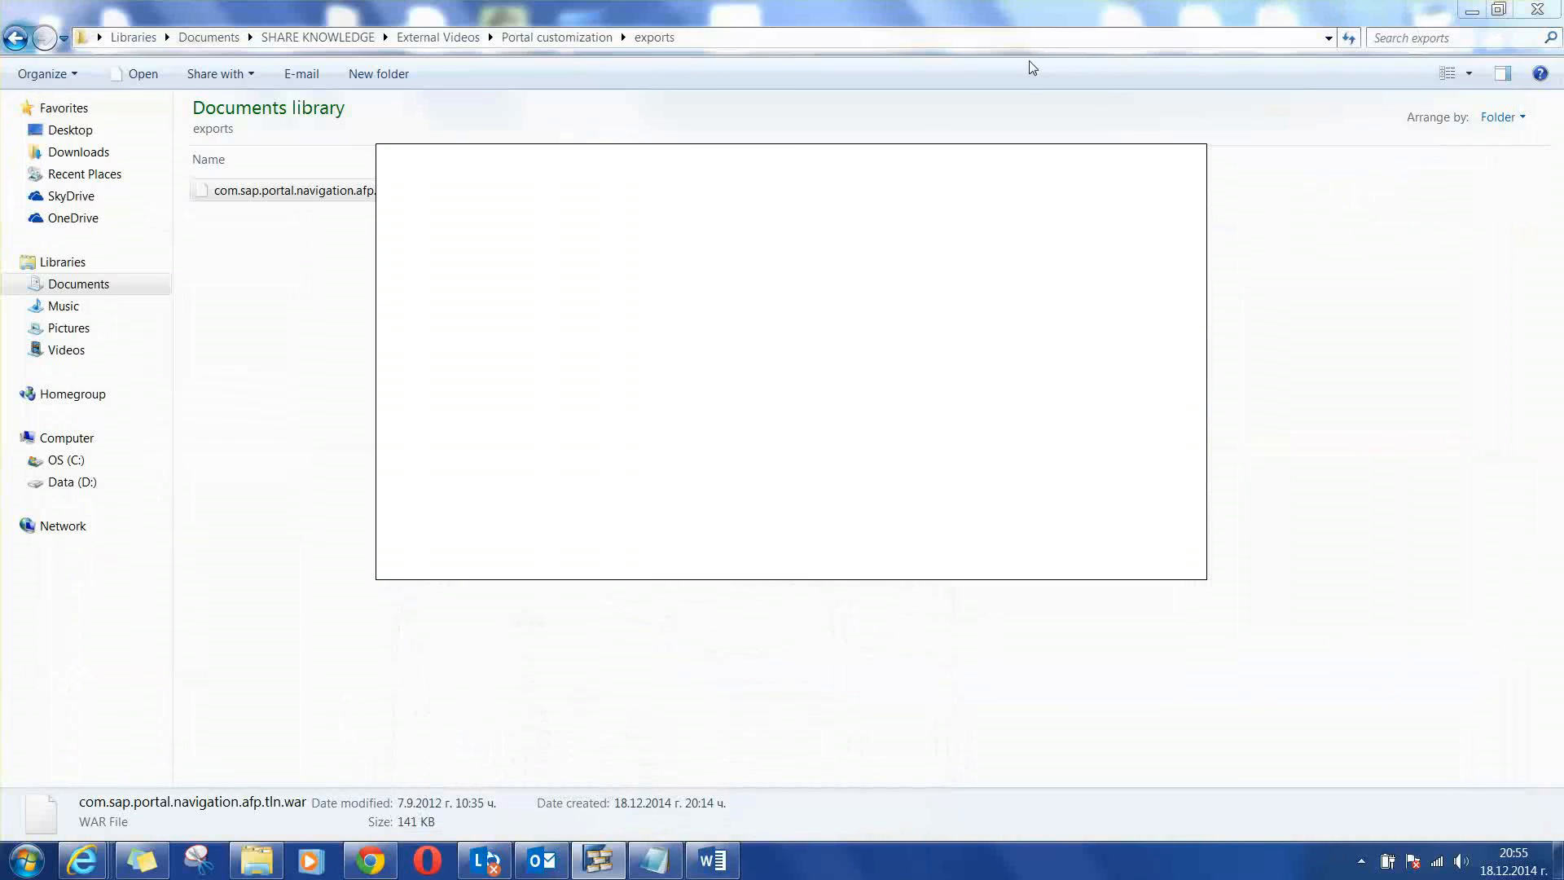
mouse_move(82, 859)
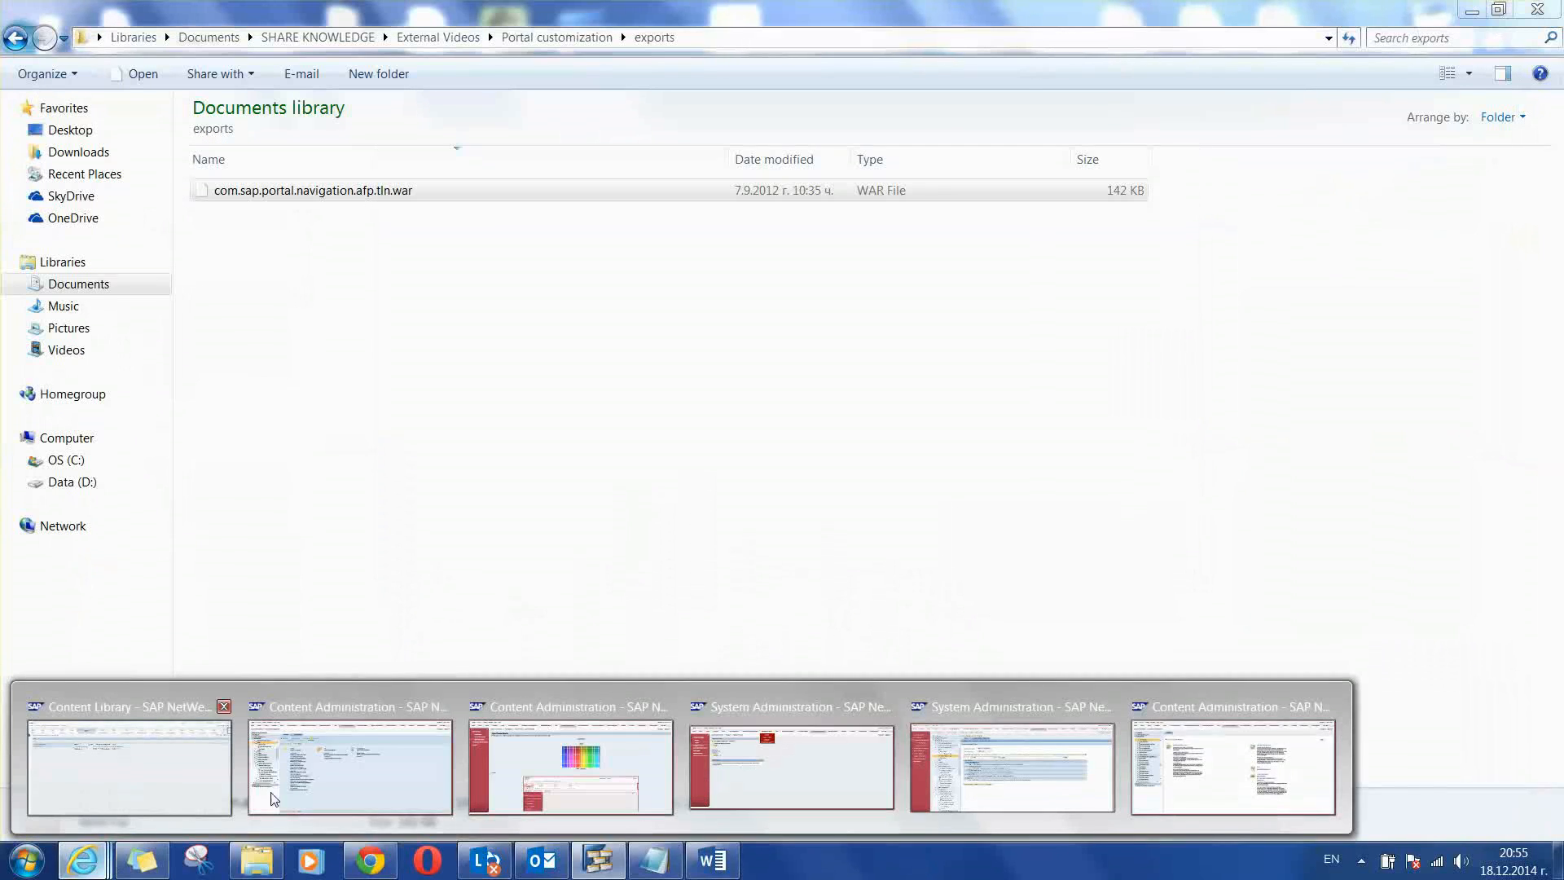
- Switch back to the Content Administration portal window
left_click(1009, 766)
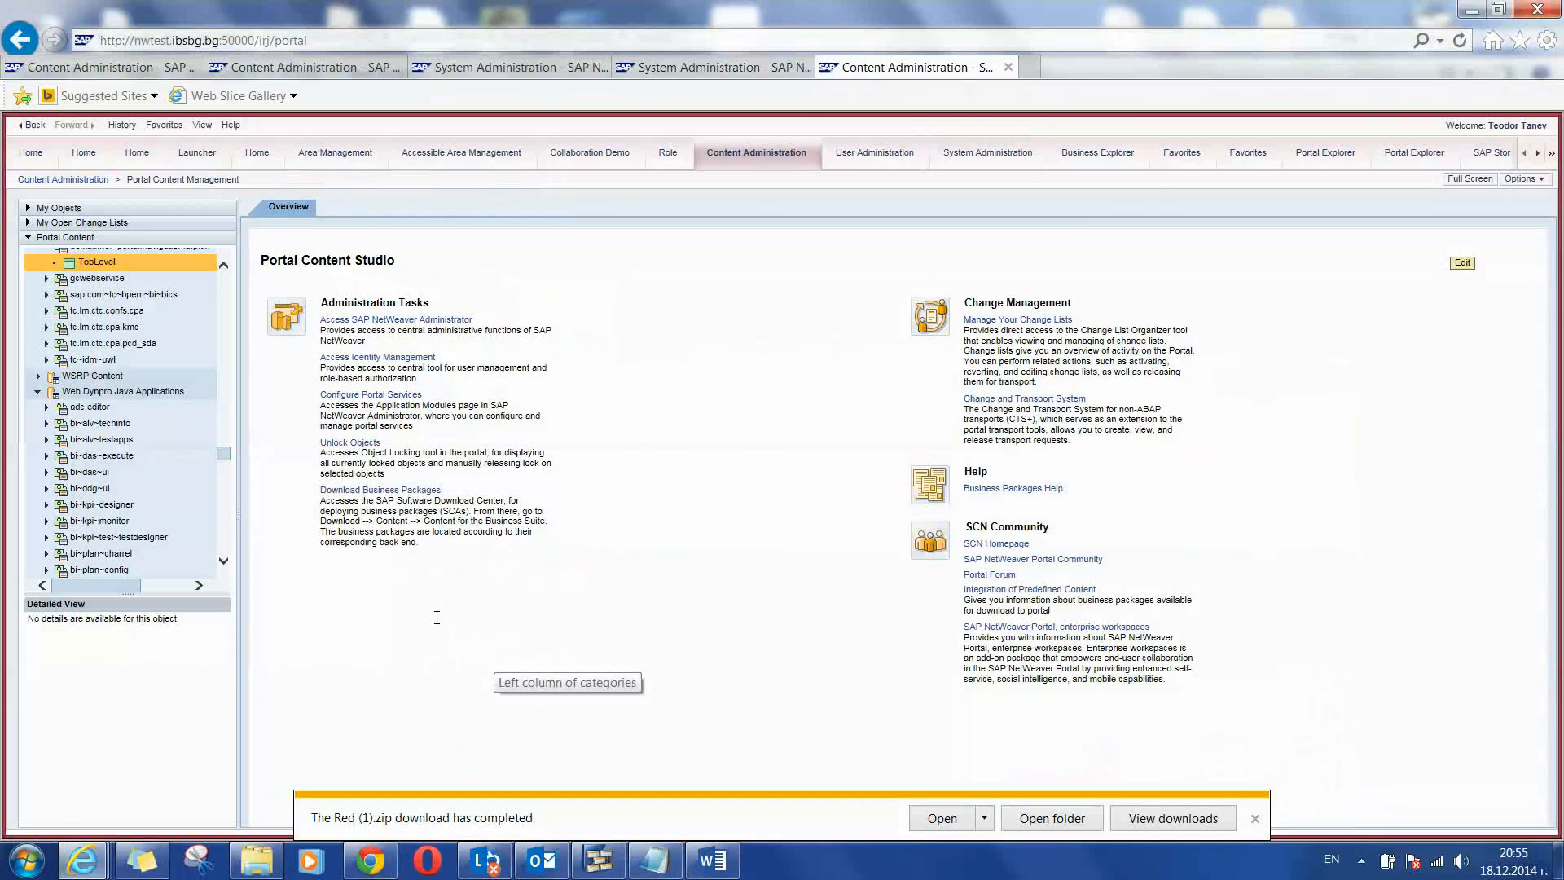
mouse_move(248, 387)
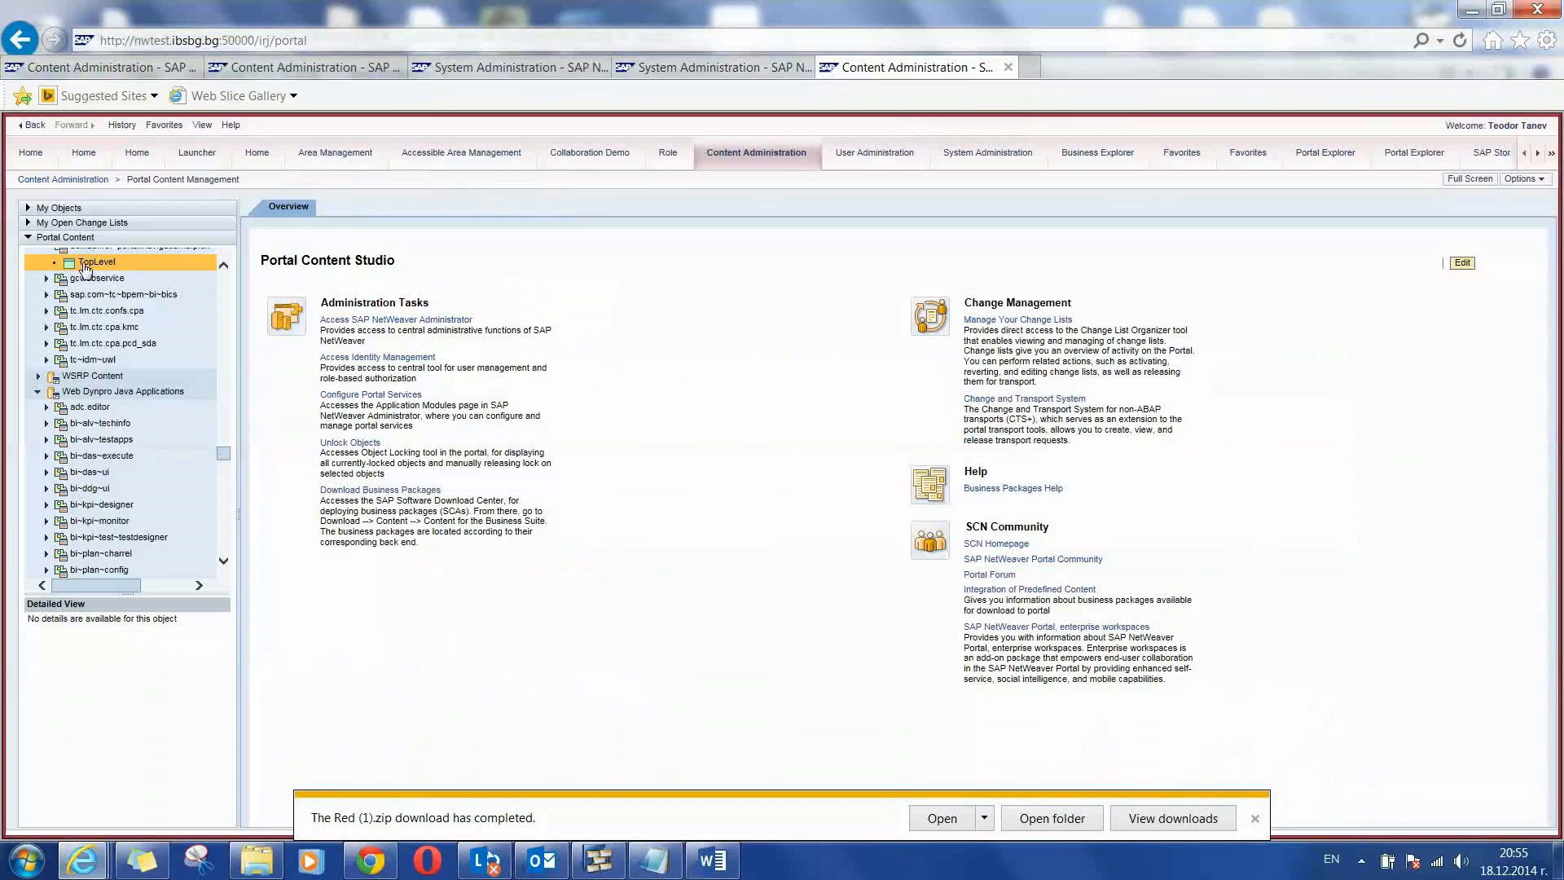
mouse_move(96, 262)
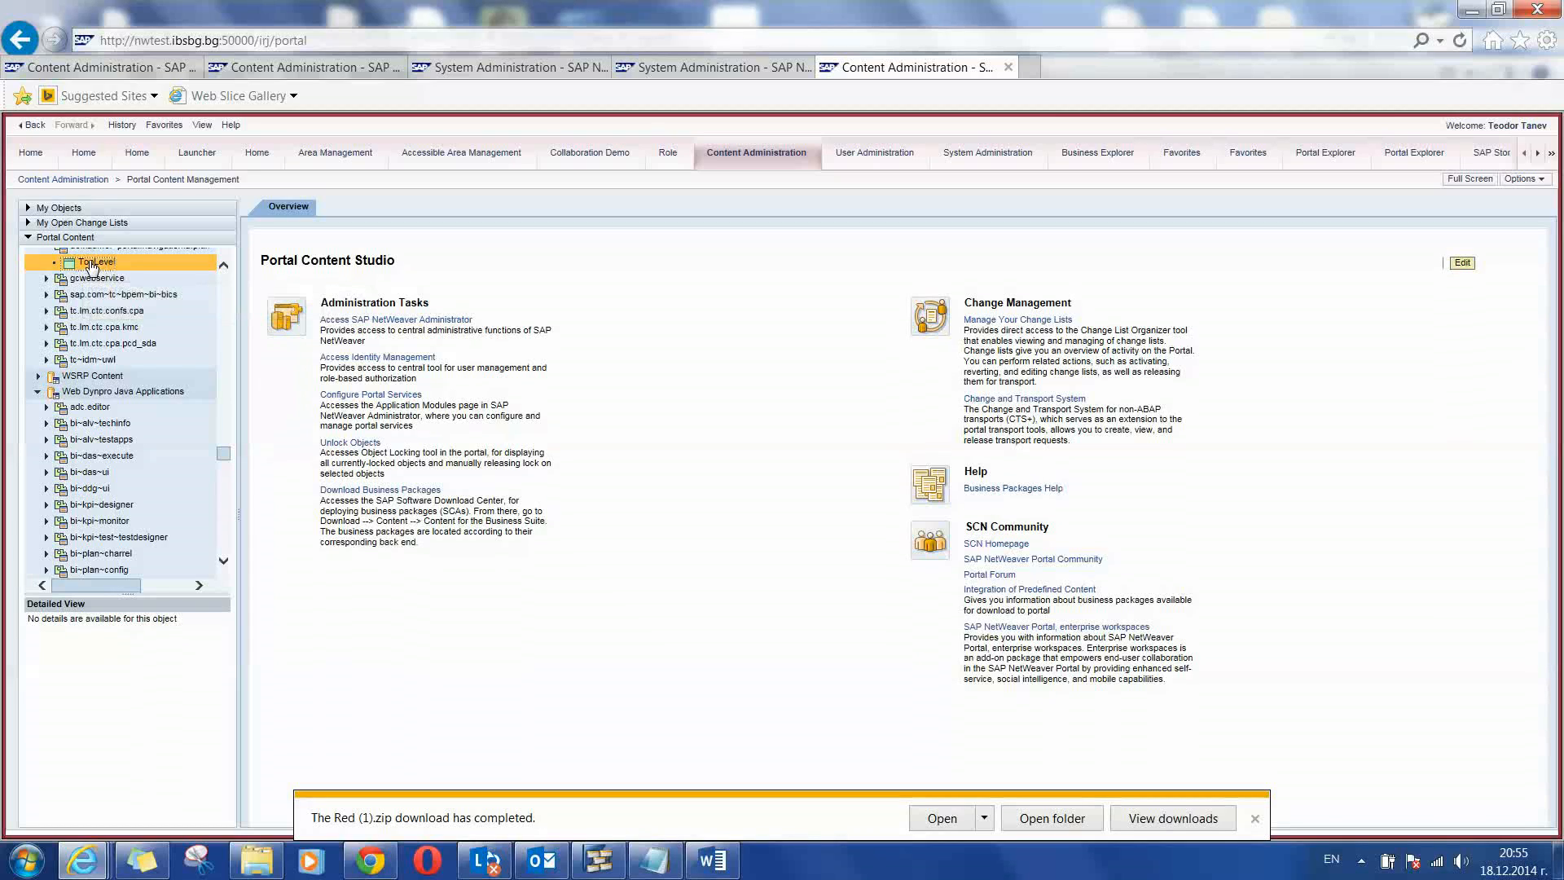
- Copy the TopLevel iView and paste it as a PCD object into Demo Folder, keeping the TopLevel name
right_click(94, 260)
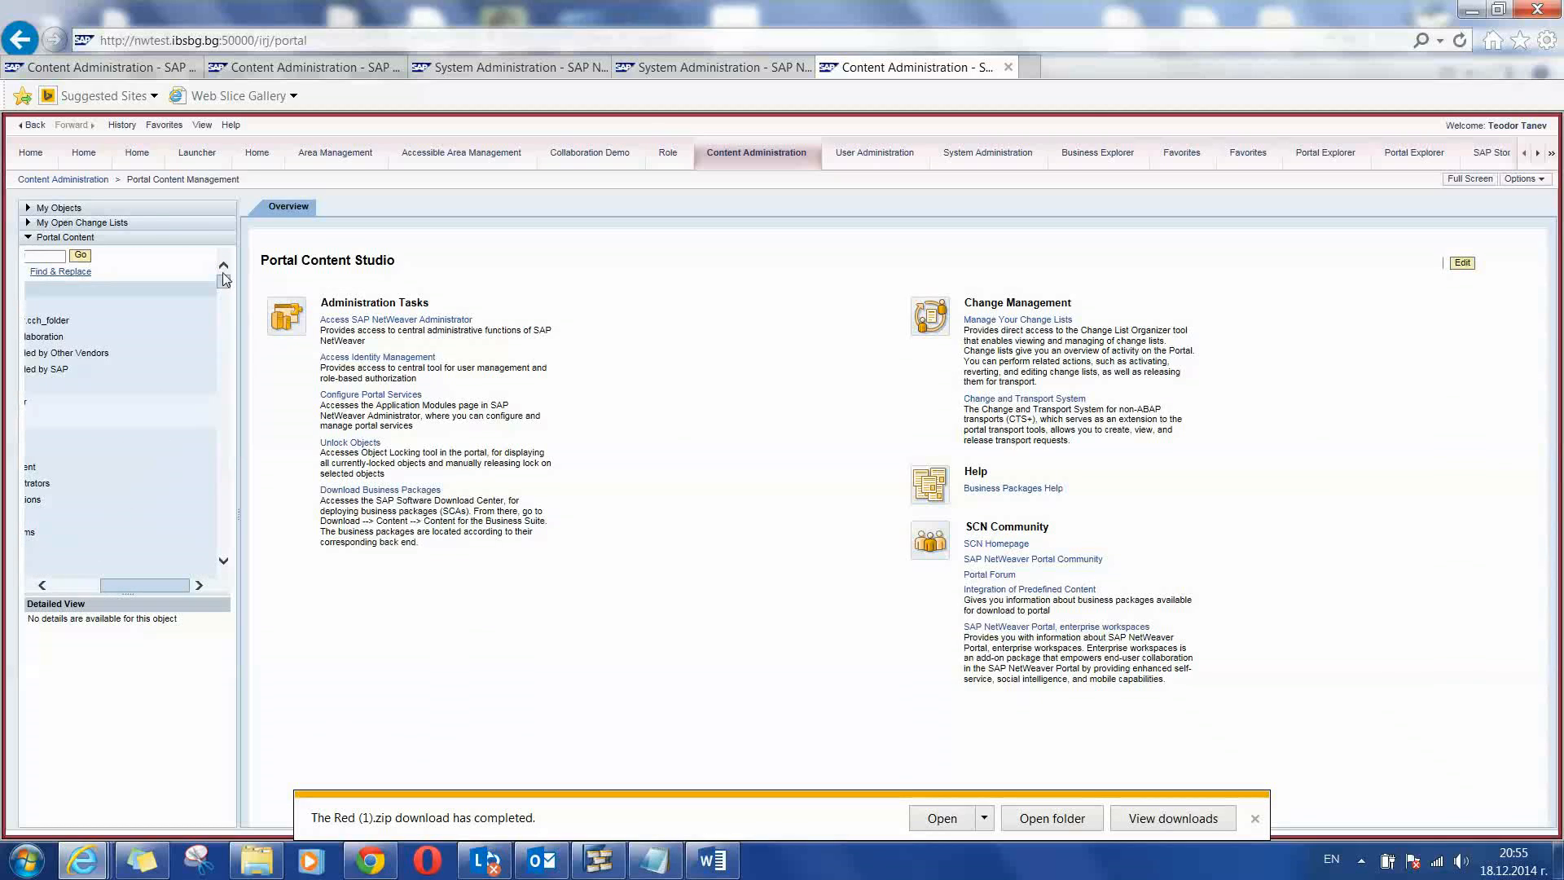
mouse_move(60, 585)
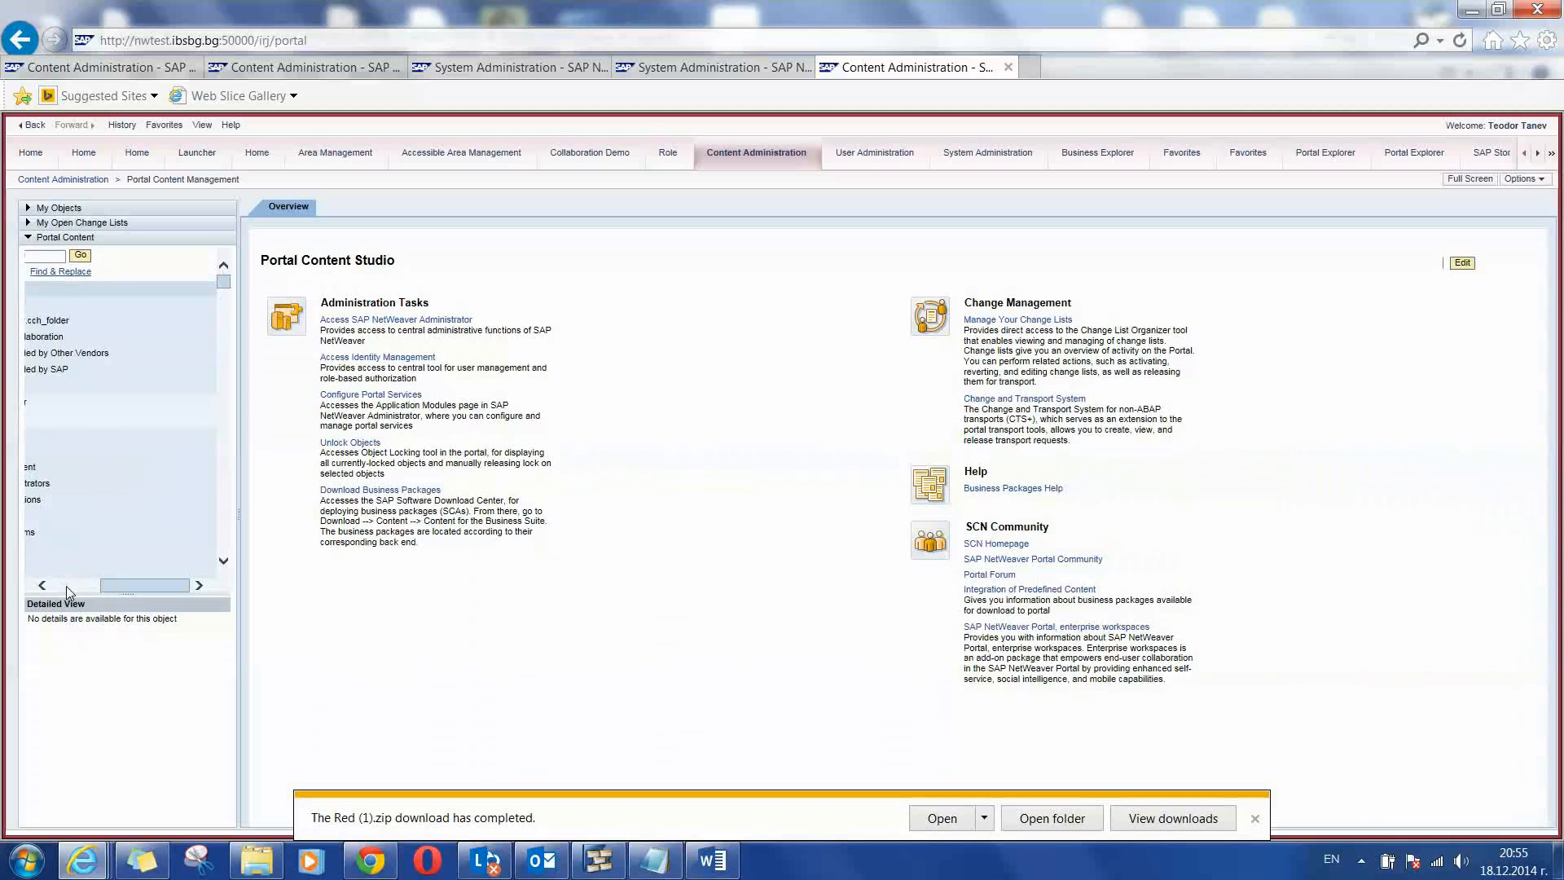
mouse_move(100, 596)
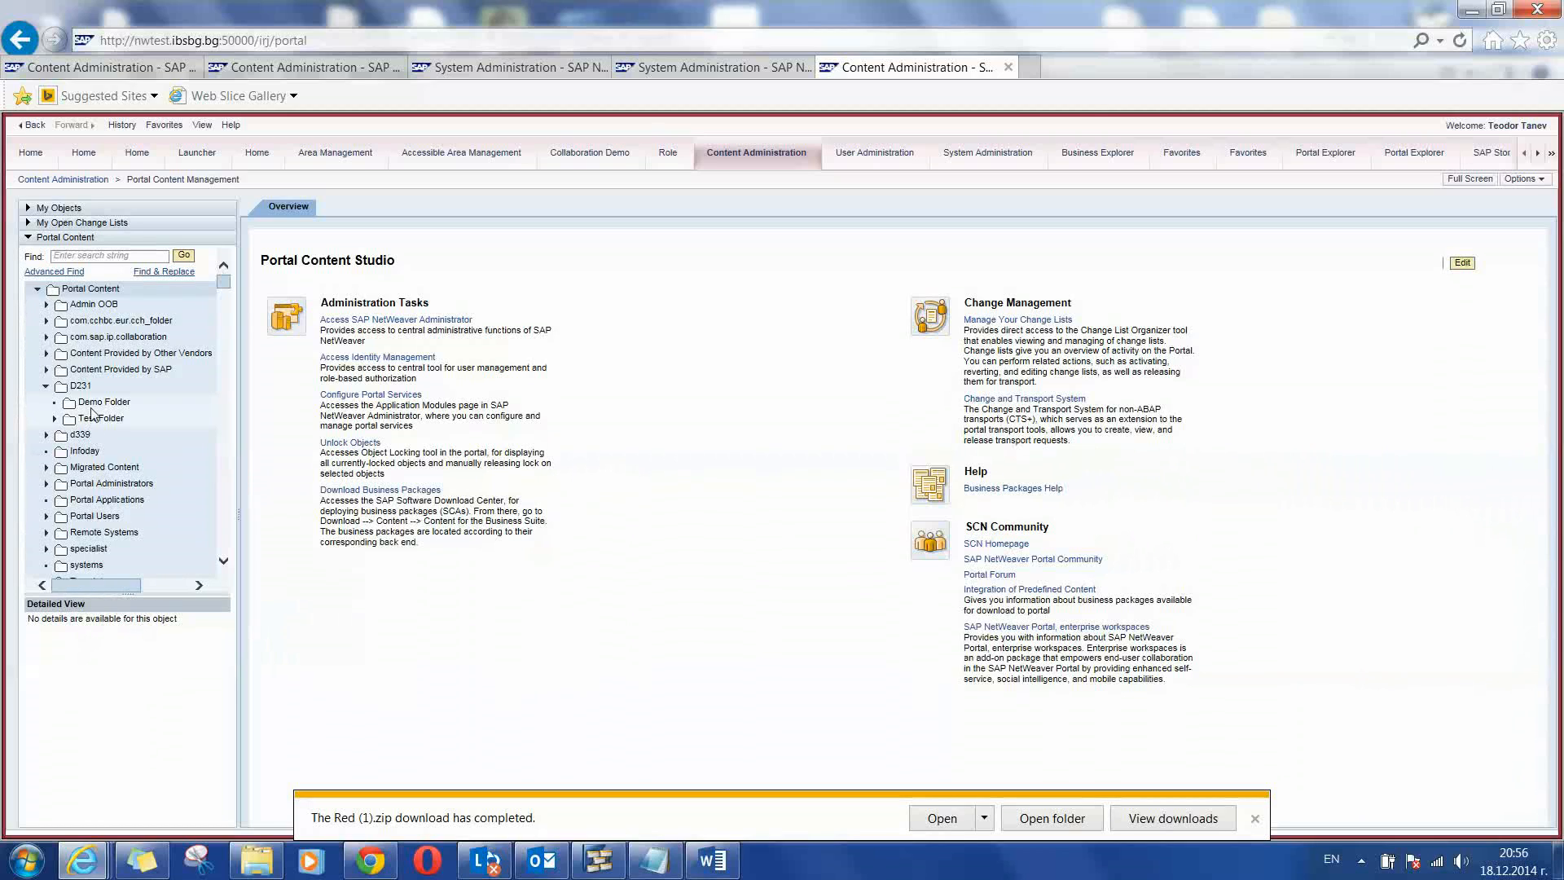
left_click(102, 400)
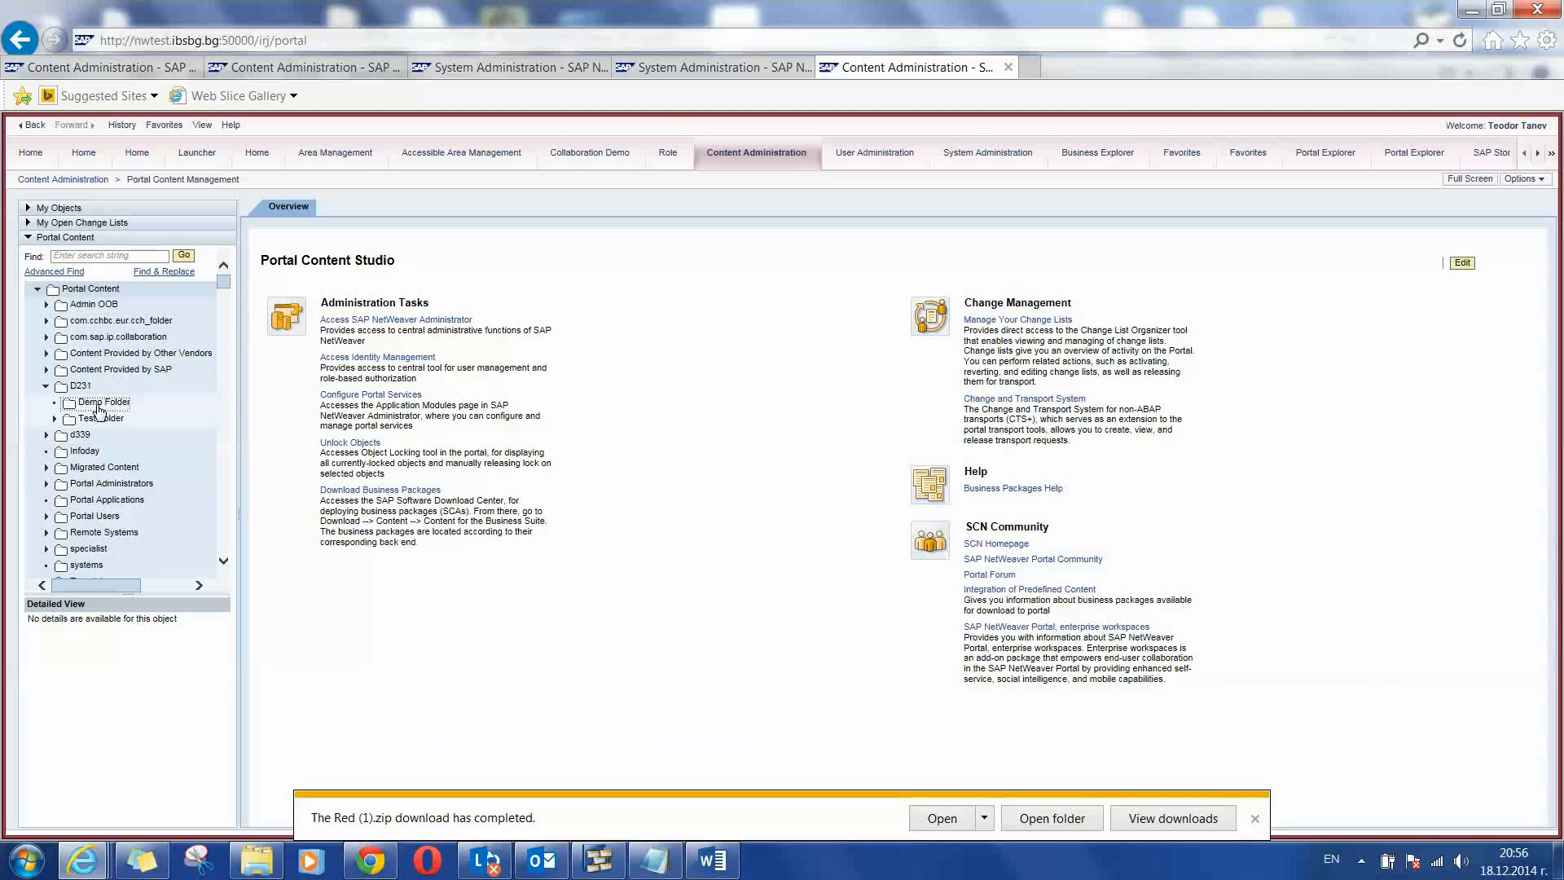
right_click(81, 387)
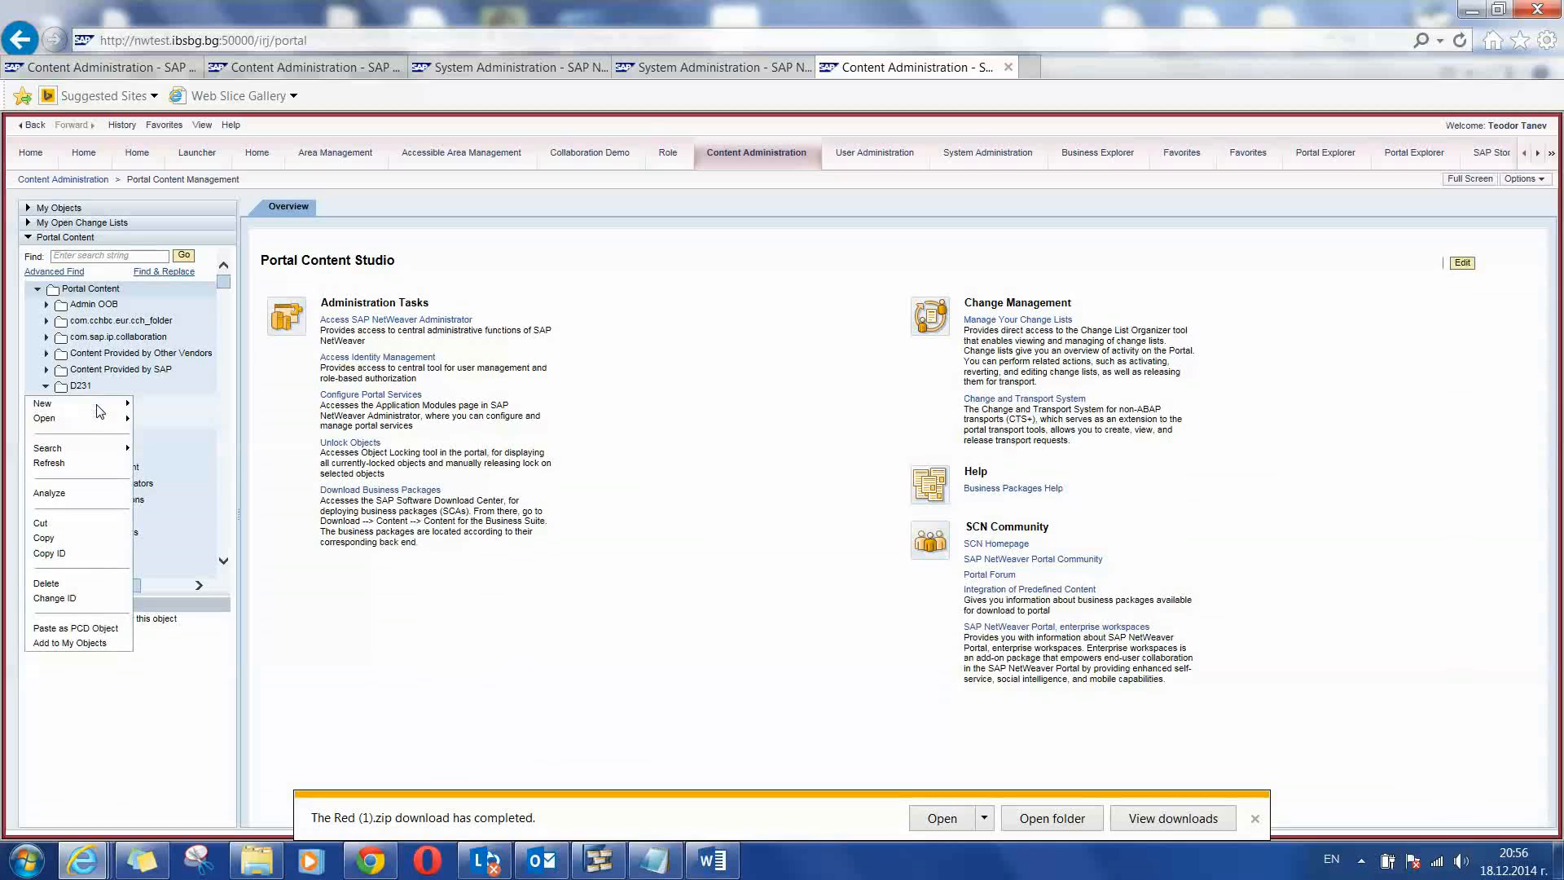
mouse_move(77, 627)
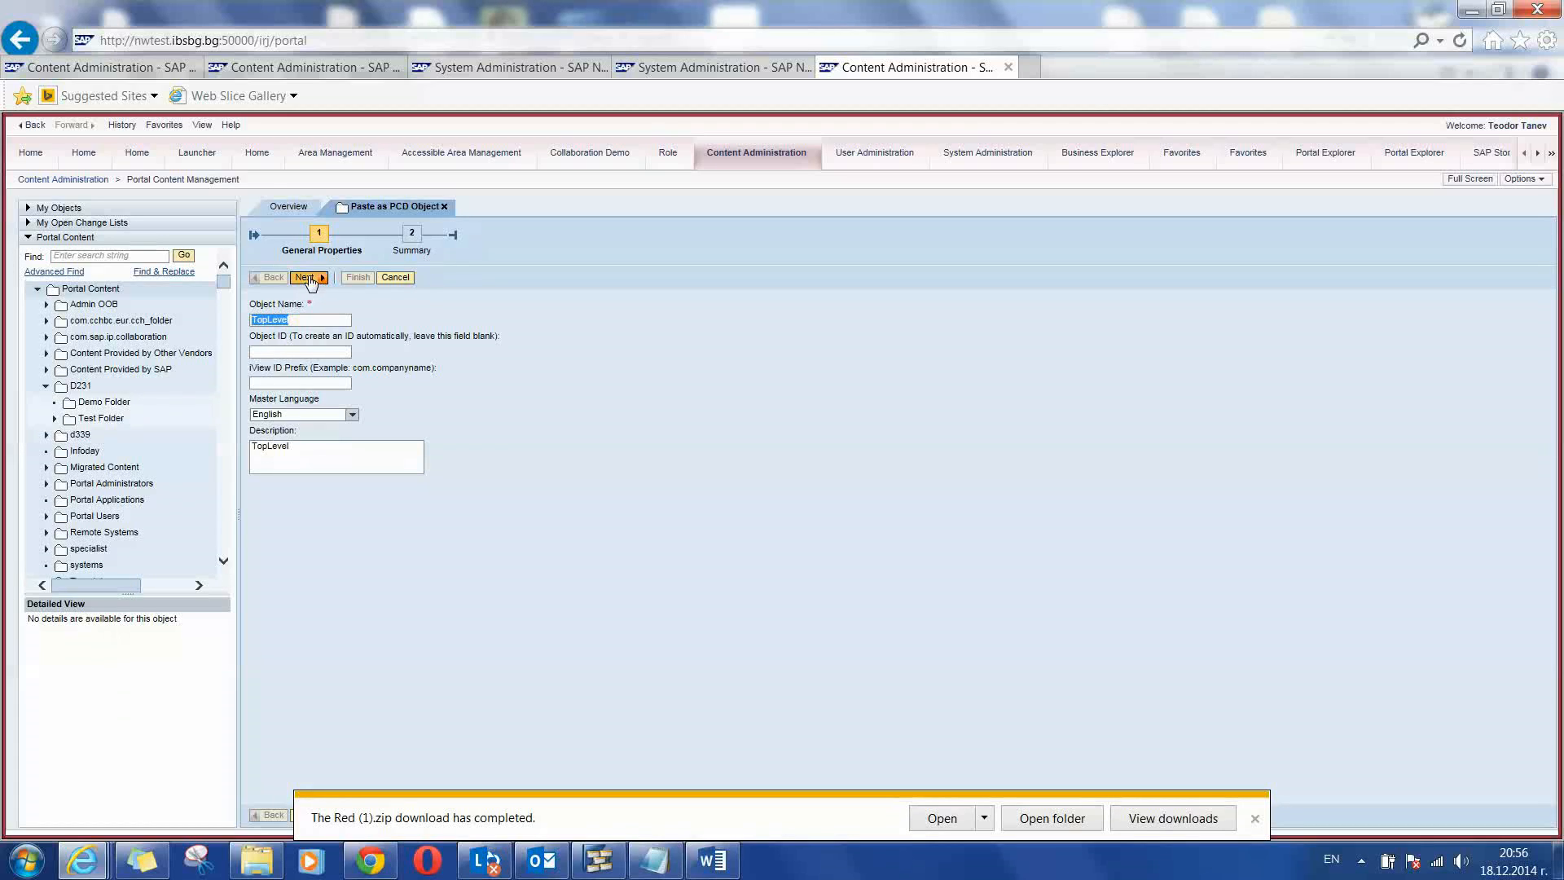
left_click(305, 277)
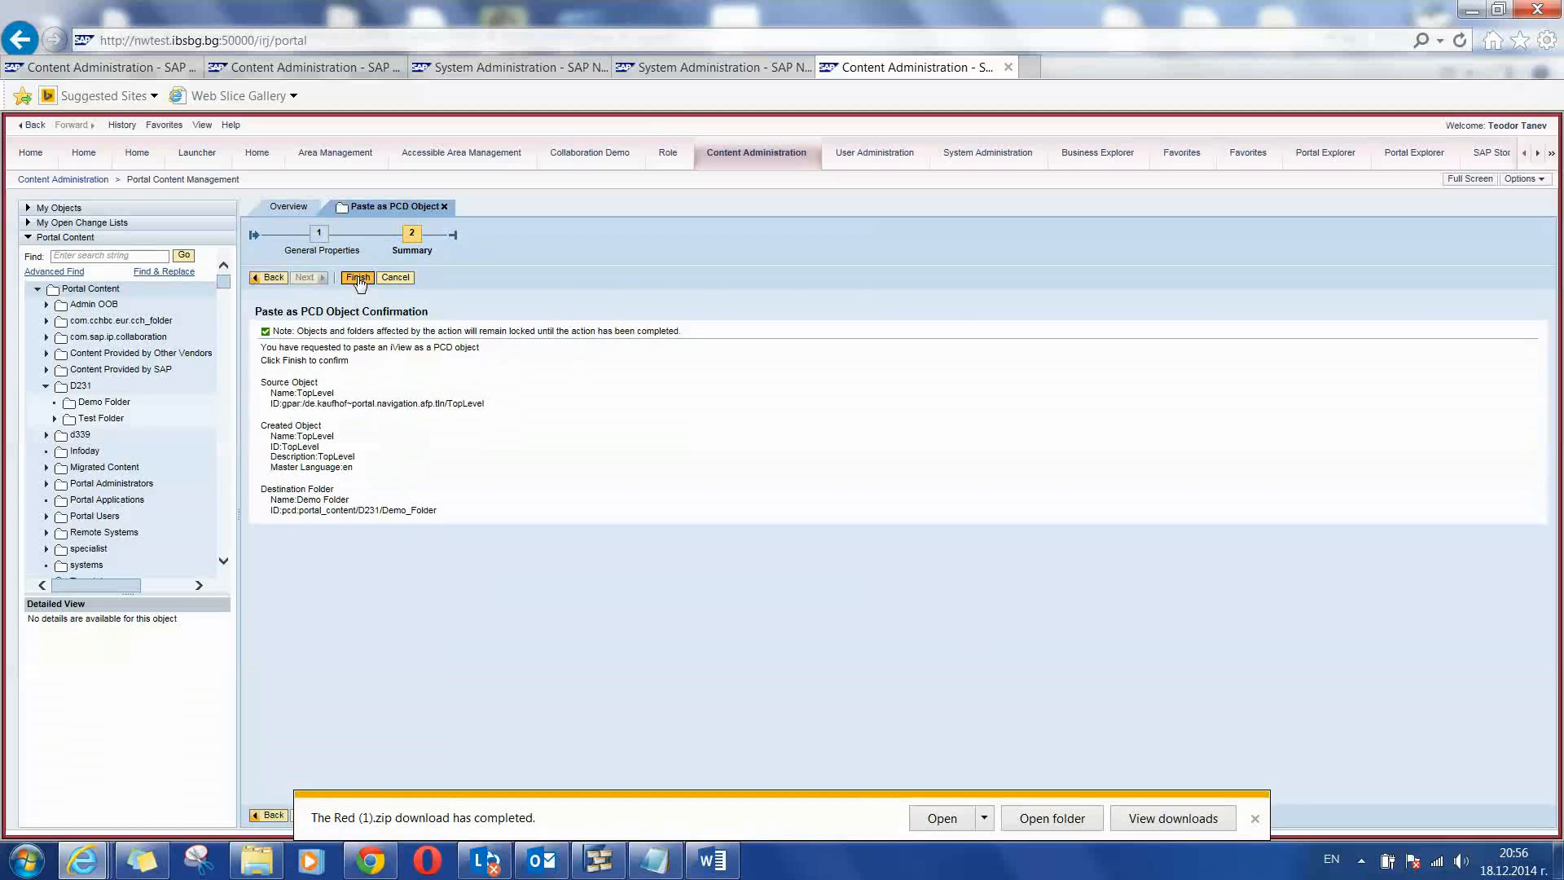
left_click(357, 277)
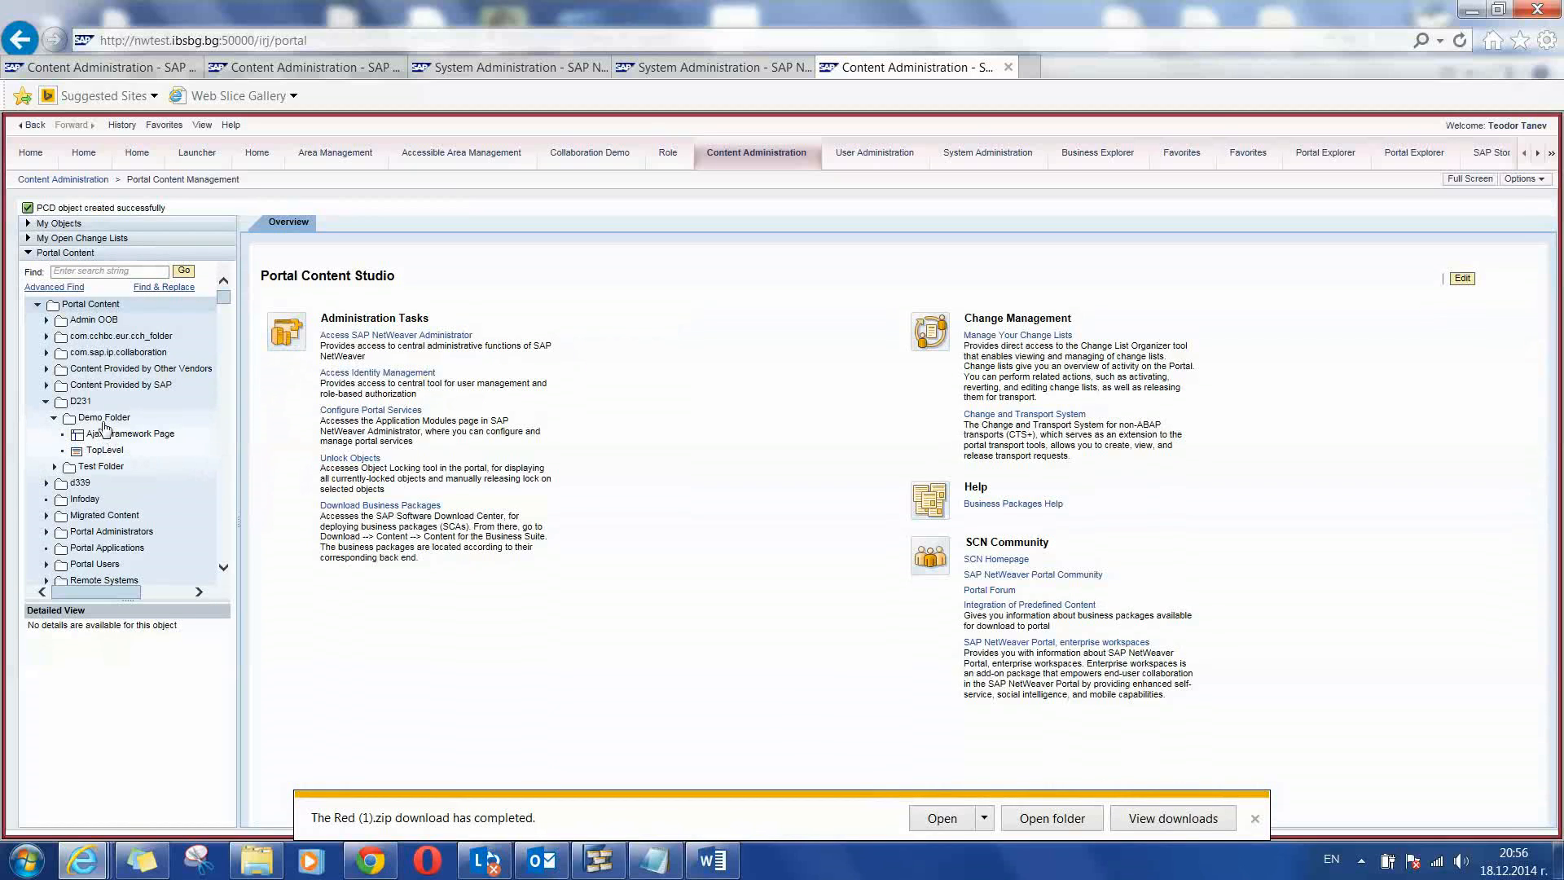
- Open the Demo Folder's Ajax Framework Page for editing
left_click(127, 433)
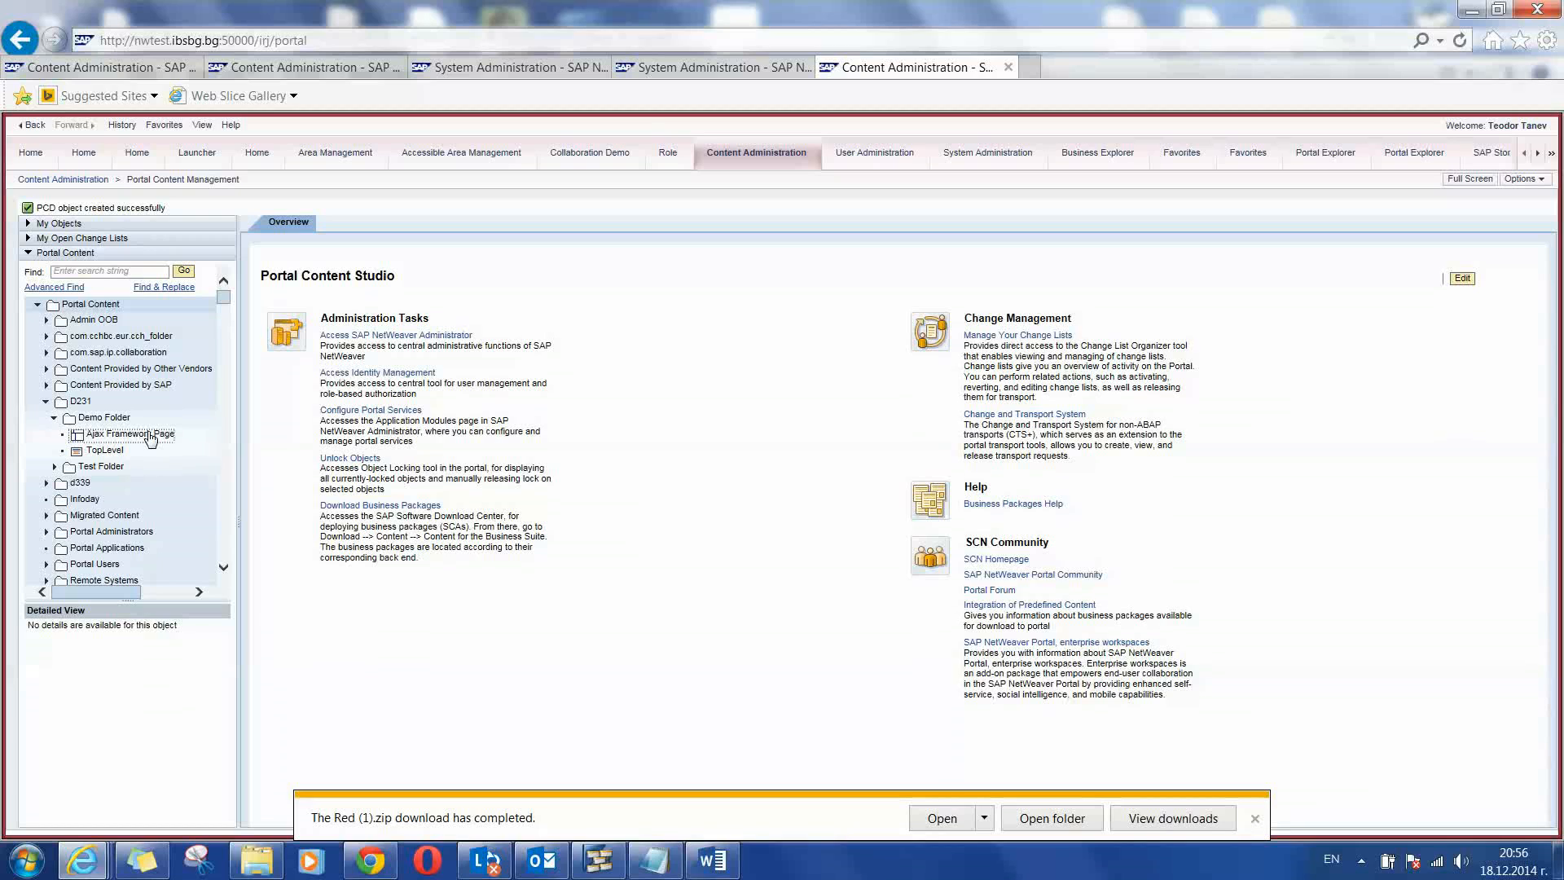
left_click(128, 433)
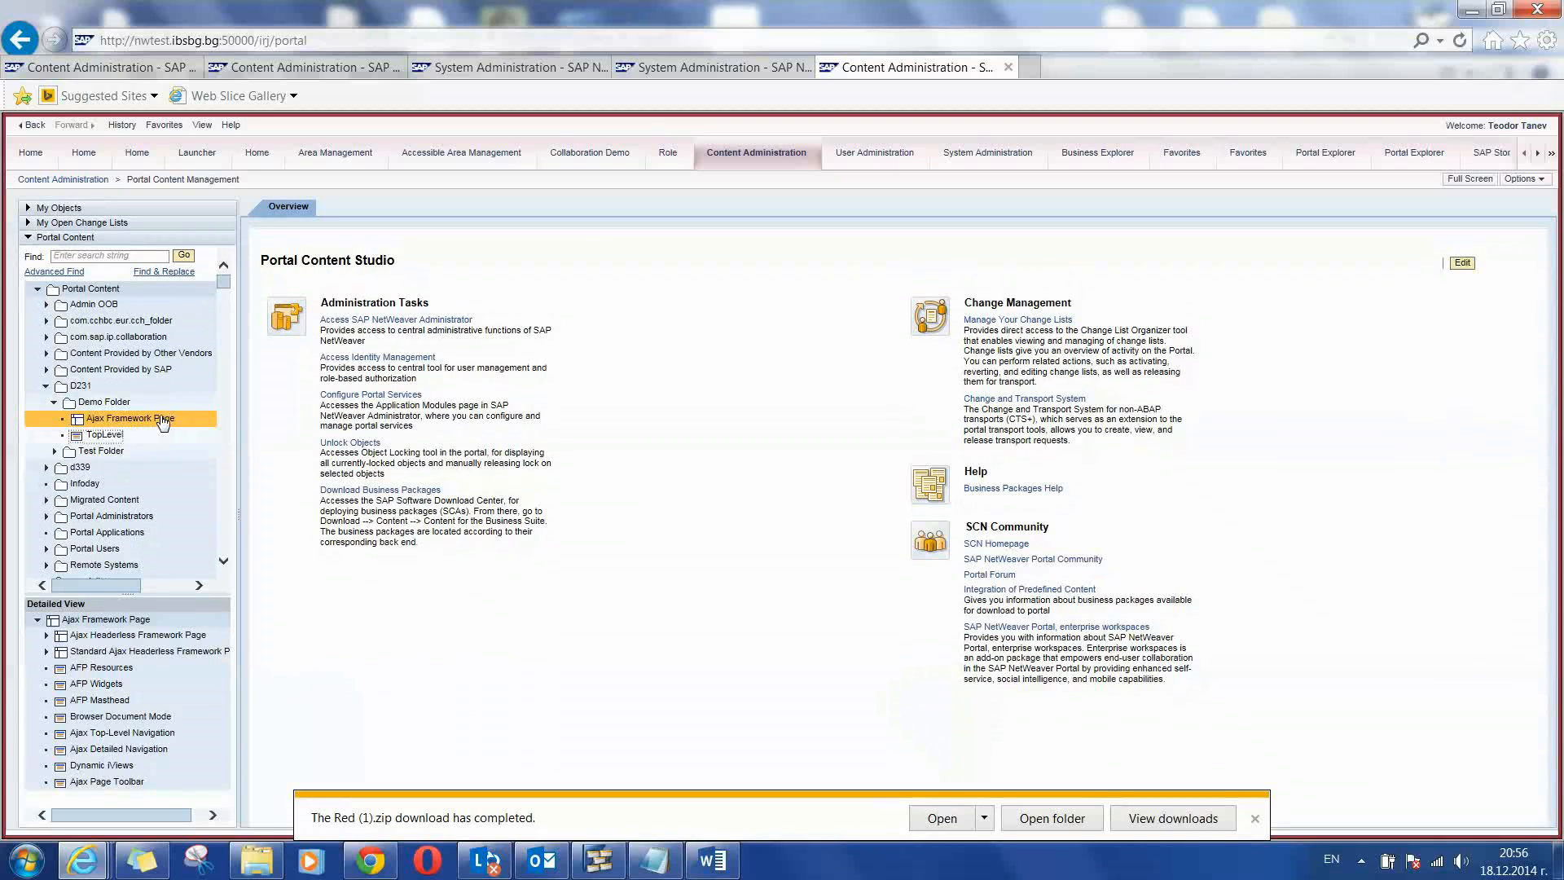
right_click(130, 419)
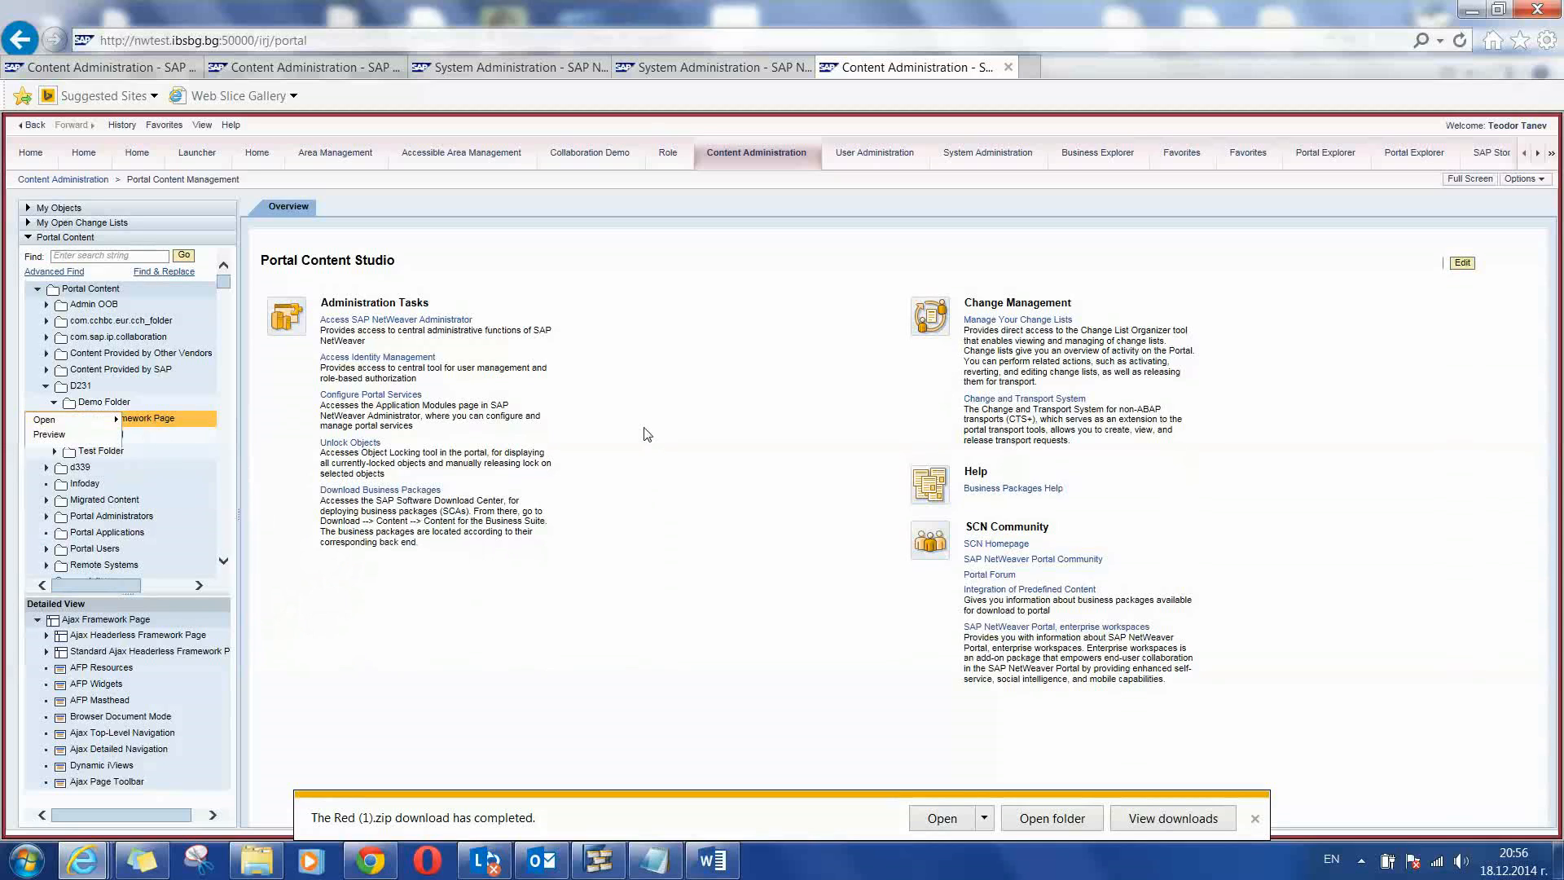
left_click(43, 419)
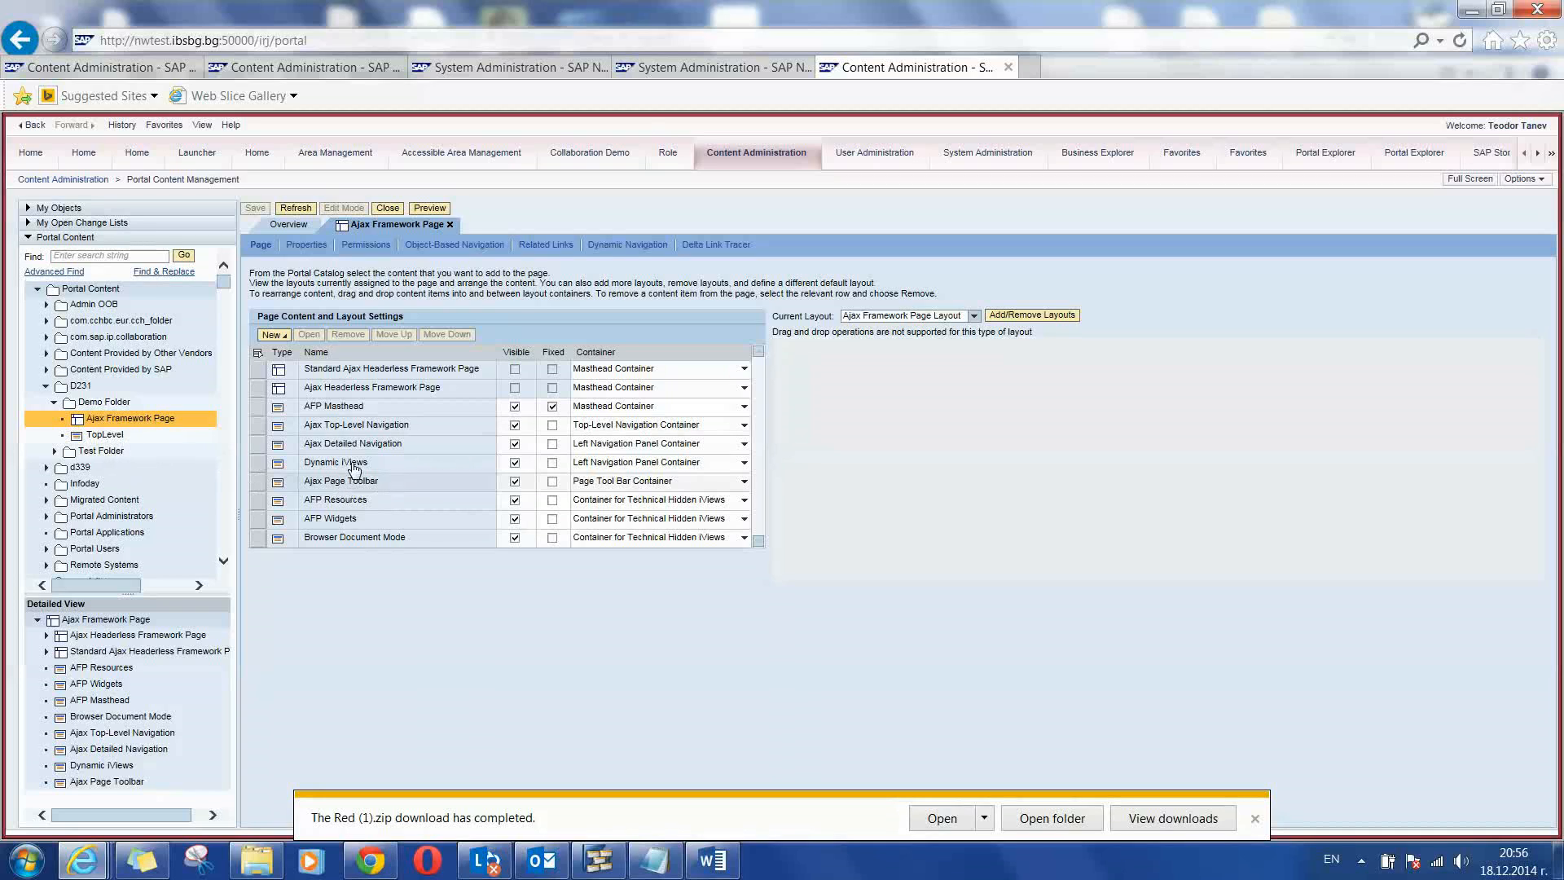
- Uncheck Visible for the Ajax Top-Level Navigation entry on the page
left_click(1033, 314)
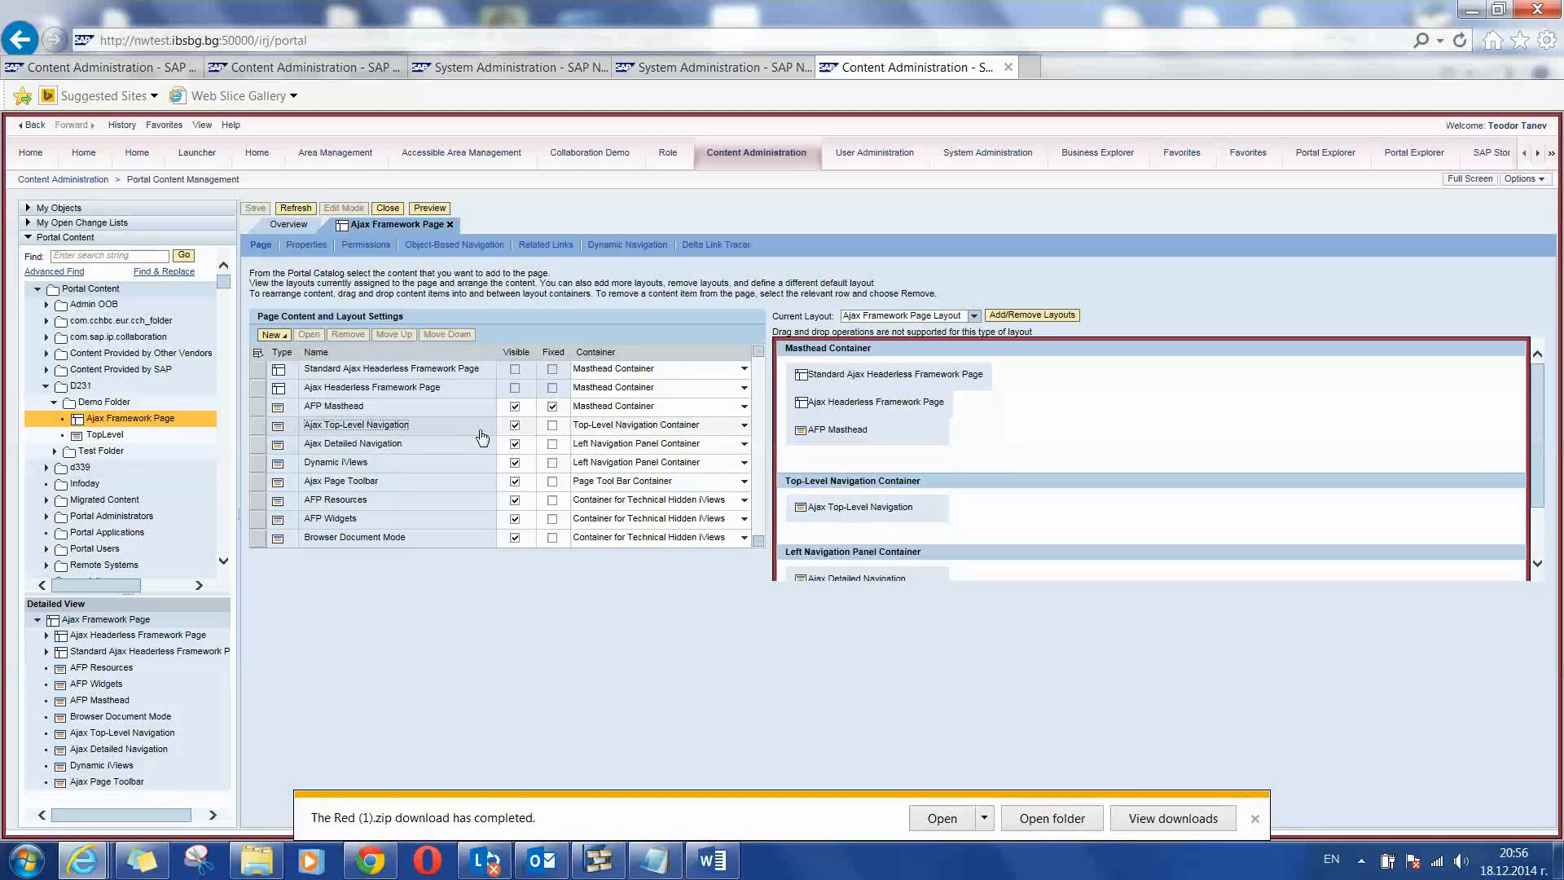
left_click(515, 426)
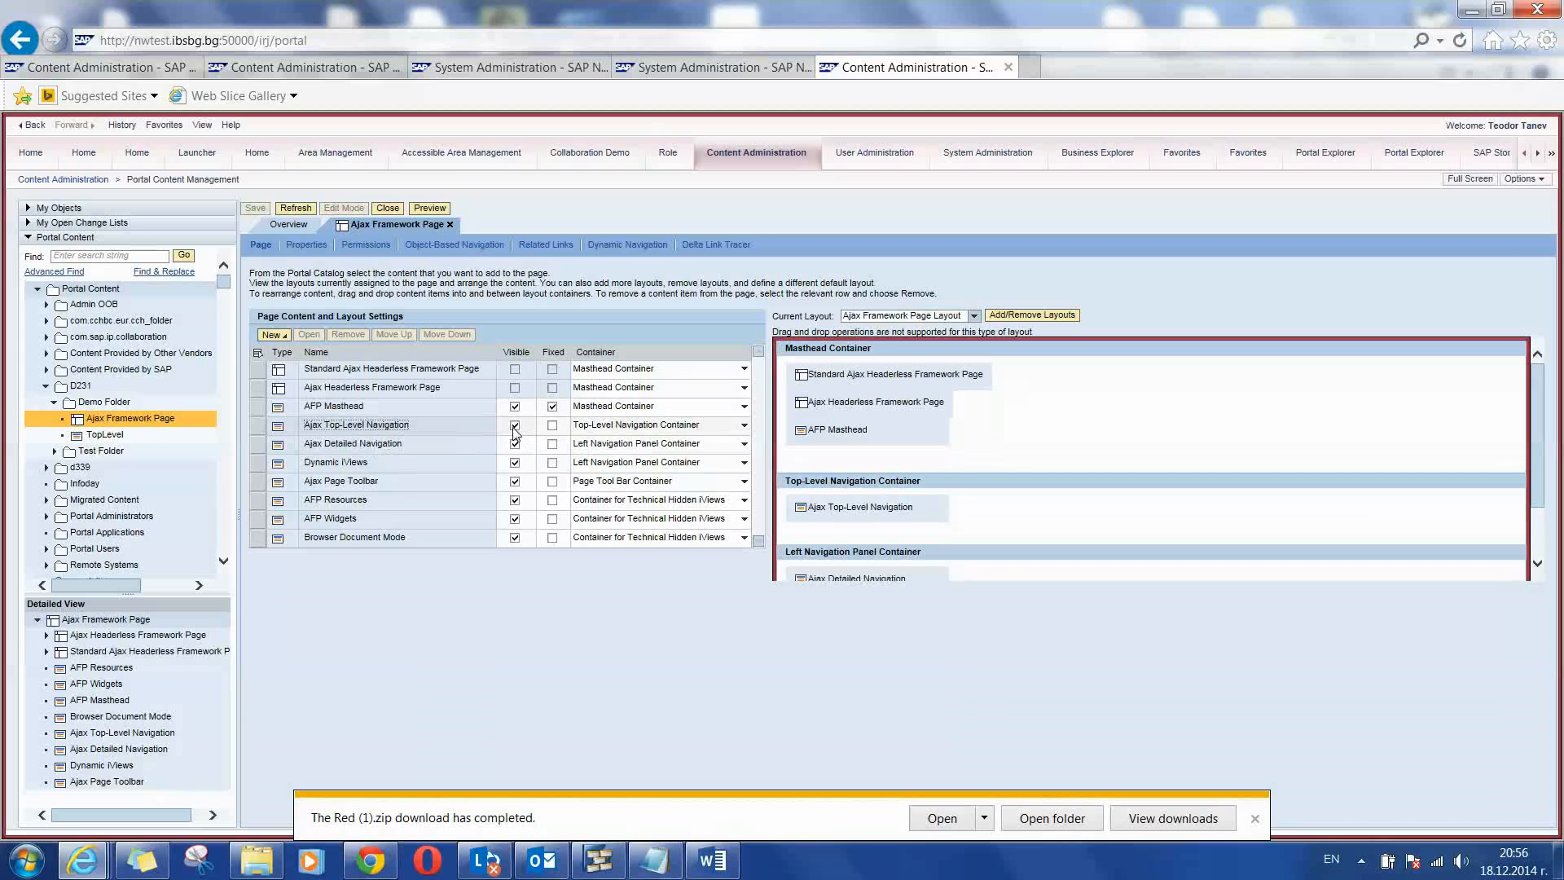
left_click(355, 424)
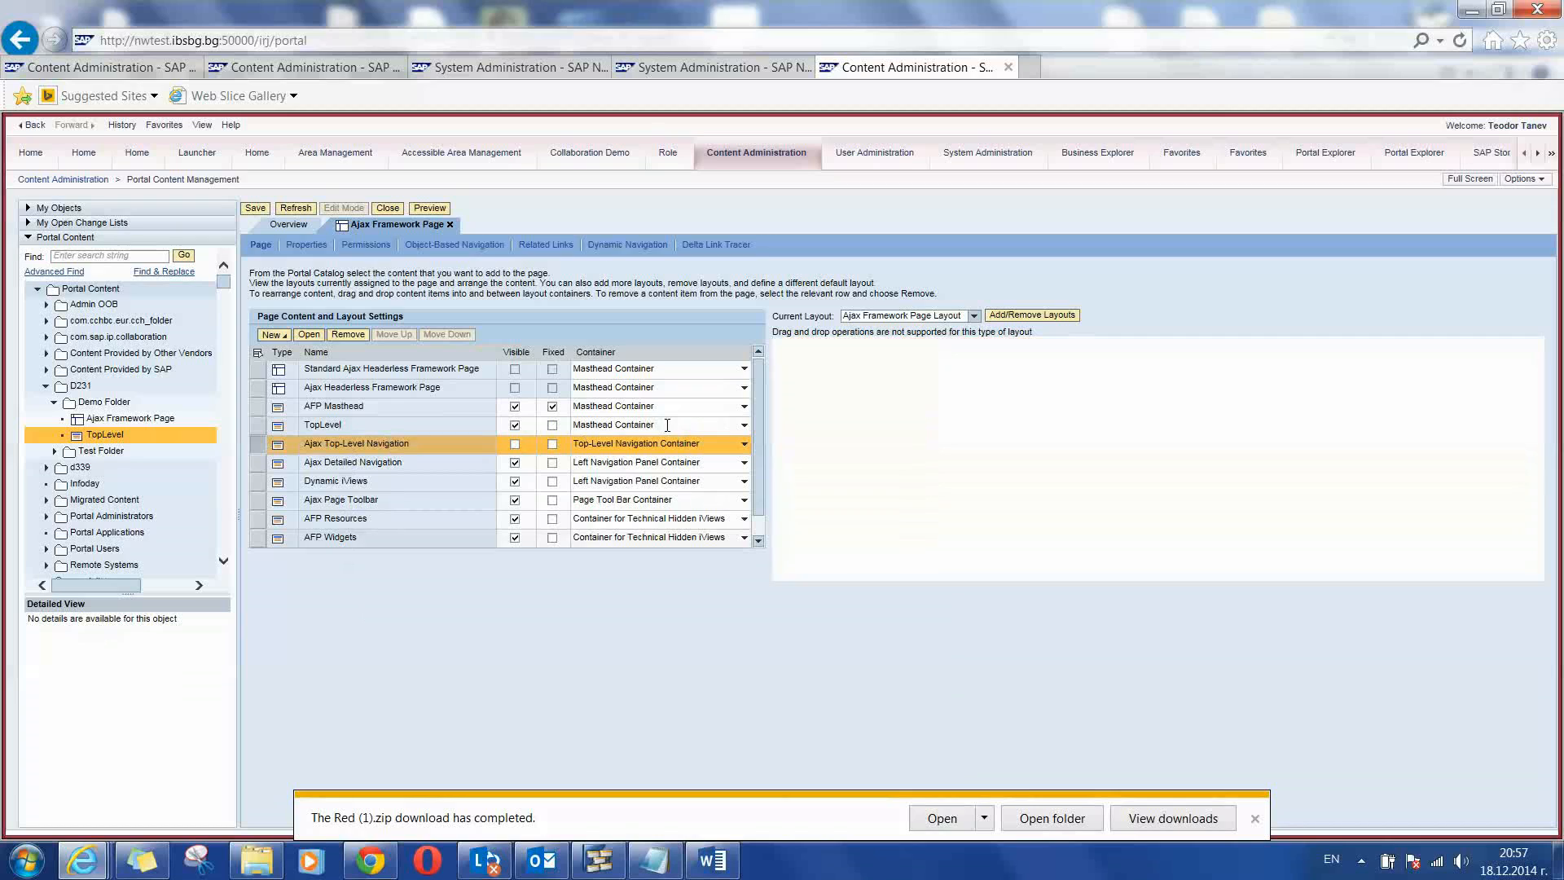
- Assign TopLevel to the Top-Level Navigation Container and save the Ajax Framework Page
left_click(658, 423)
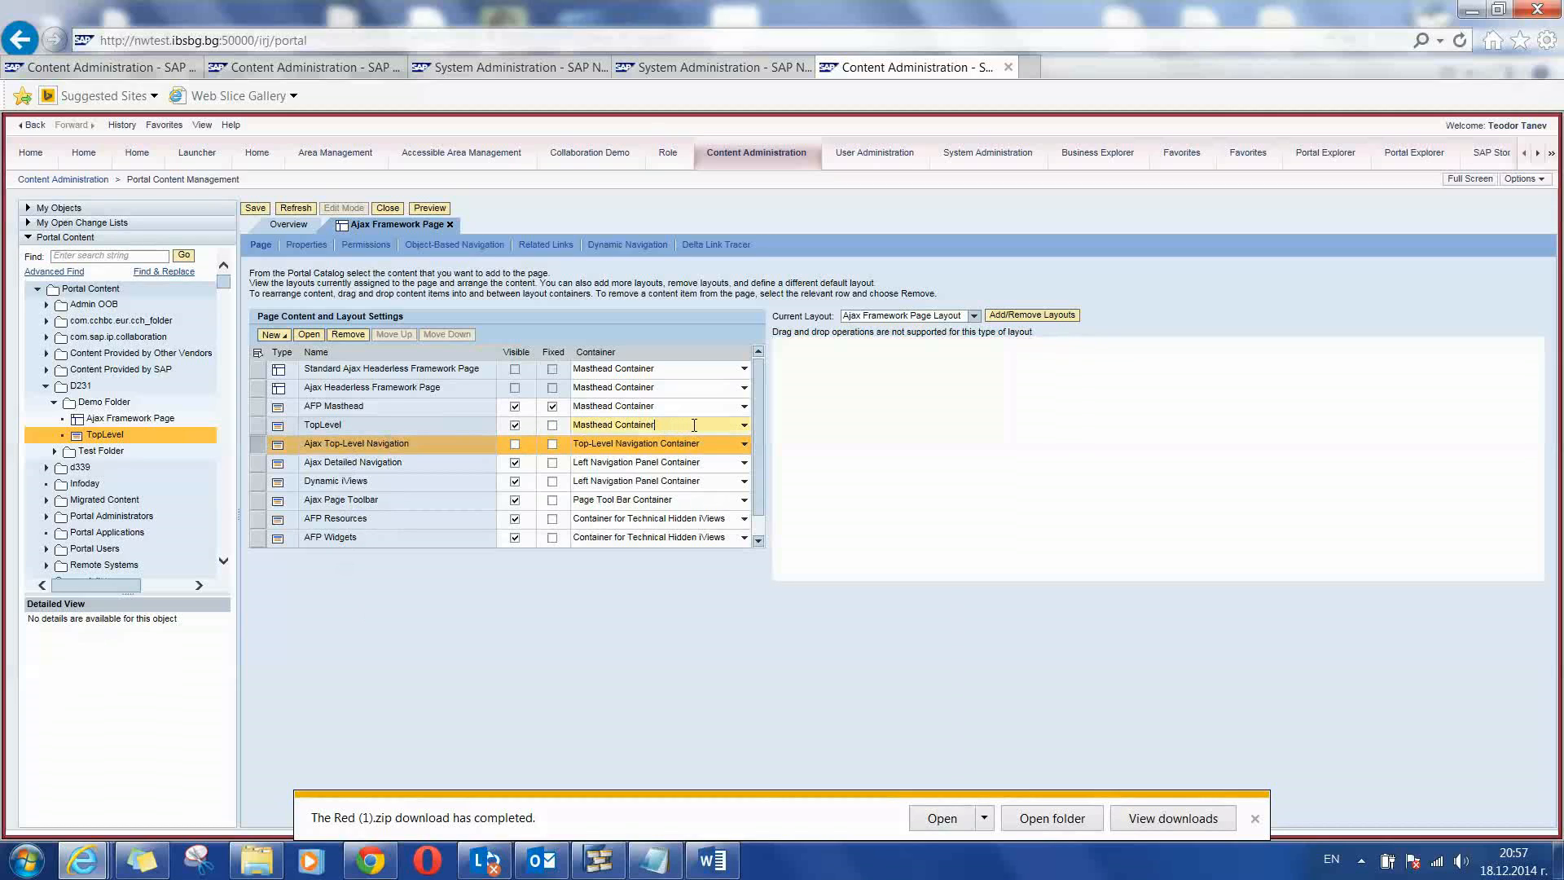
left_click(743, 423)
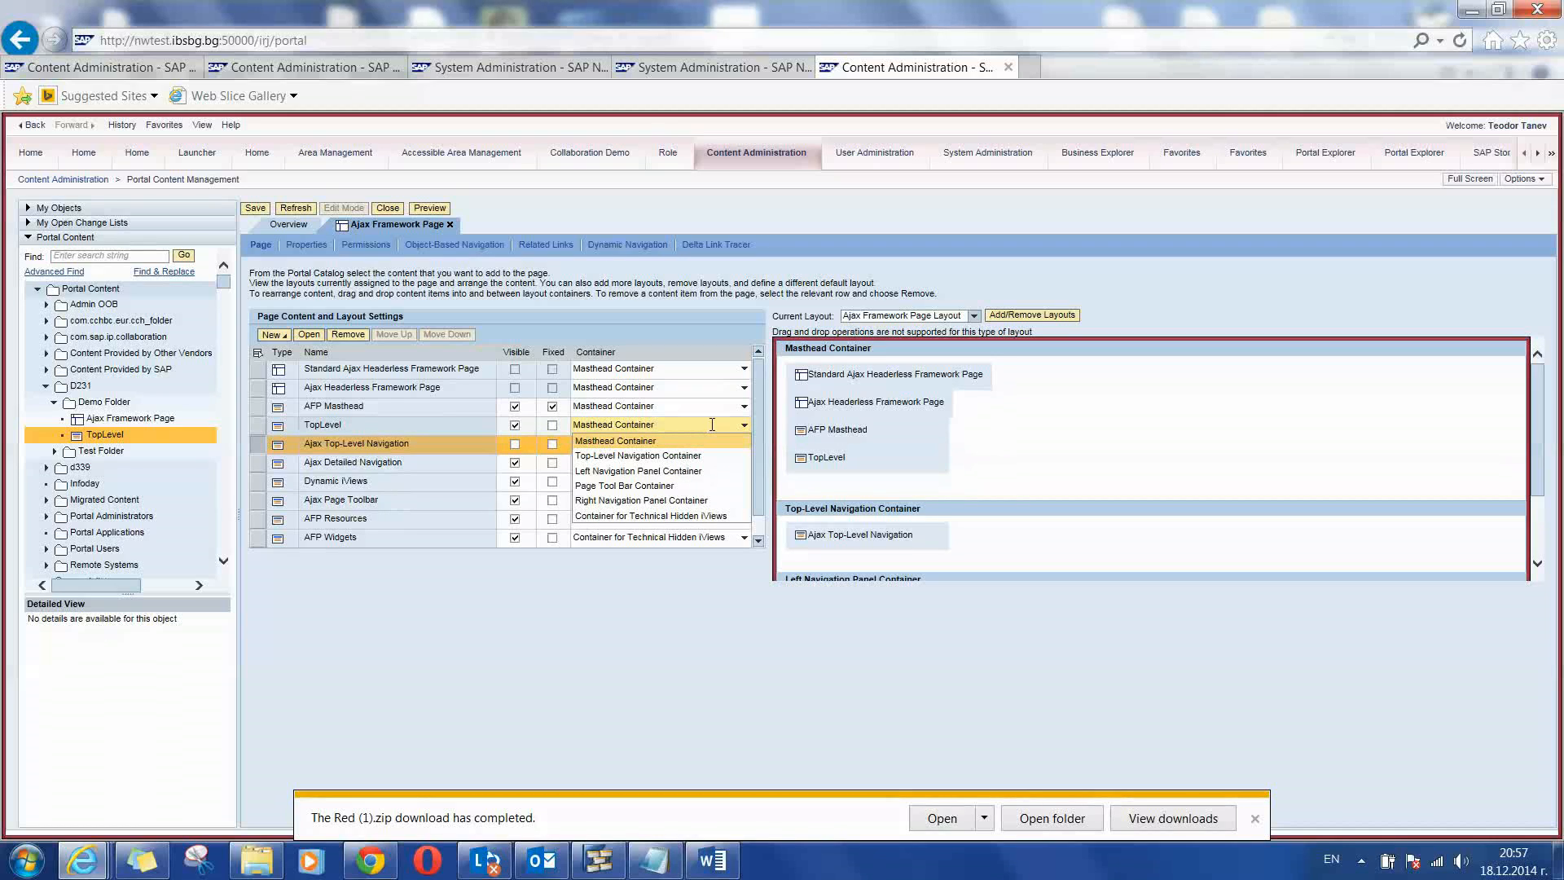
left_click(637, 454)
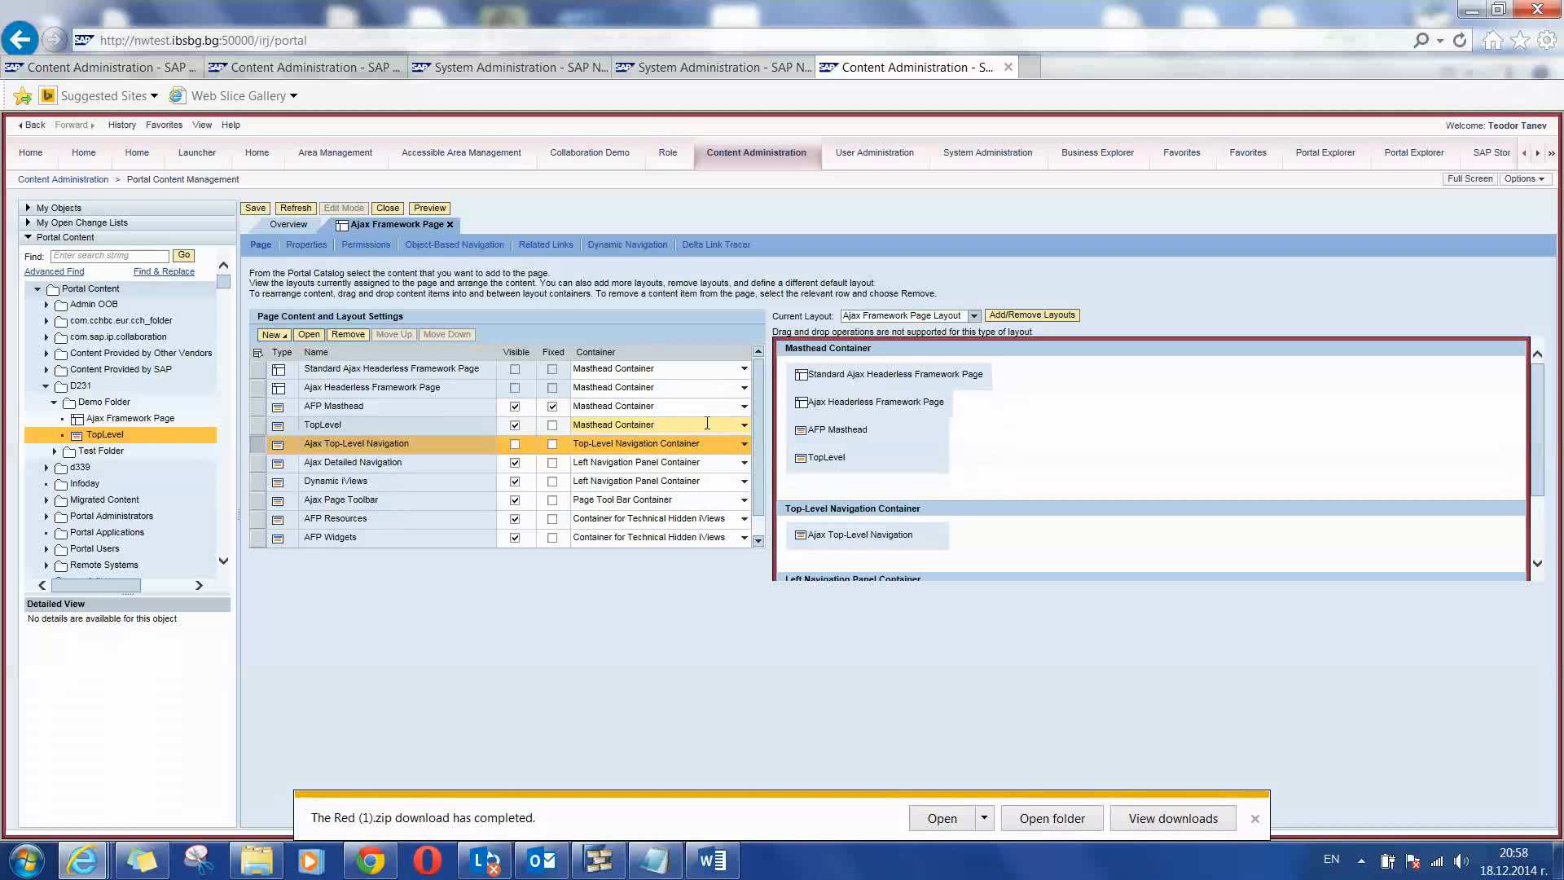
left_click(654, 424)
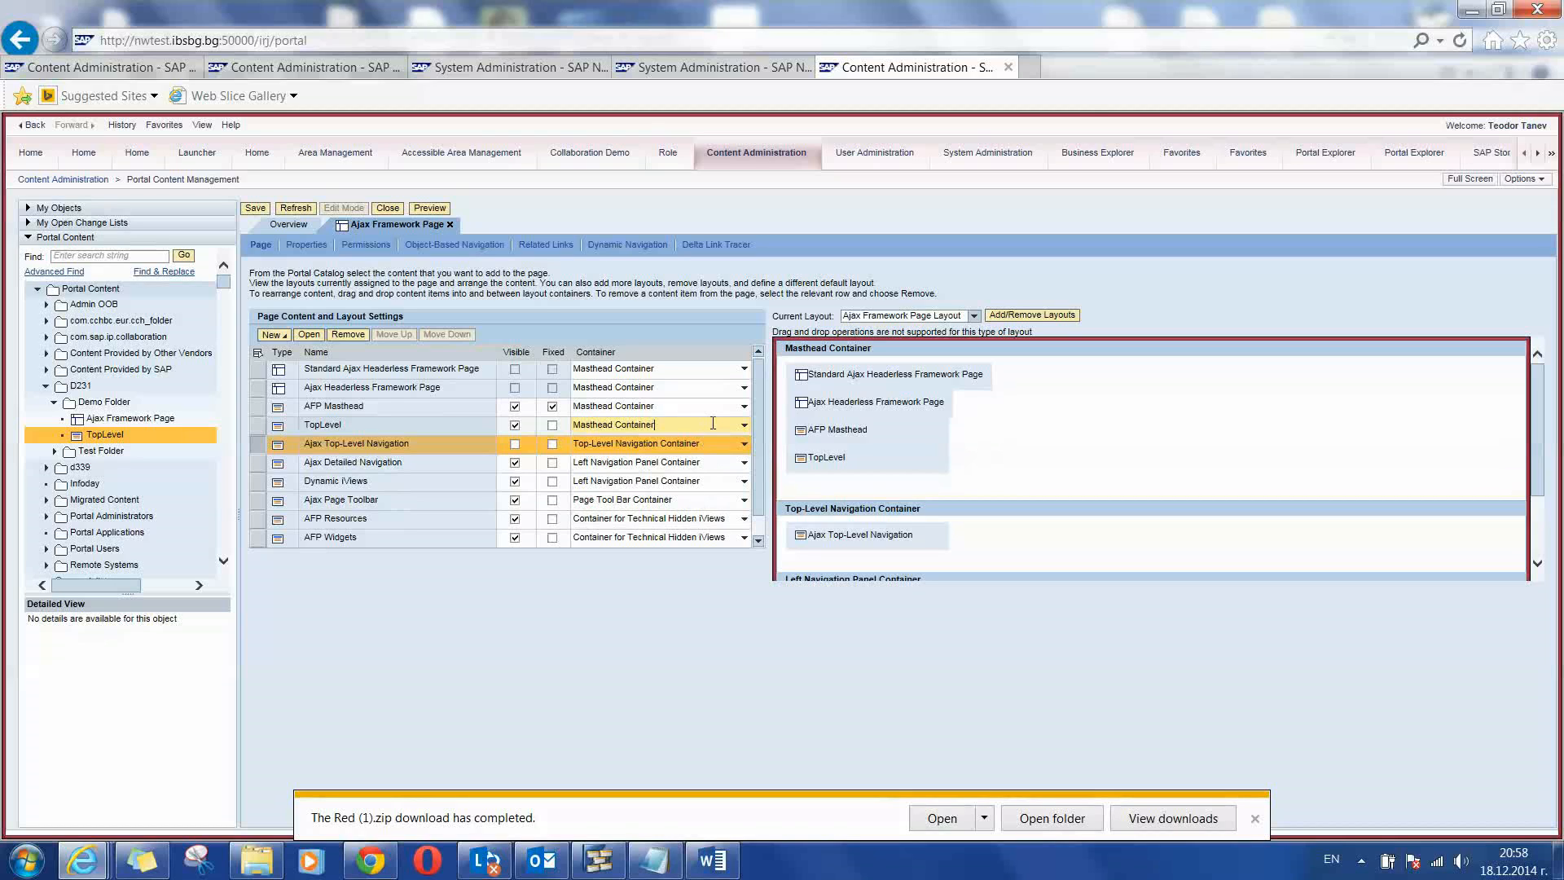
left_click(743, 423)
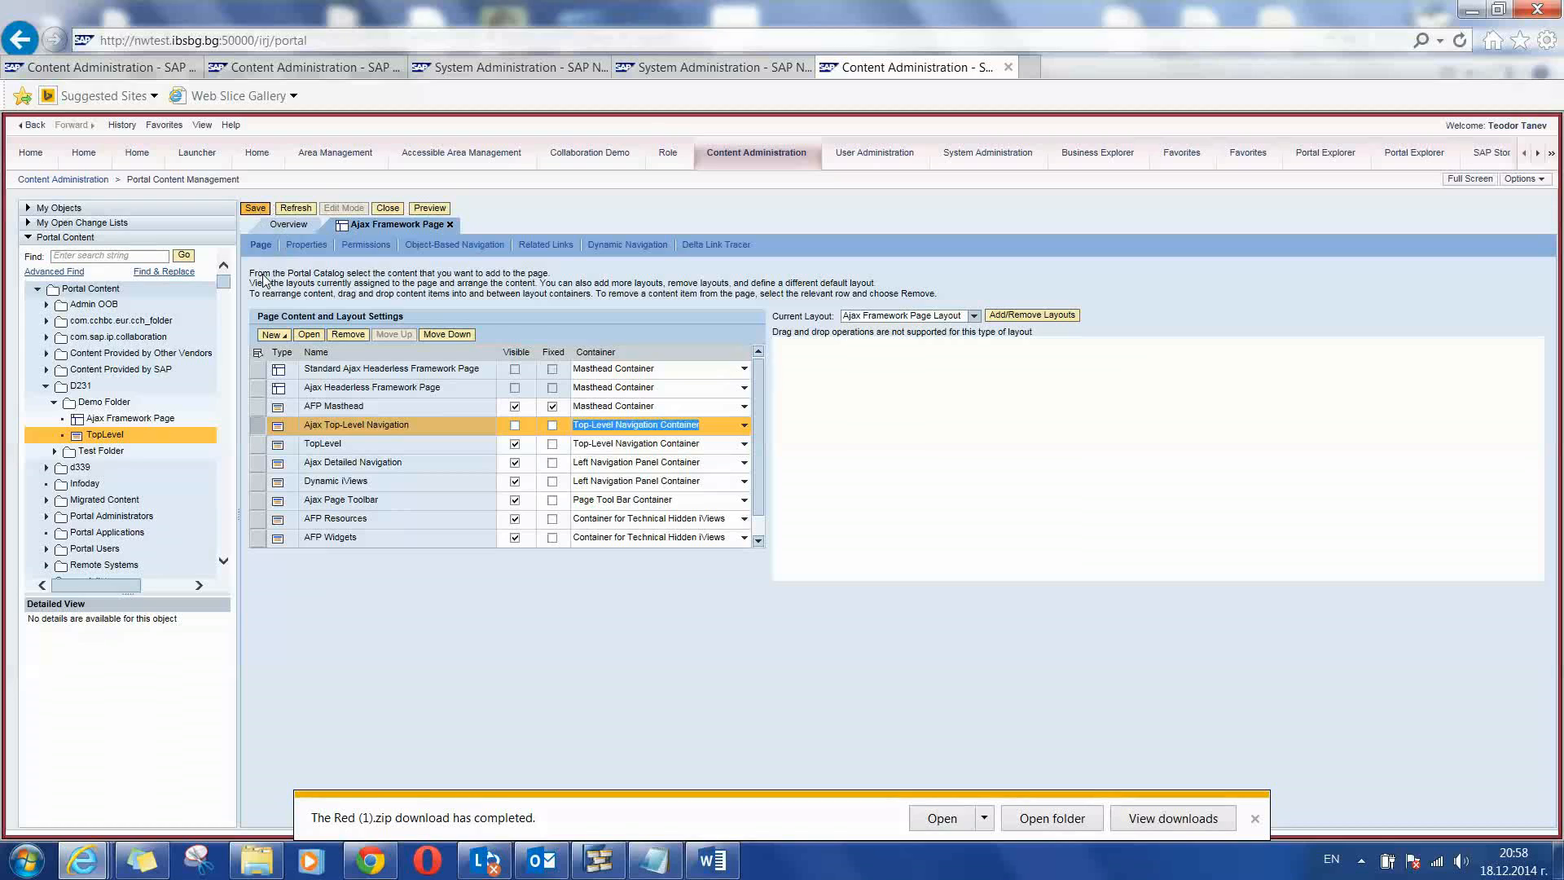
left_click(254, 207)
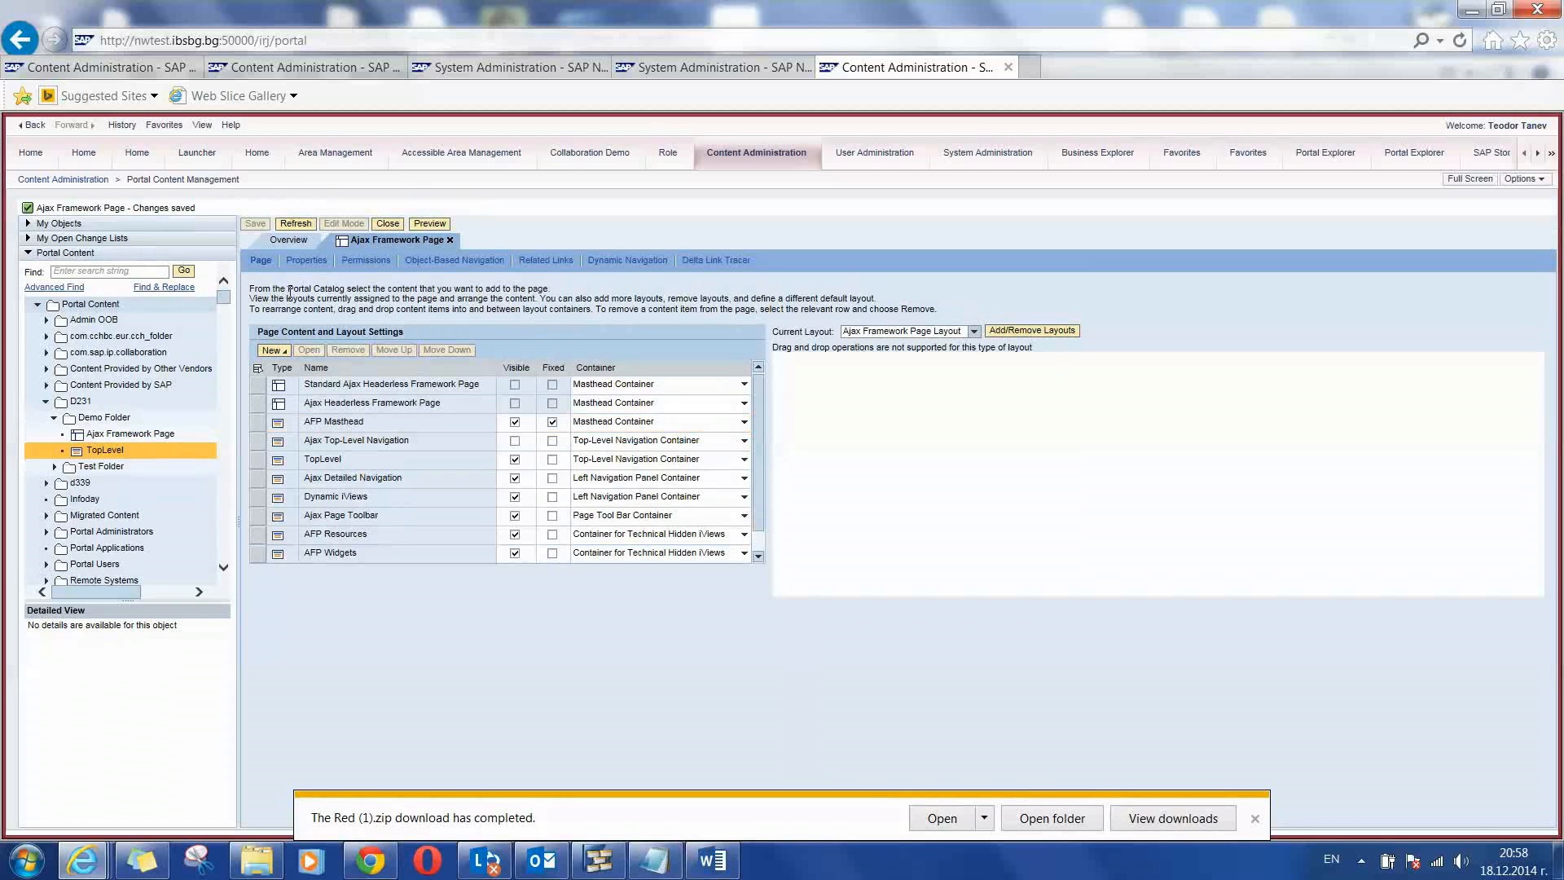